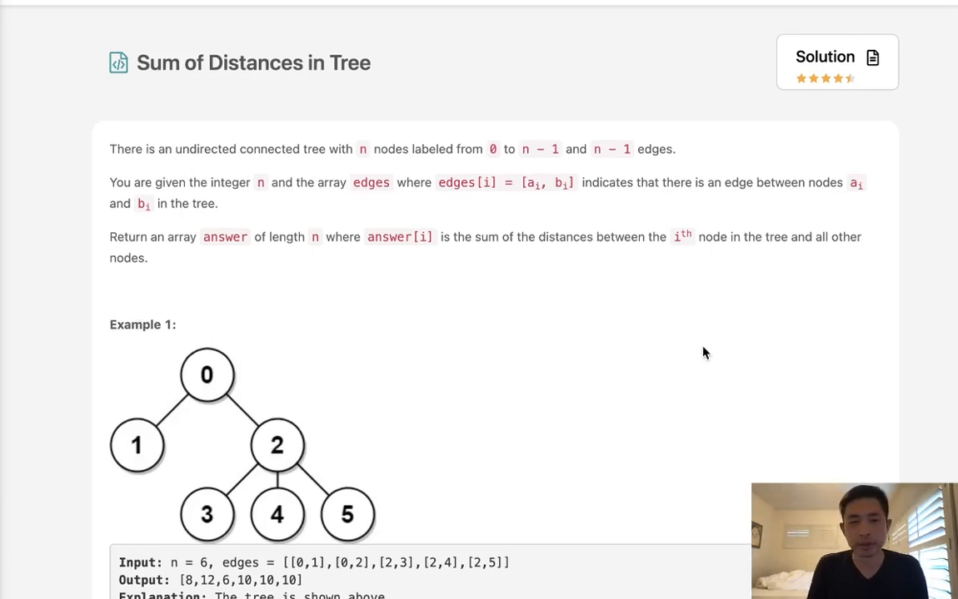
pyautogui.moveTo(196, 109)
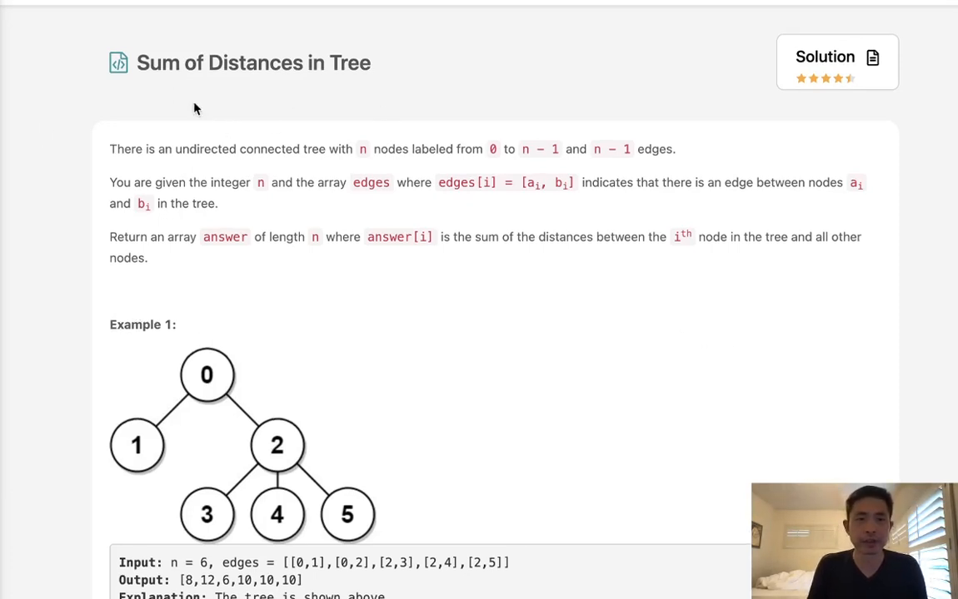
pyautogui.moveTo(360, 84)
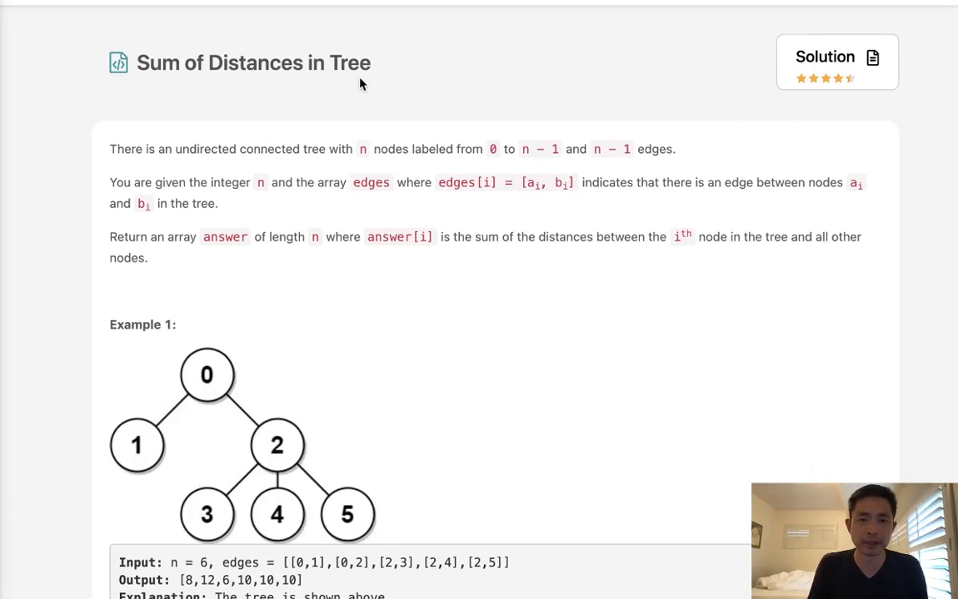
pyautogui.moveTo(308, 165)
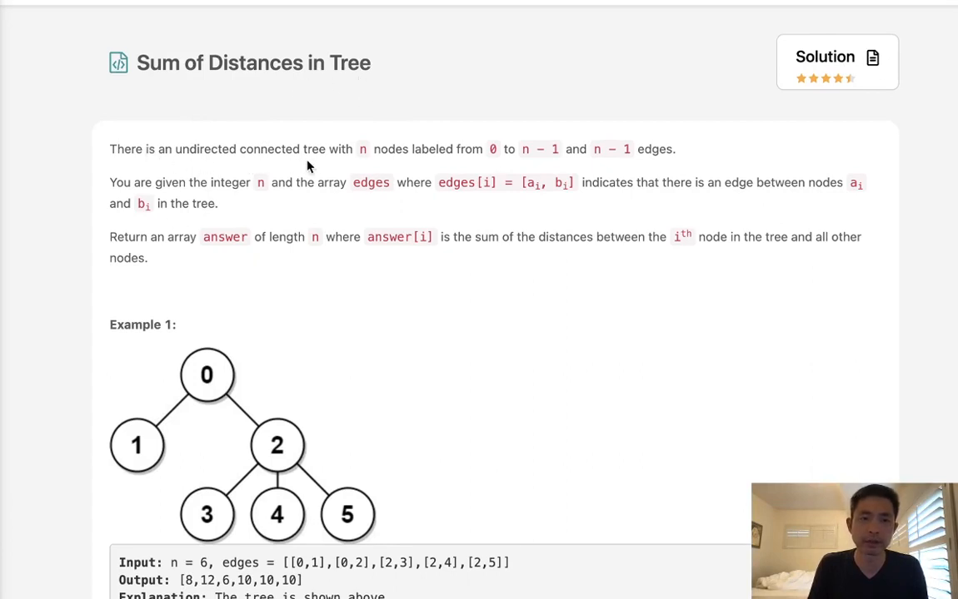
pyautogui.moveTo(474, 167)
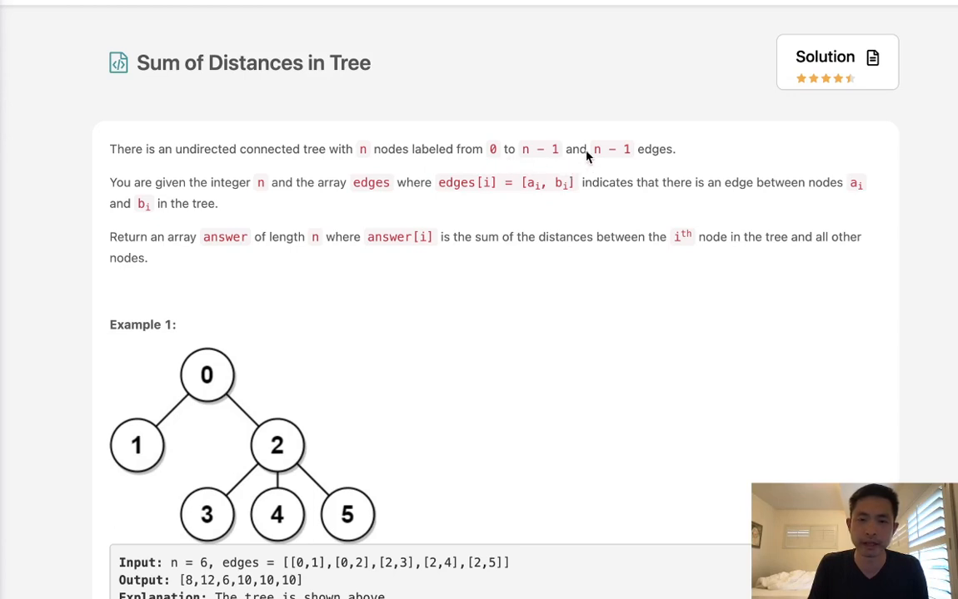
pyautogui.moveTo(198, 205)
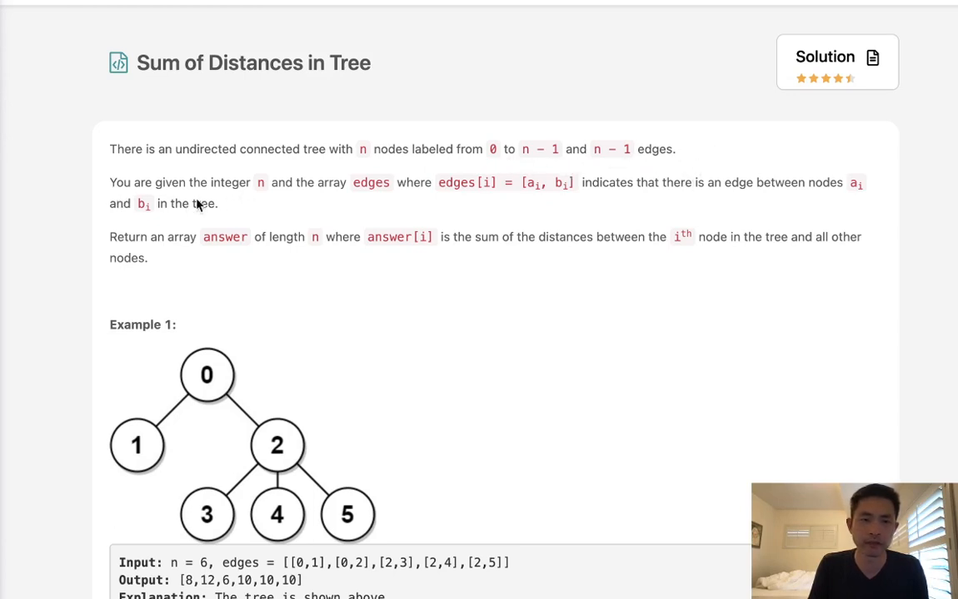
pyautogui.moveTo(266, 144)
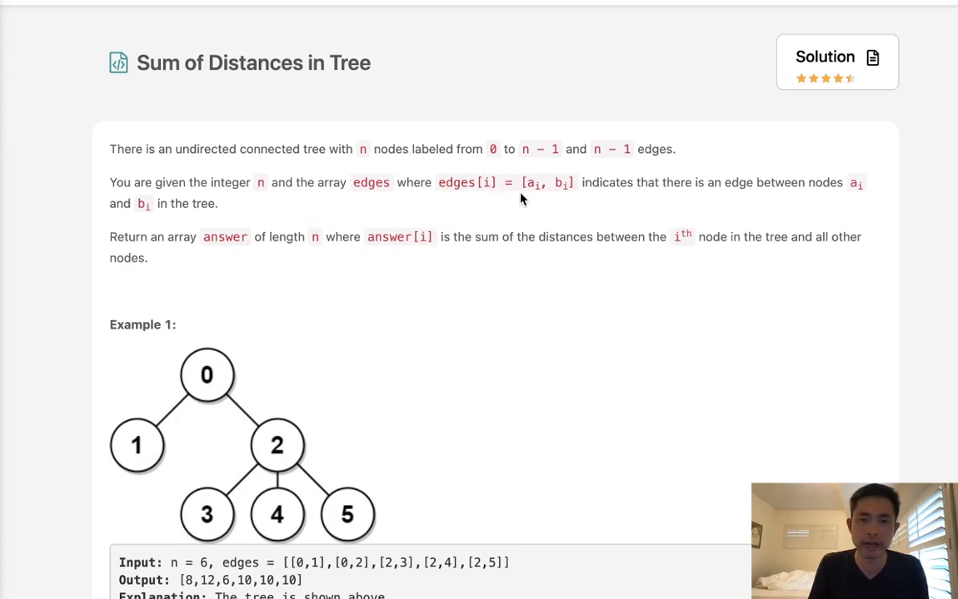
pyautogui.moveTo(707, 196)
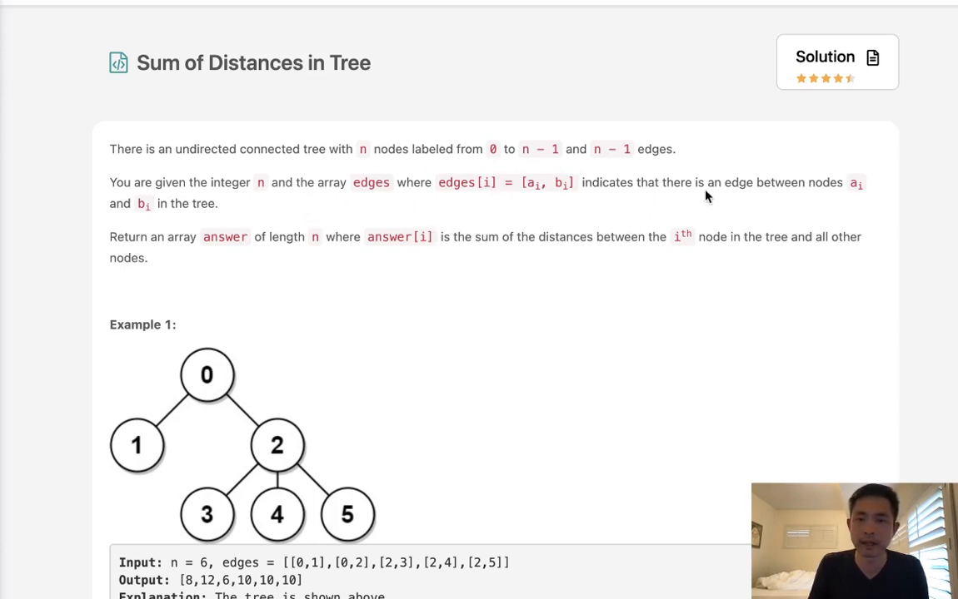
pyautogui.moveTo(874, 215)
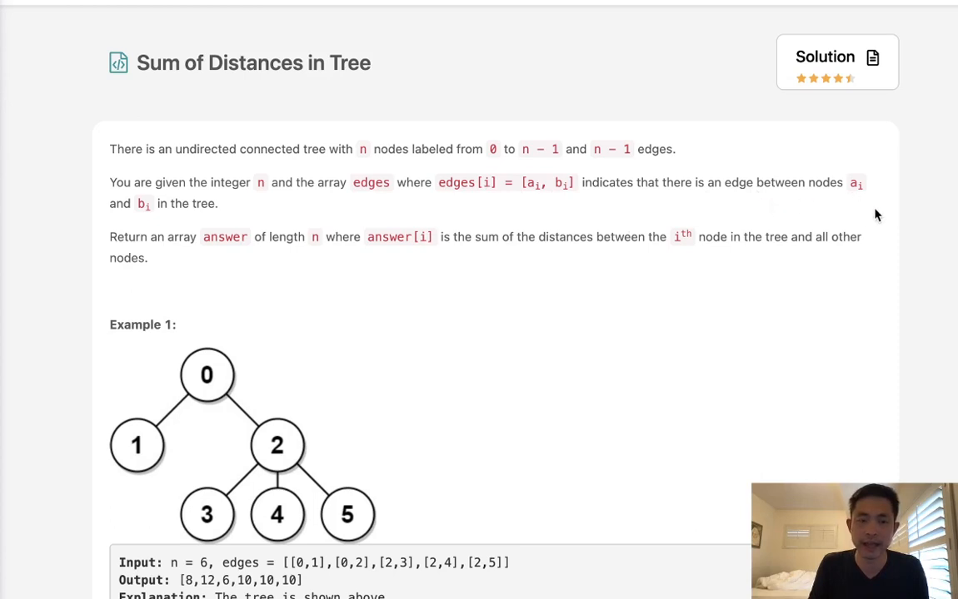
pyautogui.moveTo(205, 264)
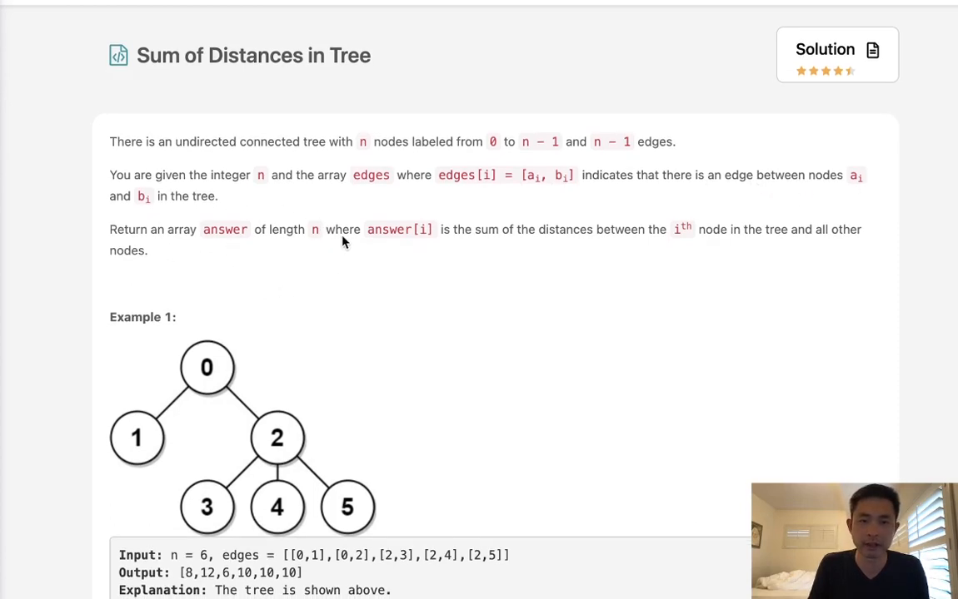
pyautogui.moveTo(515, 244)
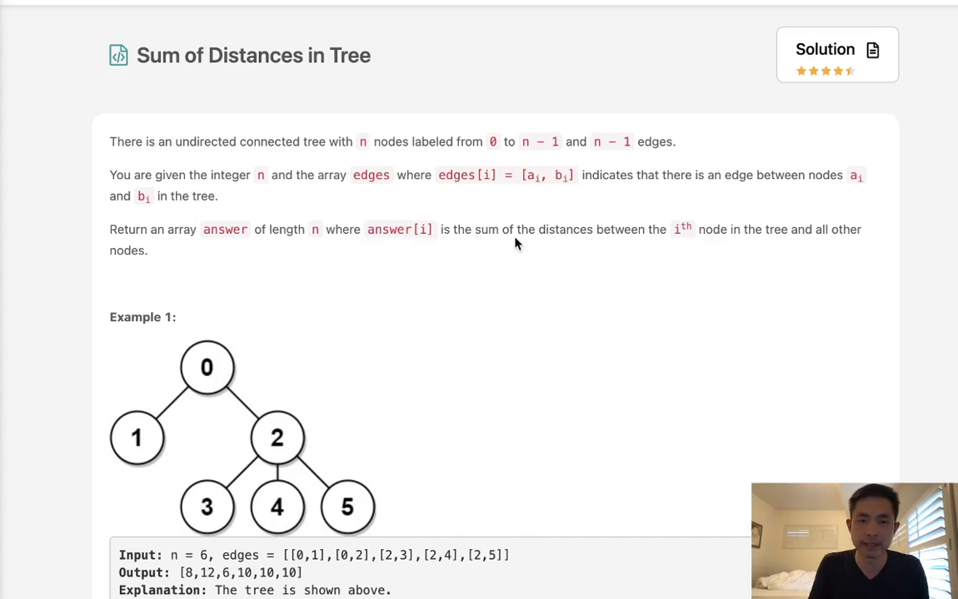
pyautogui.moveTo(702, 255)
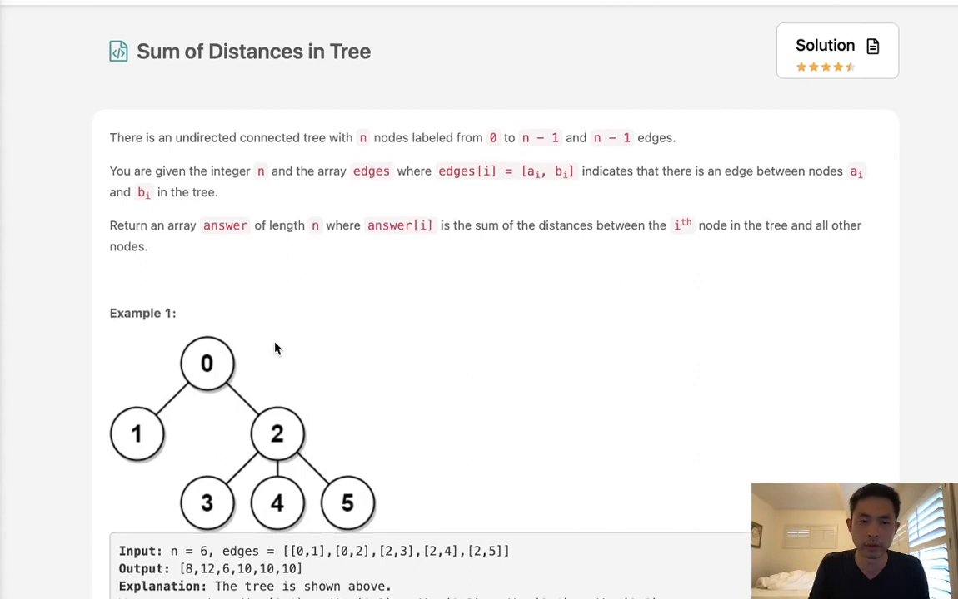
# Step: Define graph as defaultdict(list) on a new line in the solution
pyautogui.scroll(-3)
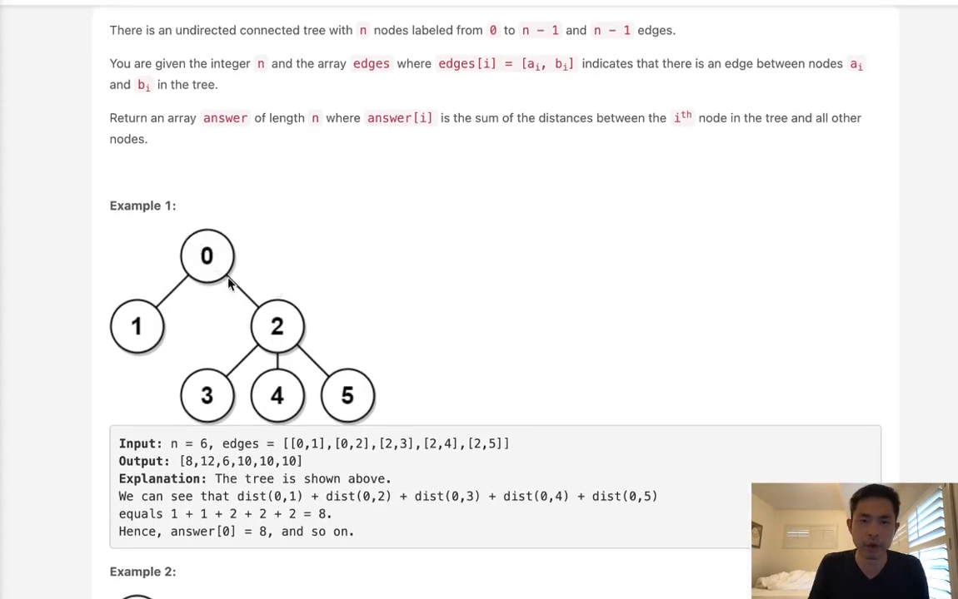
pyautogui.moveTo(208, 259)
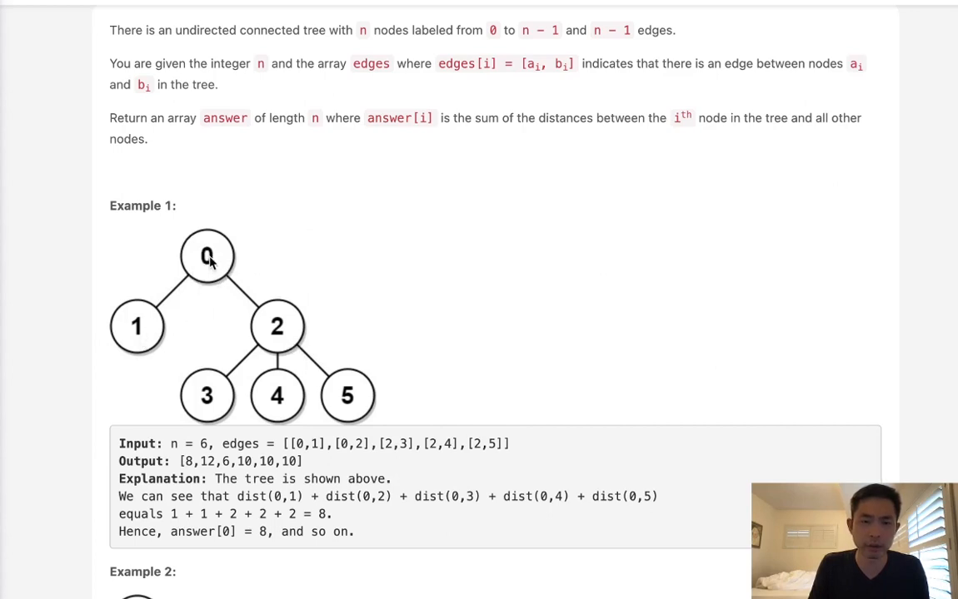
pyautogui.moveTo(207, 265)
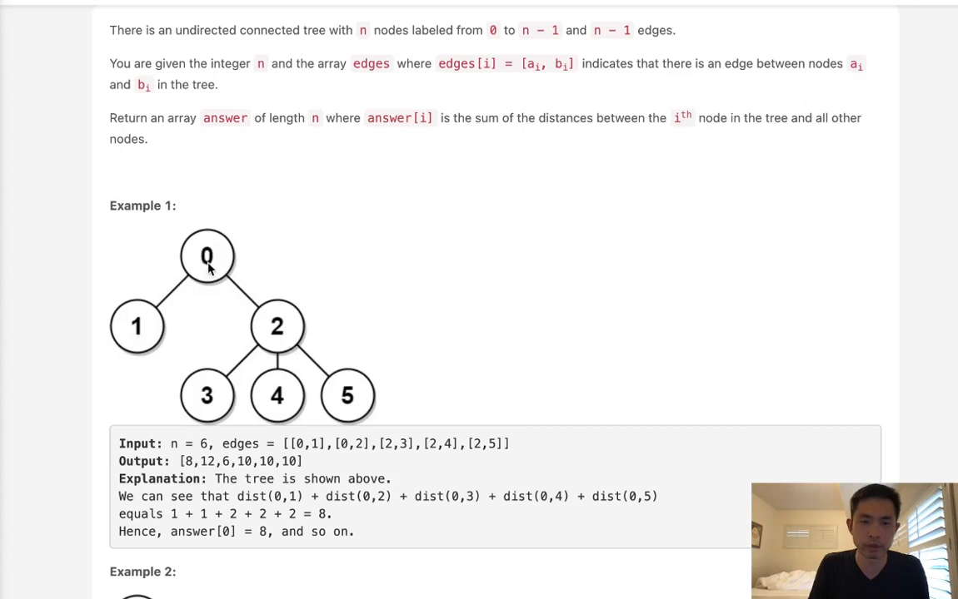
pyautogui.moveTo(208, 287)
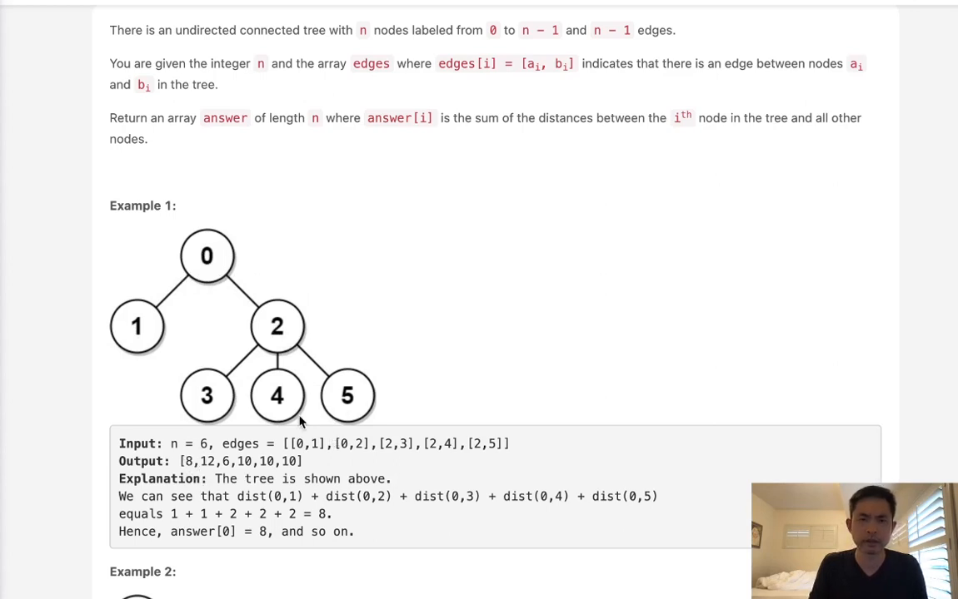
pyautogui.moveTo(257, 270)
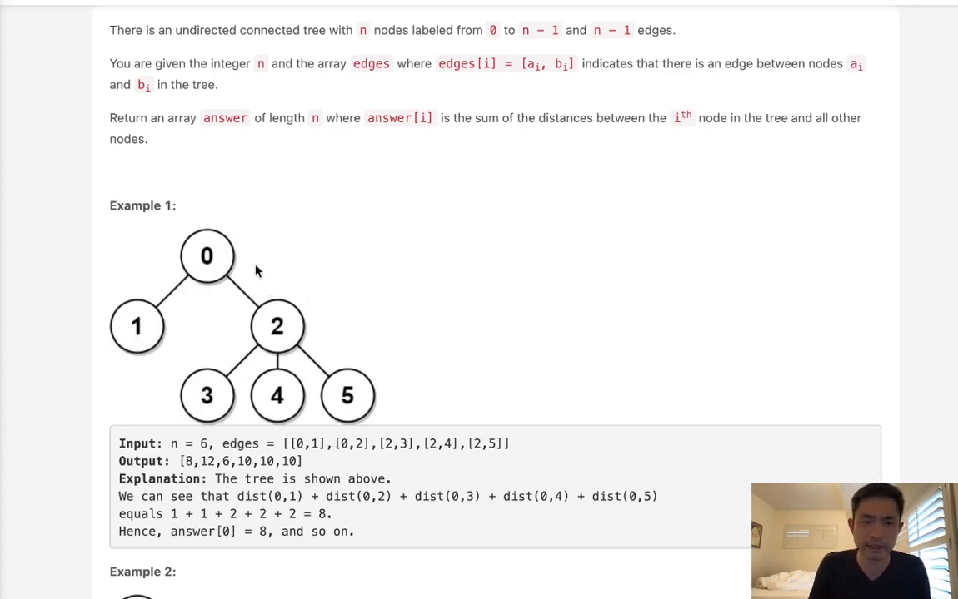
pyautogui.moveTo(193, 267)
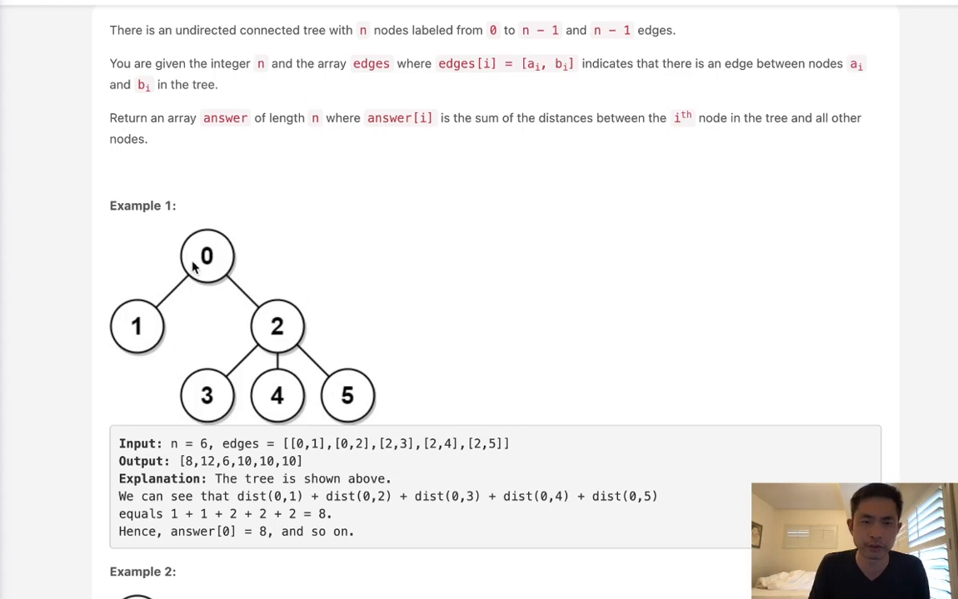
pyautogui.moveTo(215, 273)
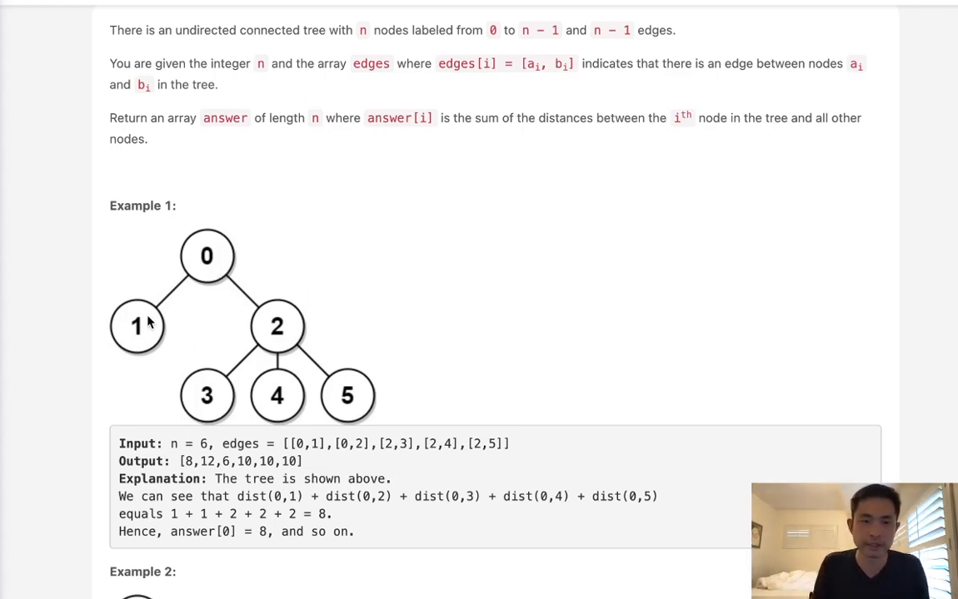
pyautogui.moveTo(207, 355)
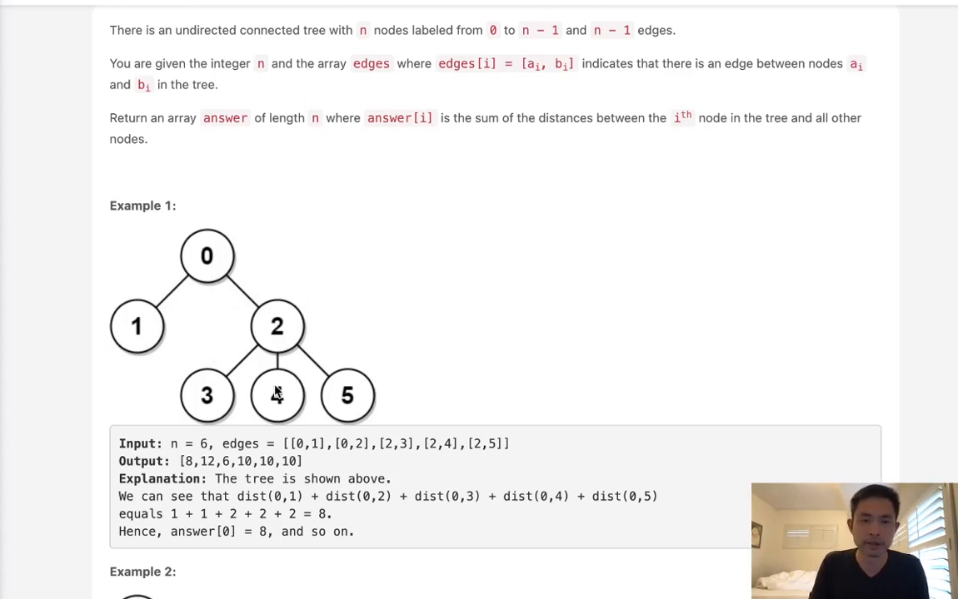
pyautogui.scroll(-3)
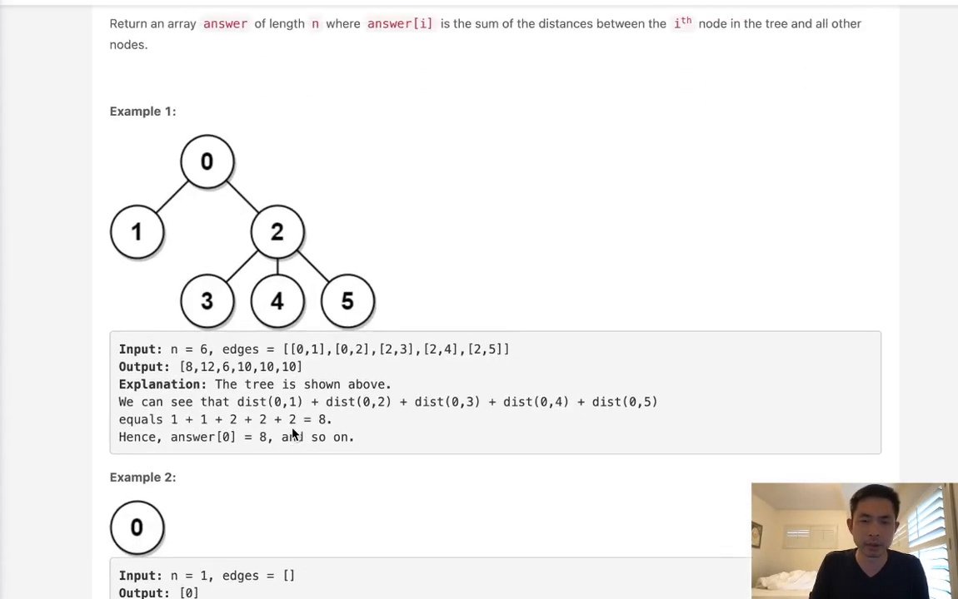
pyautogui.scroll(-3)
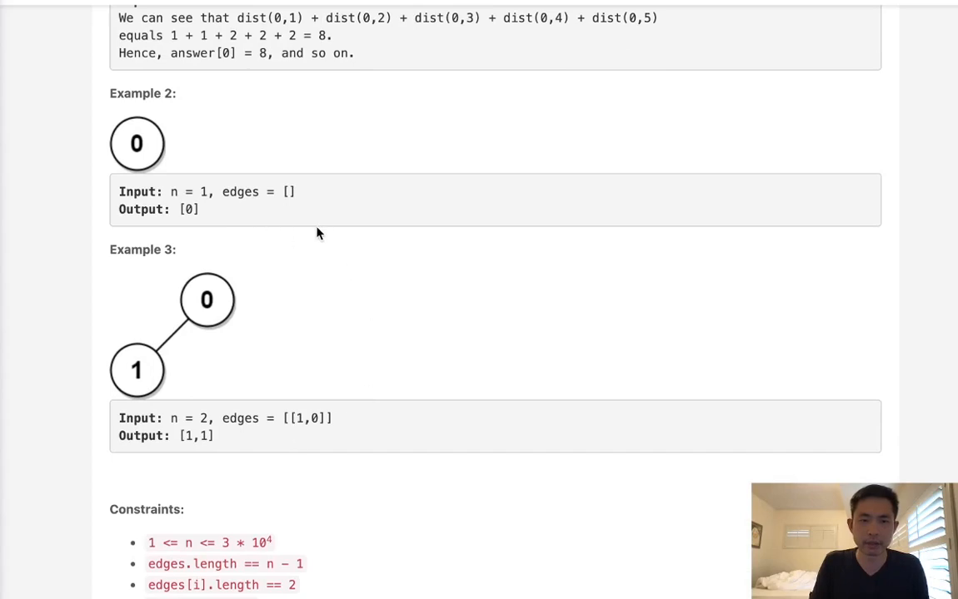
pyautogui.scroll(3)
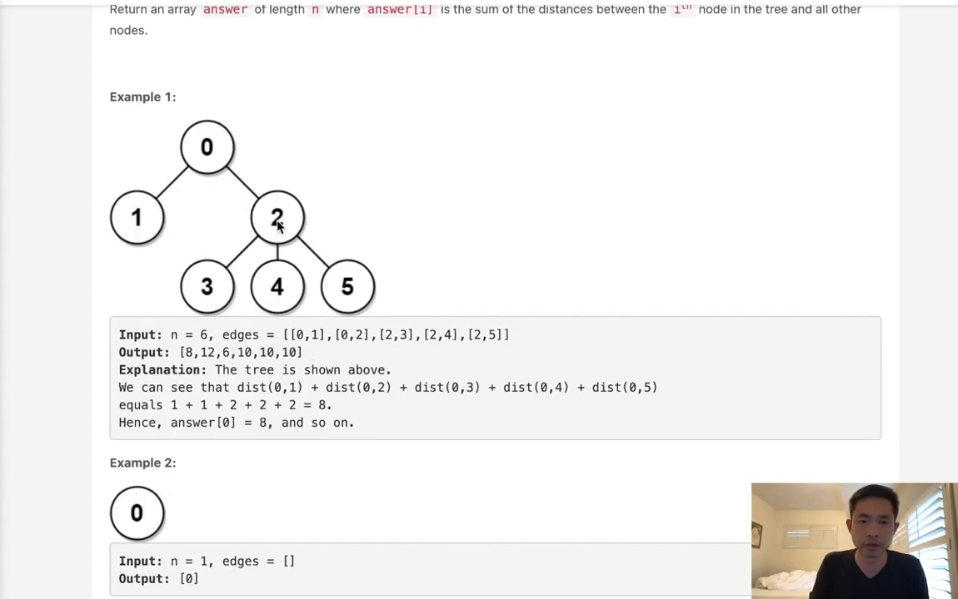
pyautogui.moveTo(304, 243)
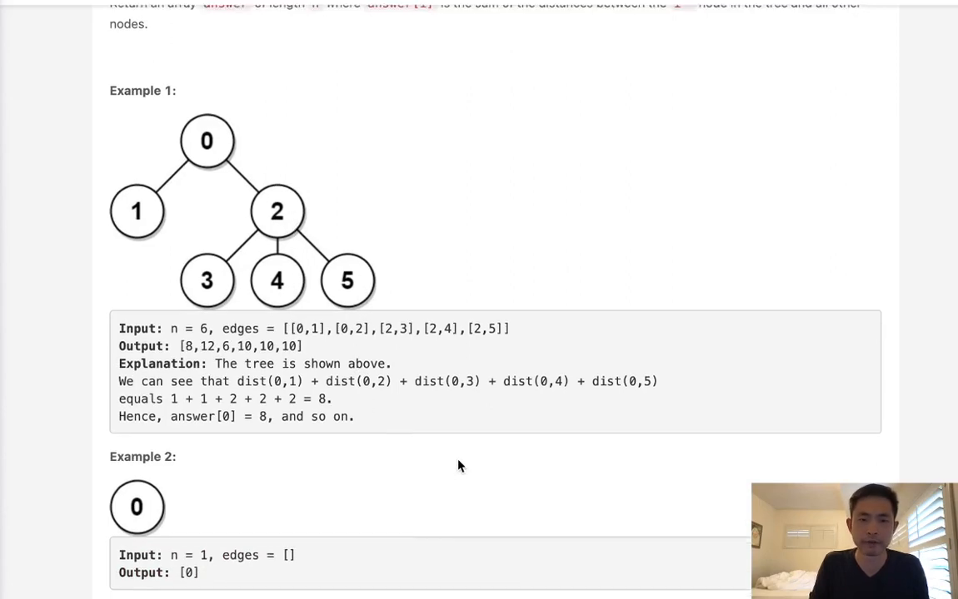
pyautogui.scroll(-3)
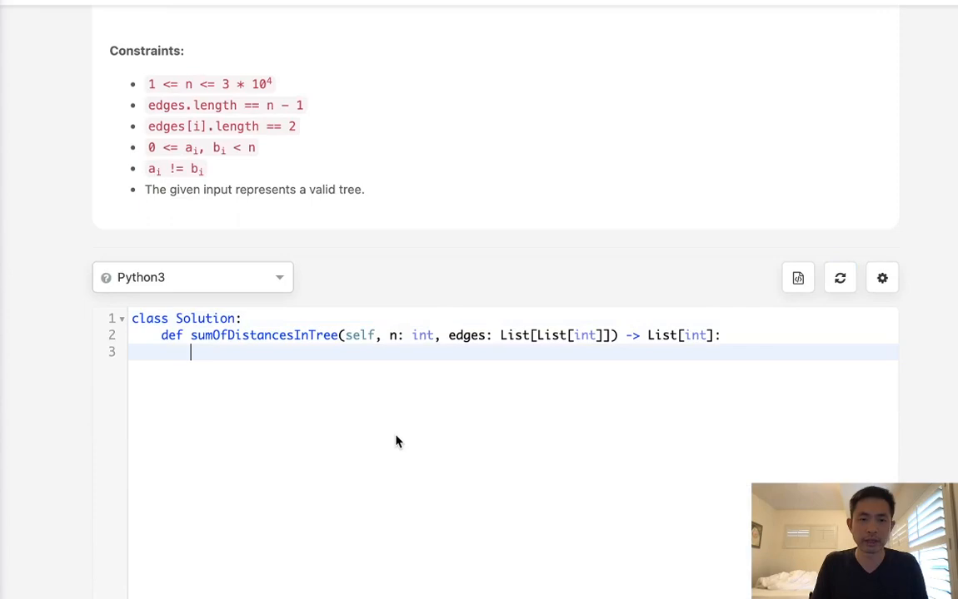
pyautogui.write('graph = defa')
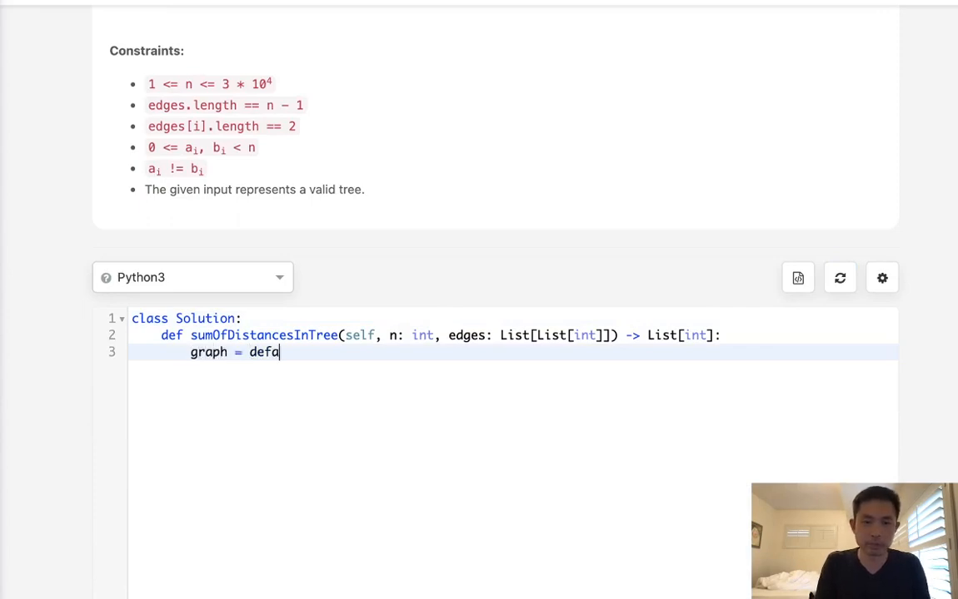
pyautogui.write('ultdict(list)')
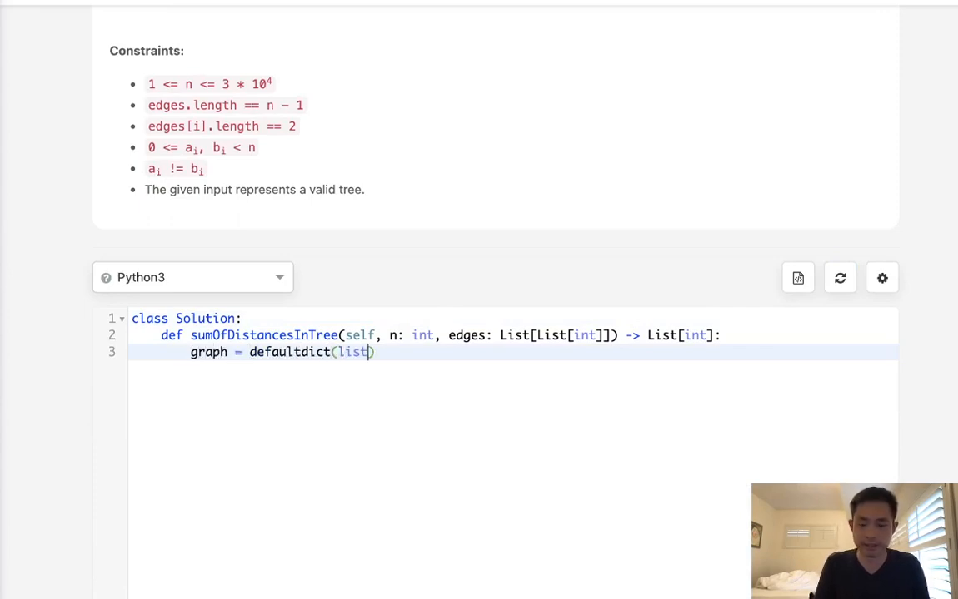
pyautogui.press('Return')
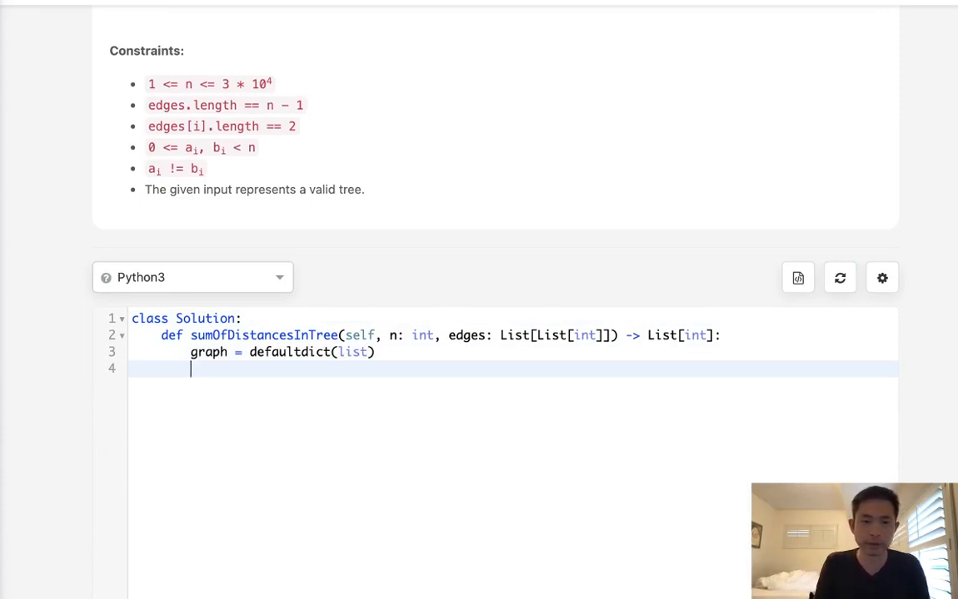
# Step: Write the for s,t in edges loop with graph[s].append(t) and graph[t].append(s)
pyautogui.write('for s,t in edges:')
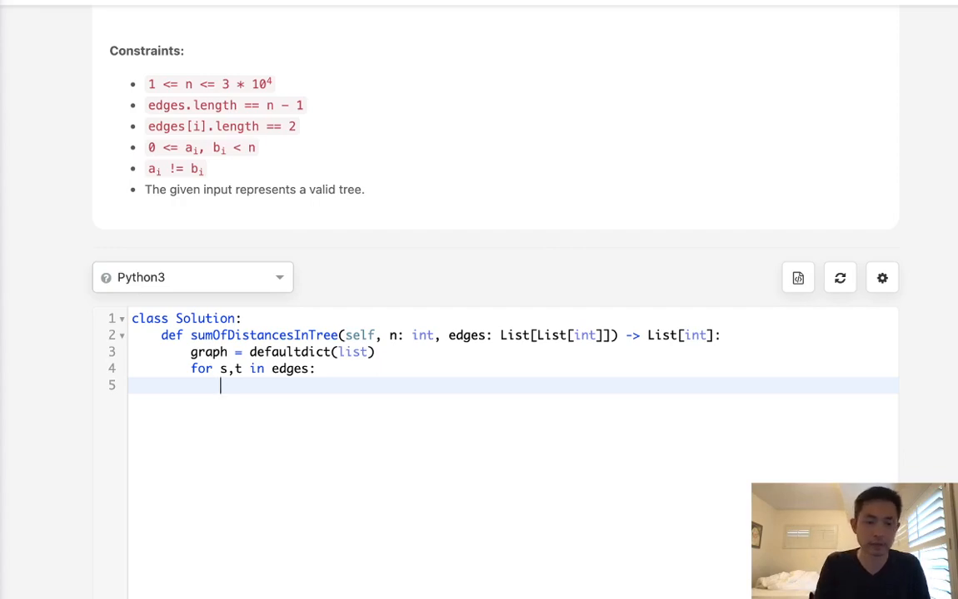
pyautogui.write('graph[s]')
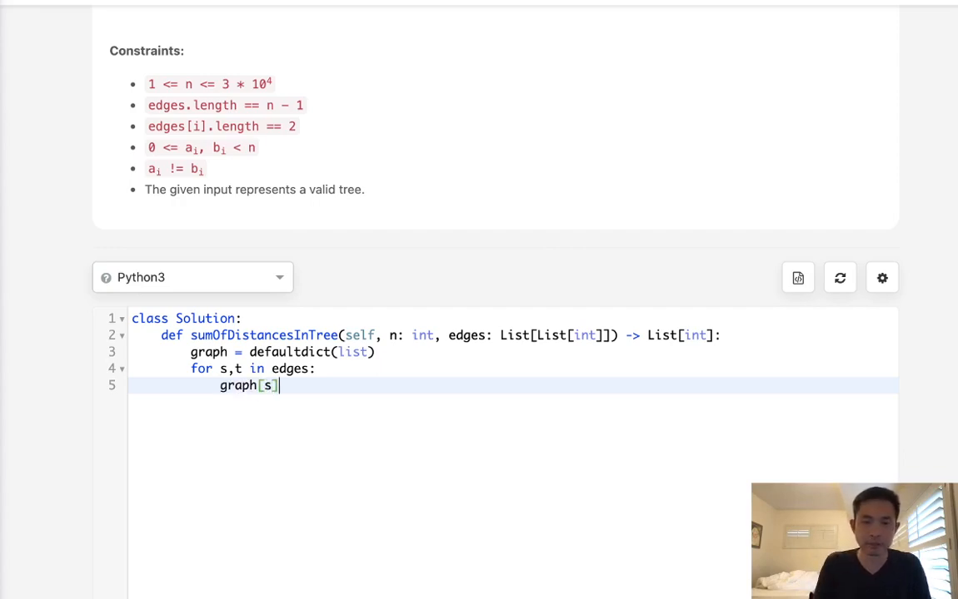
pyautogui.write('.append(t')
pyautogui.write('gra')
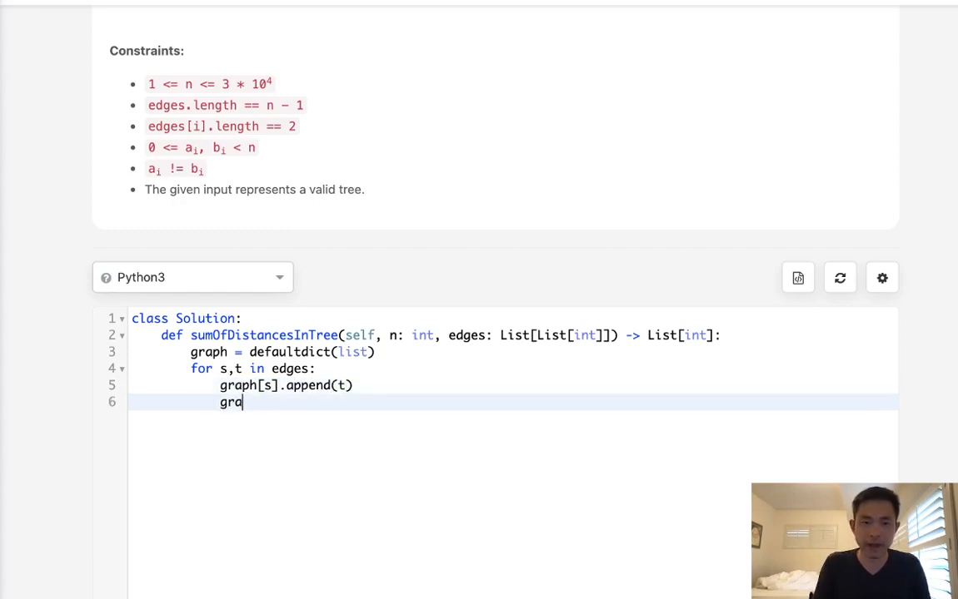
pyautogui.write('ph[t]a.')
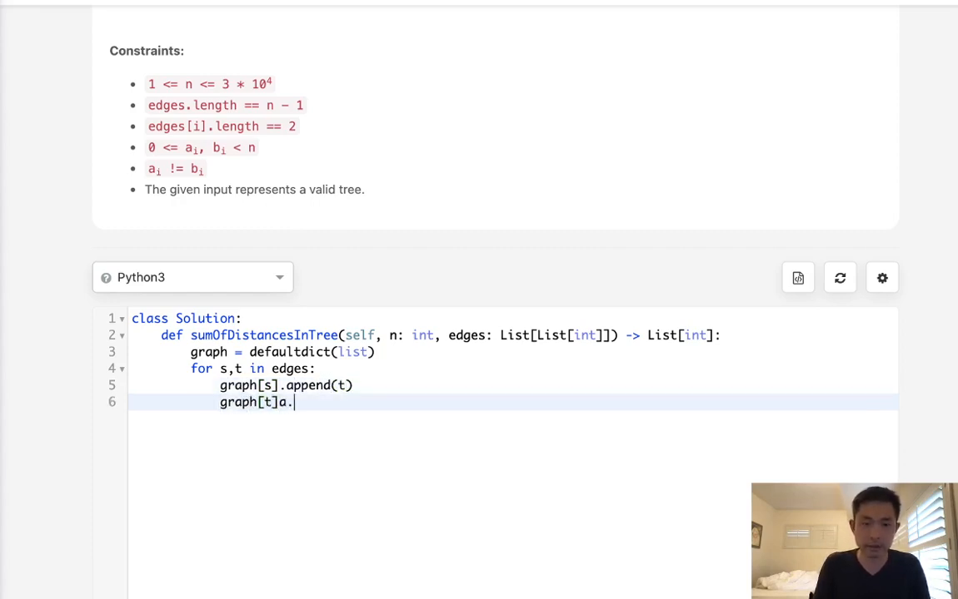
pyautogui.write('ppend(')
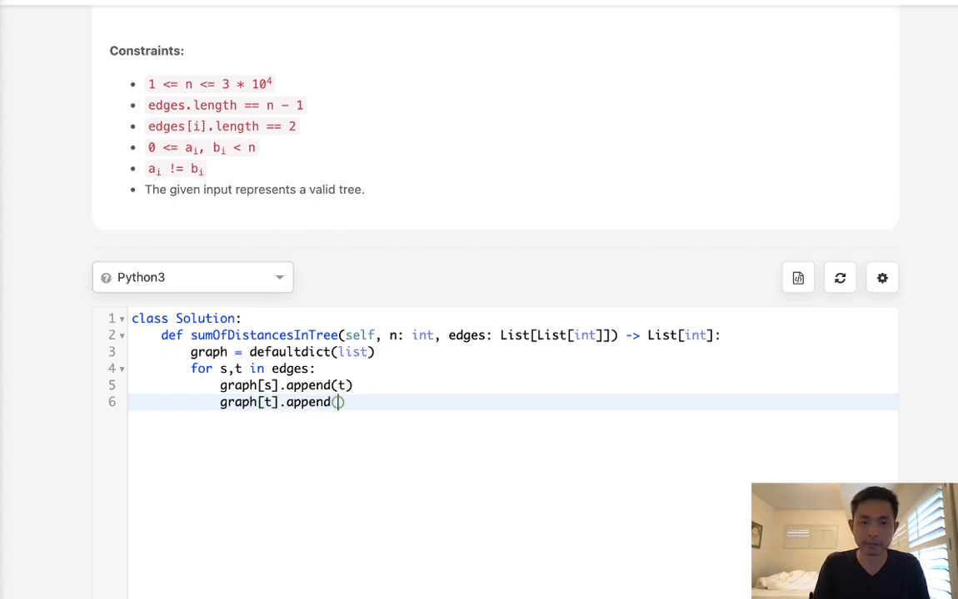
pyautogui.write('s')
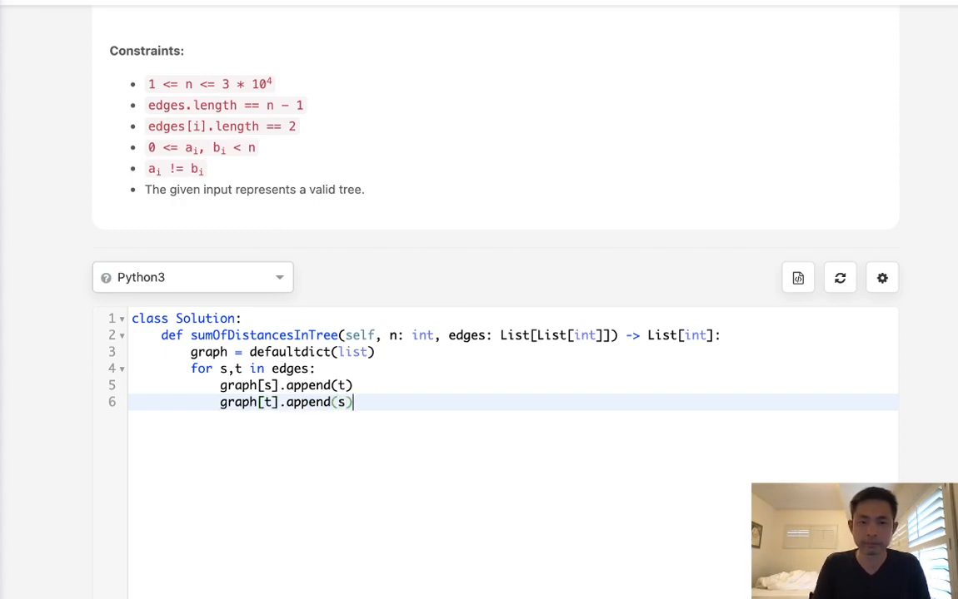
# Step: Start def travel(i) with a visited set and a deque seeded with (i, 0)
pyautogui.press('enter')
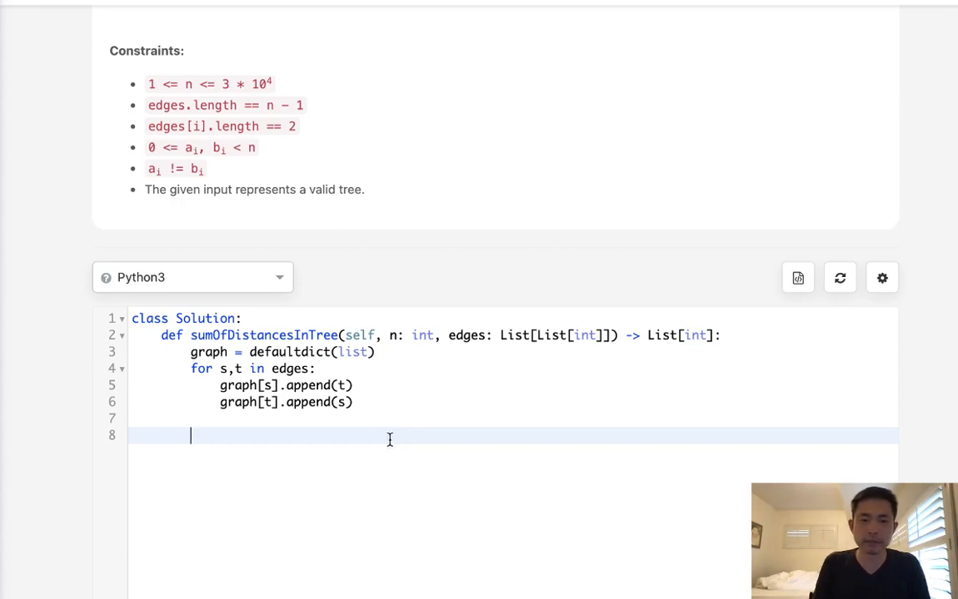
pyautogui.write('d')
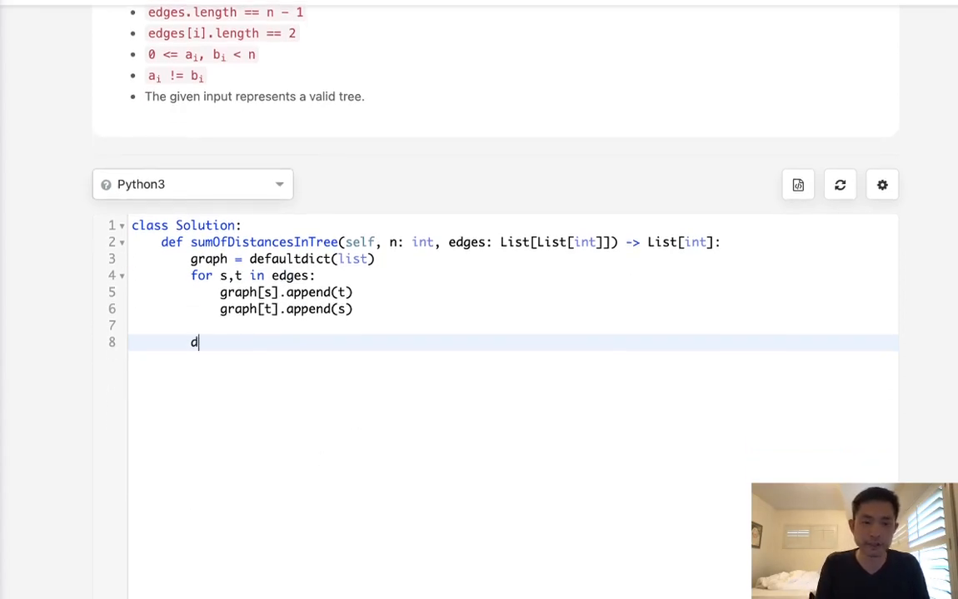
pyautogui.write('ef travel')
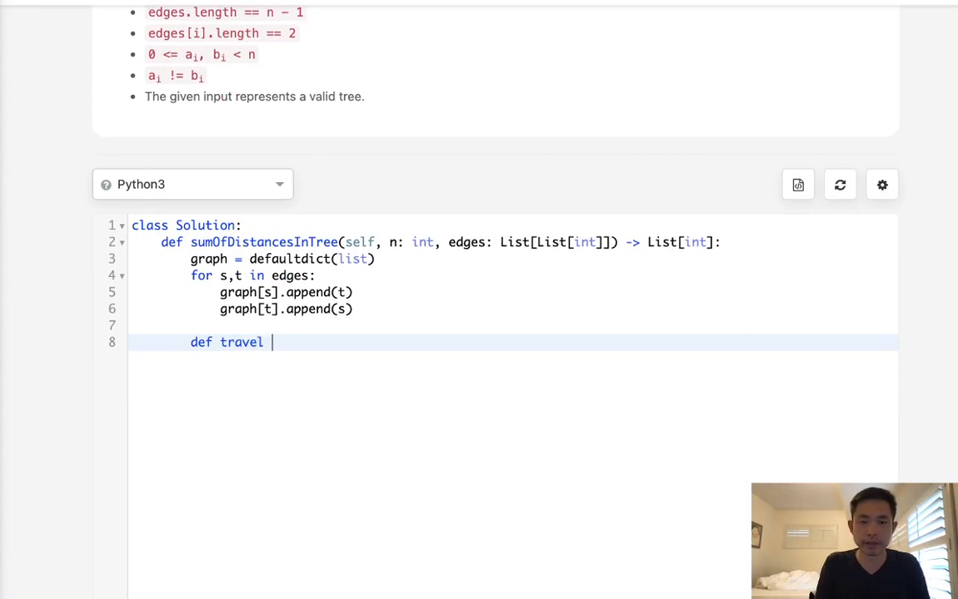
pyautogui.write('(i):')
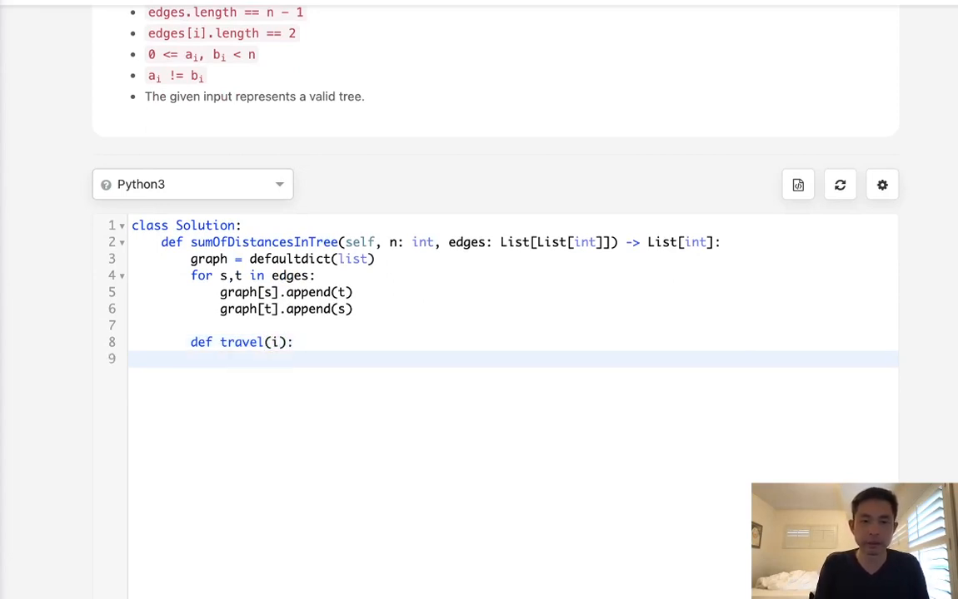
pyautogui.write('visited -=')
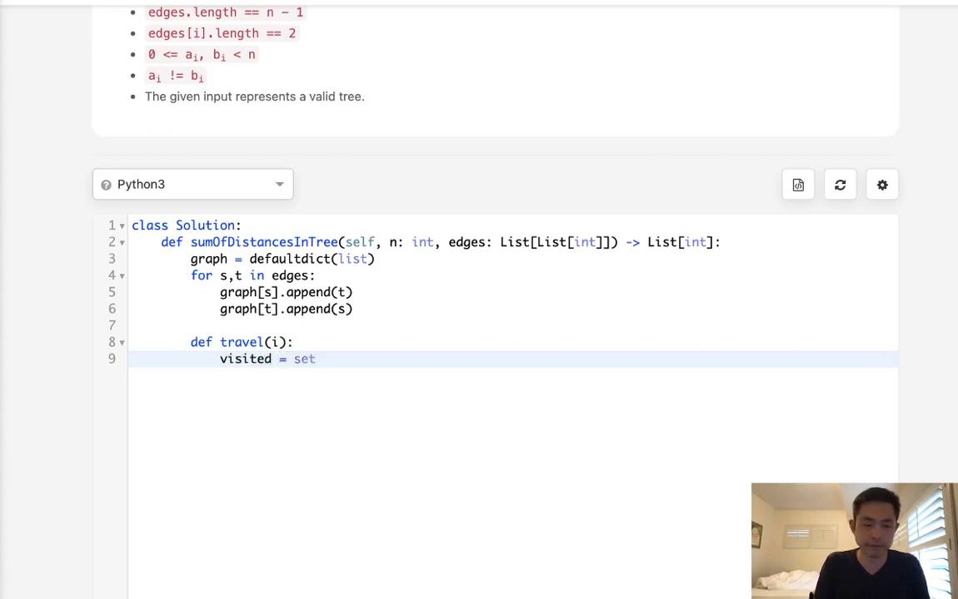
pyautogui.write('([i])')
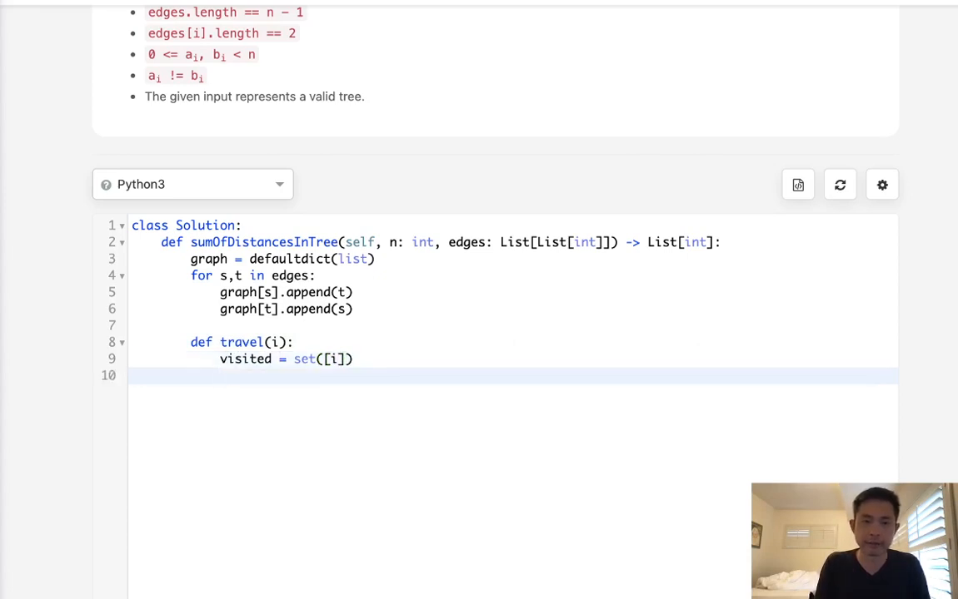
pyautogui.write('q')
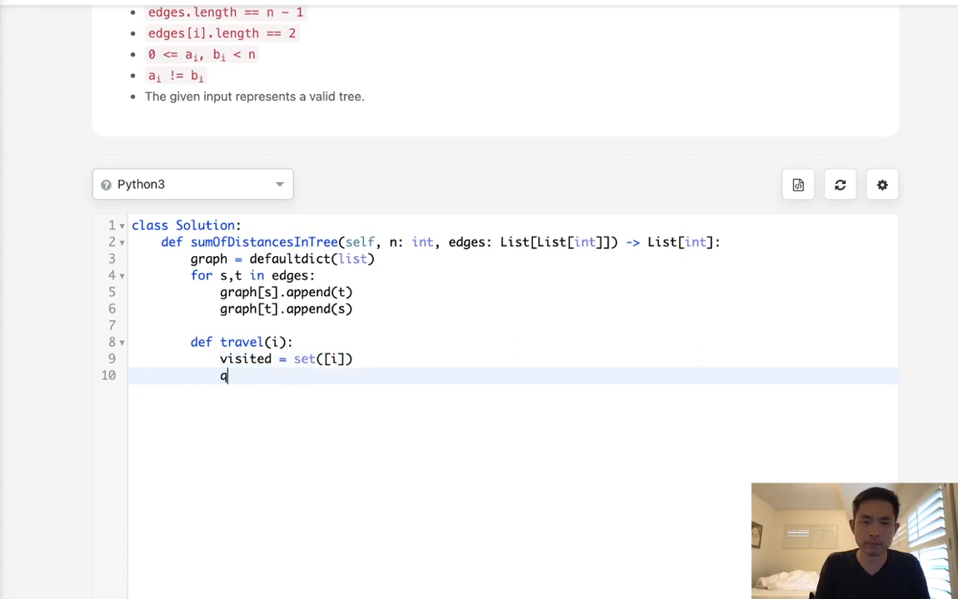
pyautogui.write('= deque()')
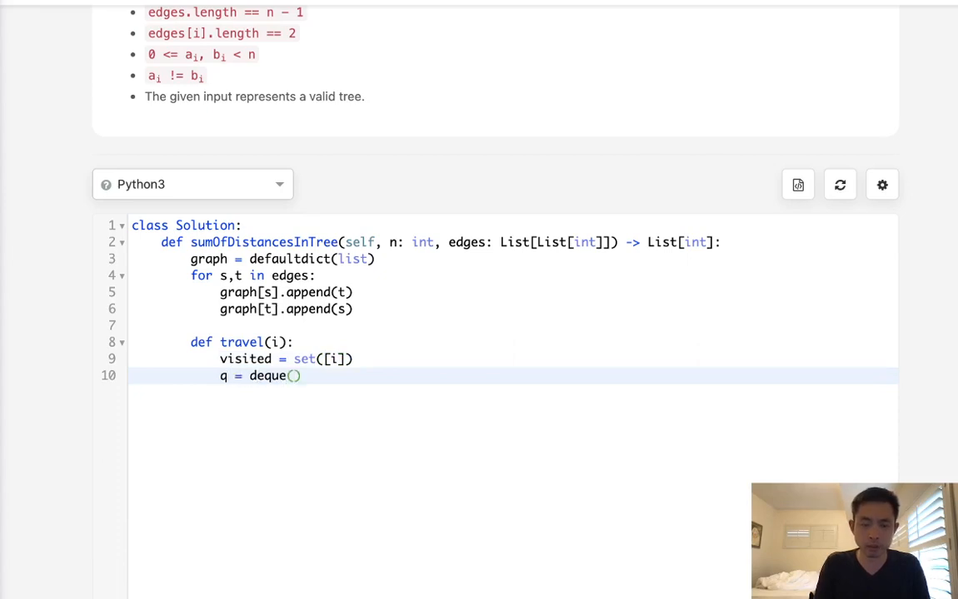
pyautogui.write('[(i)])')
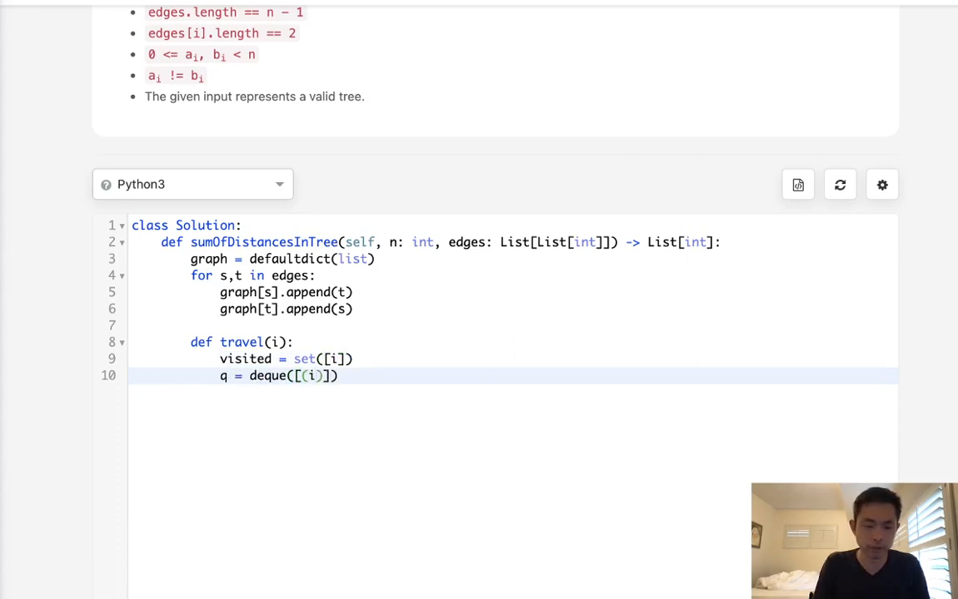
pyautogui.write(',')
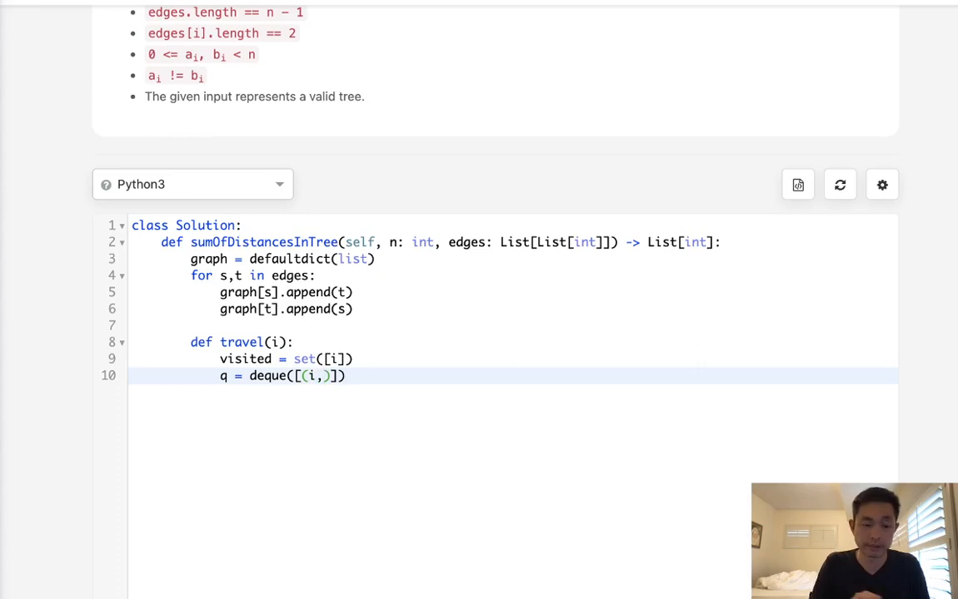
pyautogui.write('0')
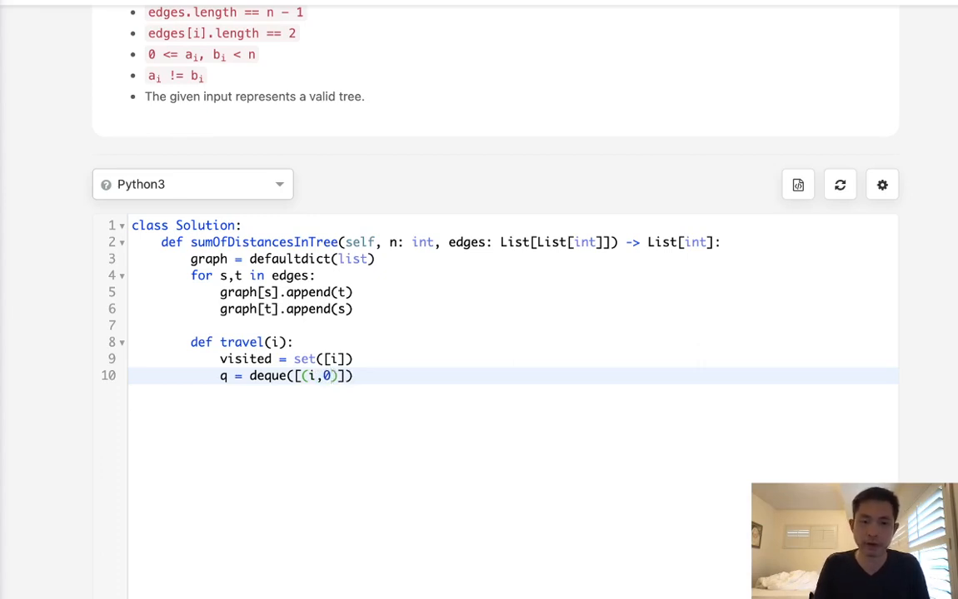
pyautogui.press('Return')
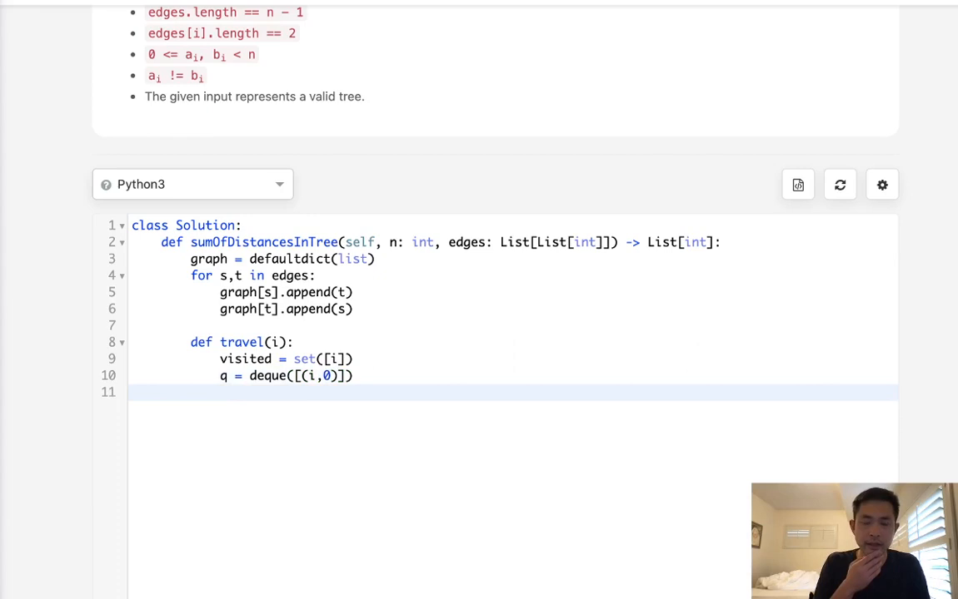
# Step: Add output = 0, pop (cur, dis), and queue unvisited neighbours with their distances
pyautogui.write('outpu')
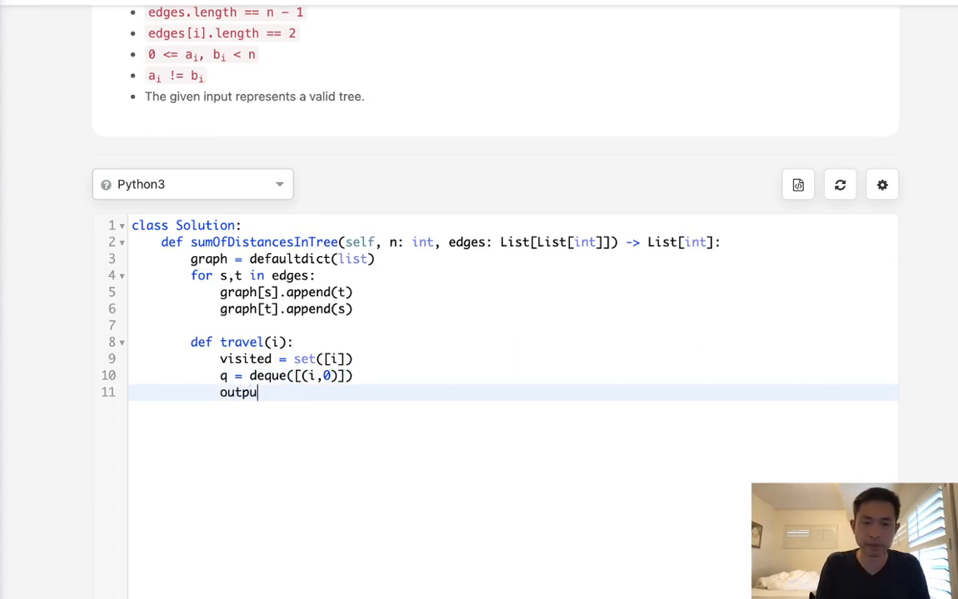
pyautogui.write('t = 0')
pyautogui.write('while q:')
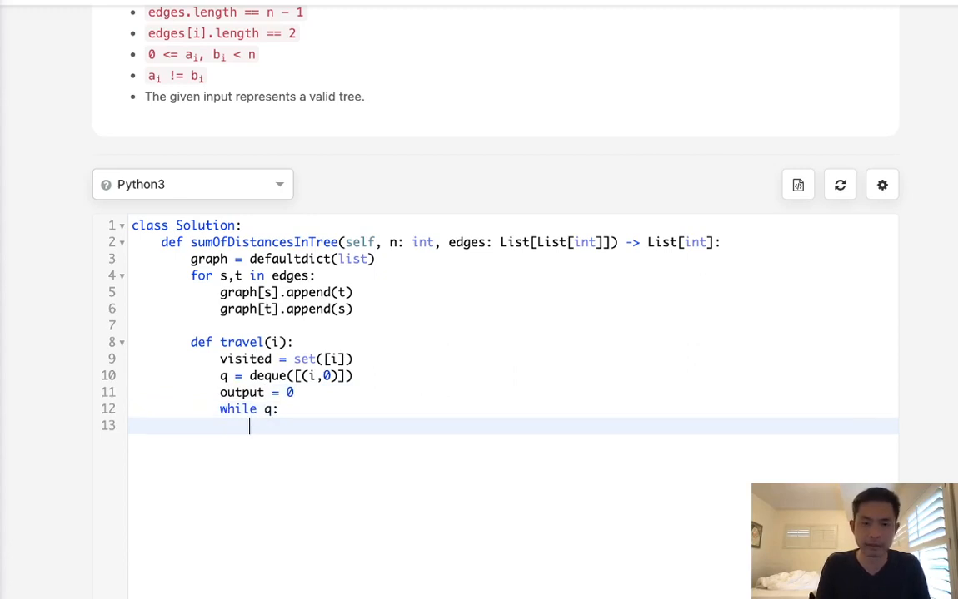
pyautogui.write('cur,')
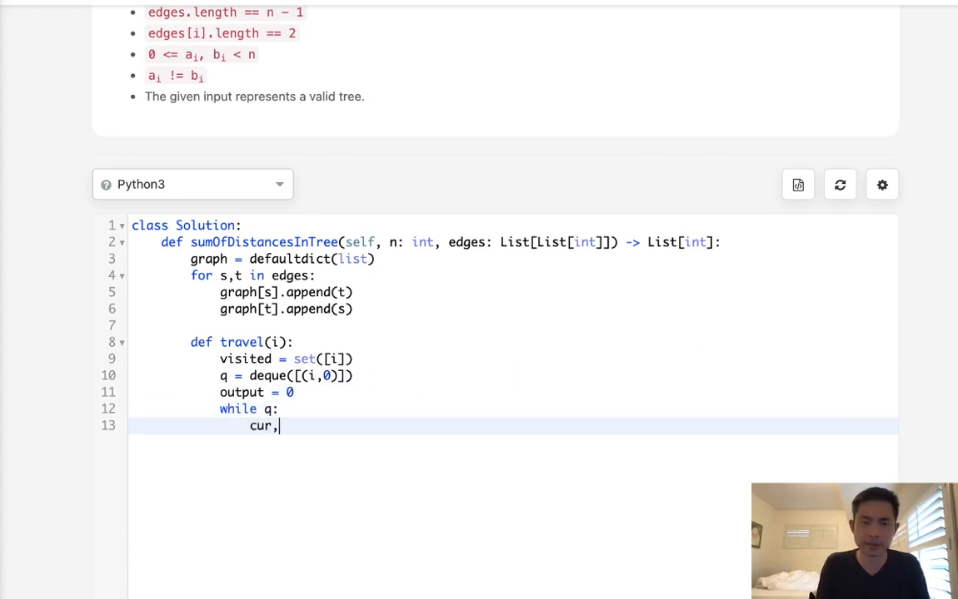
pyautogui.write('dis = q.')
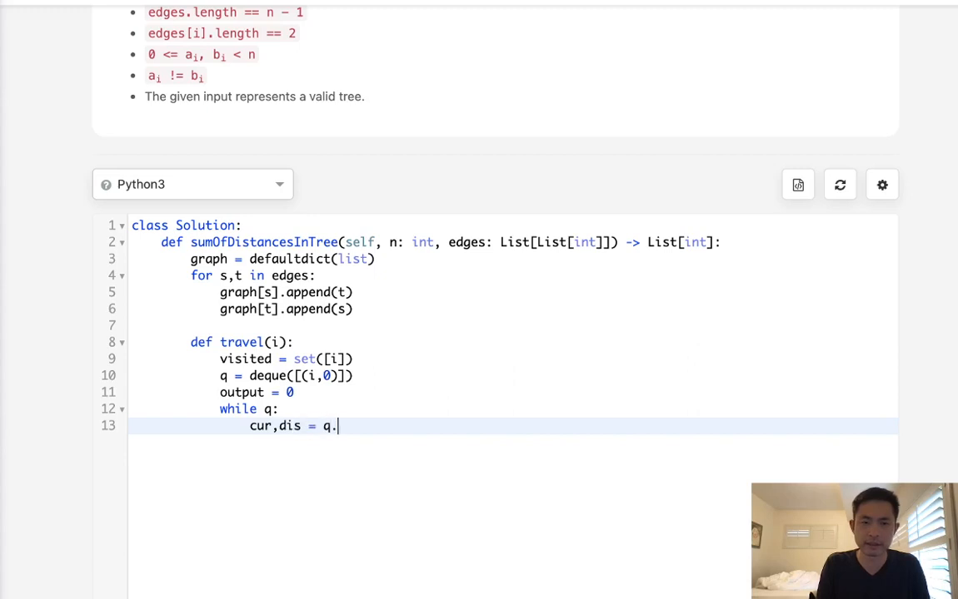
pyautogui.write('popleft()')
pyautogui.write('for nx in')
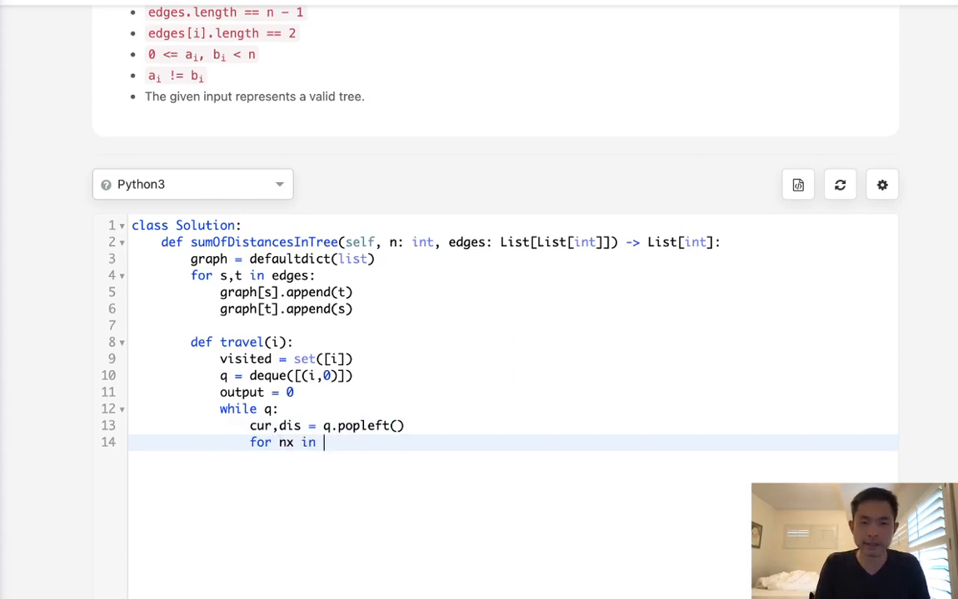
pyautogui.write('graph[]')
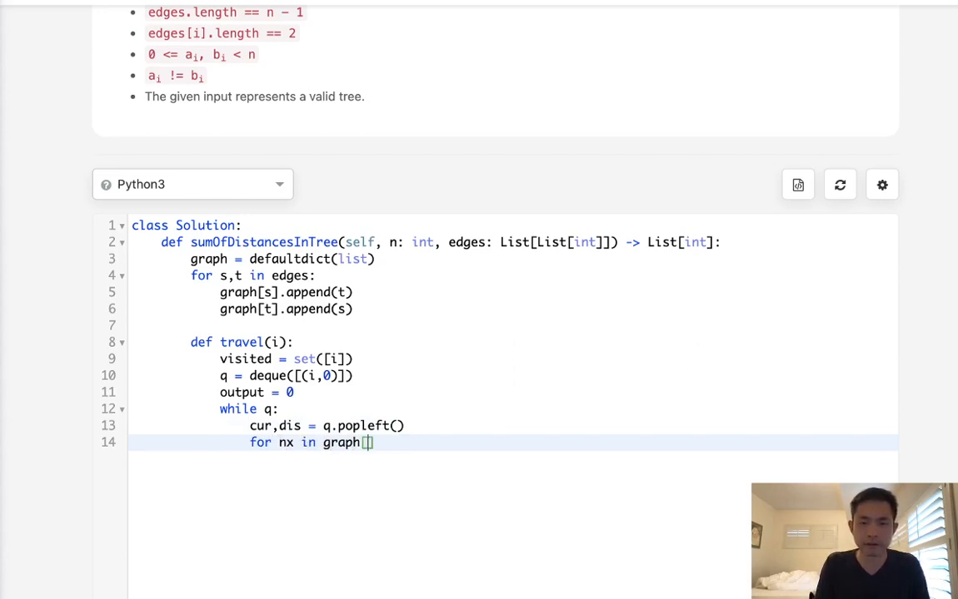
pyautogui.write('cur]:')
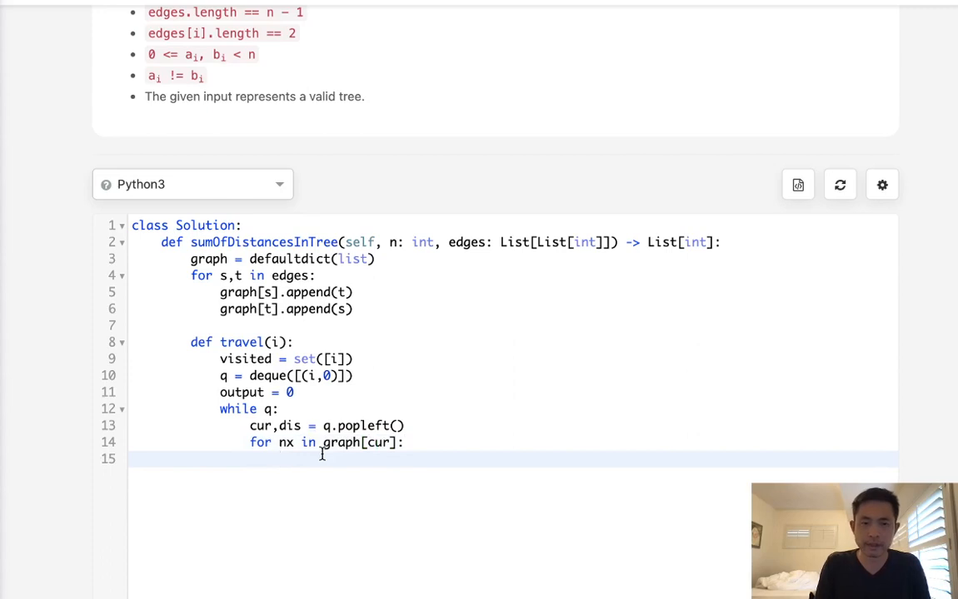
pyautogui.write('if nx not in visited:')
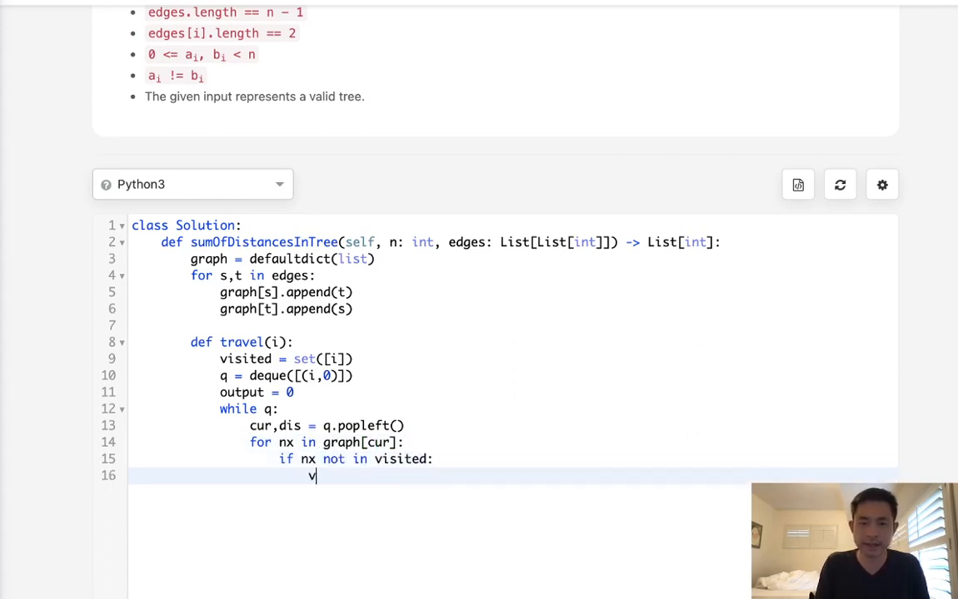
pyautogui.write('isited.add()')
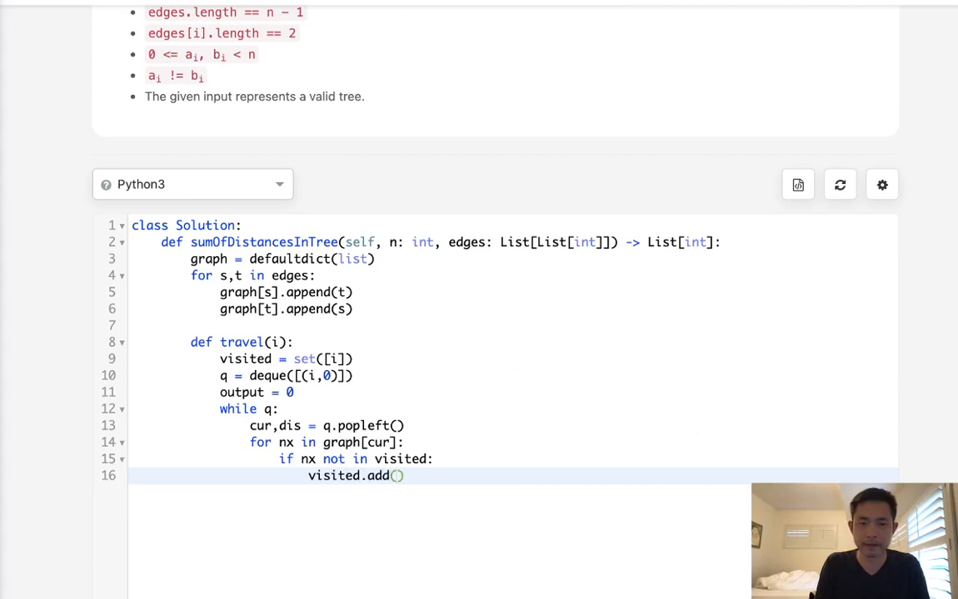
pyautogui.write('nx)')
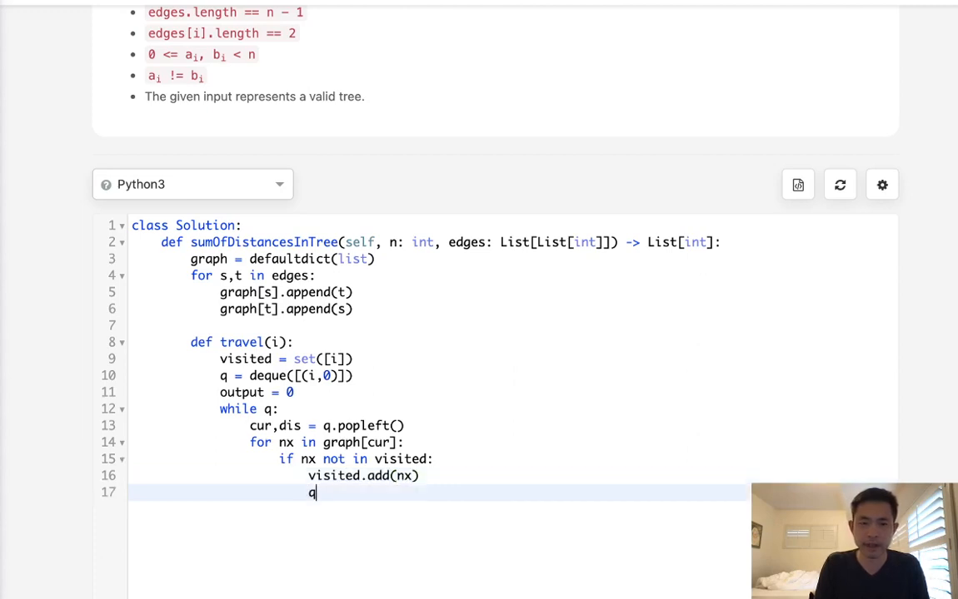
pyautogui.write('.append((n))')
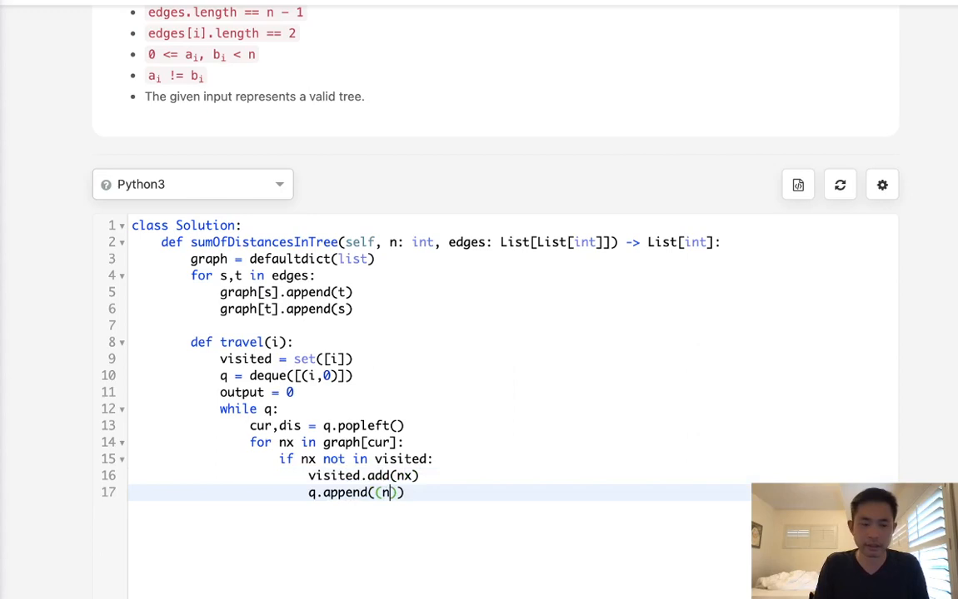
pyautogui.write('x,dis+1')
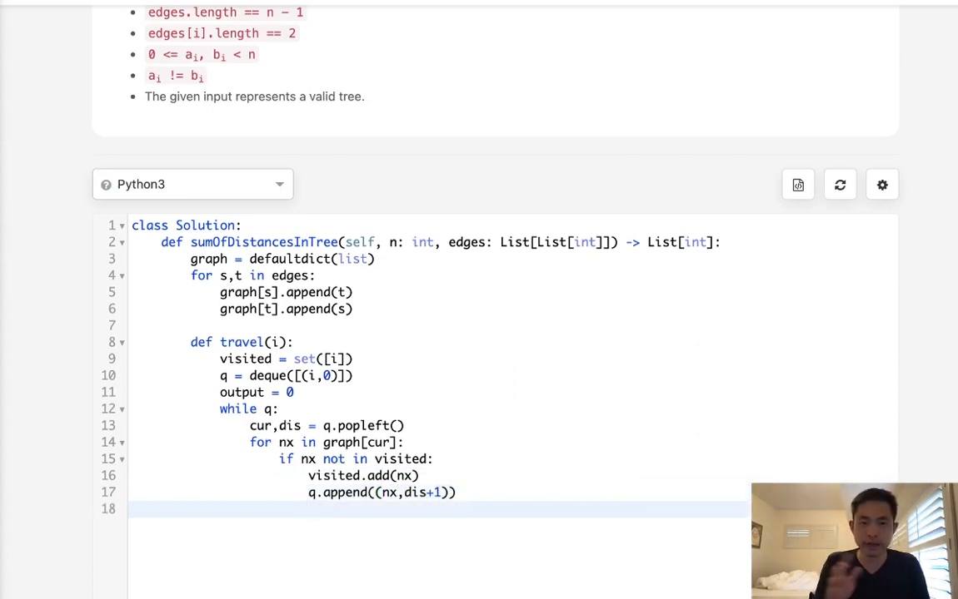
# Step: Add output += (dis+1), return output, and return [travel(i) for i in range(n)]
pyautogui.write('ou')
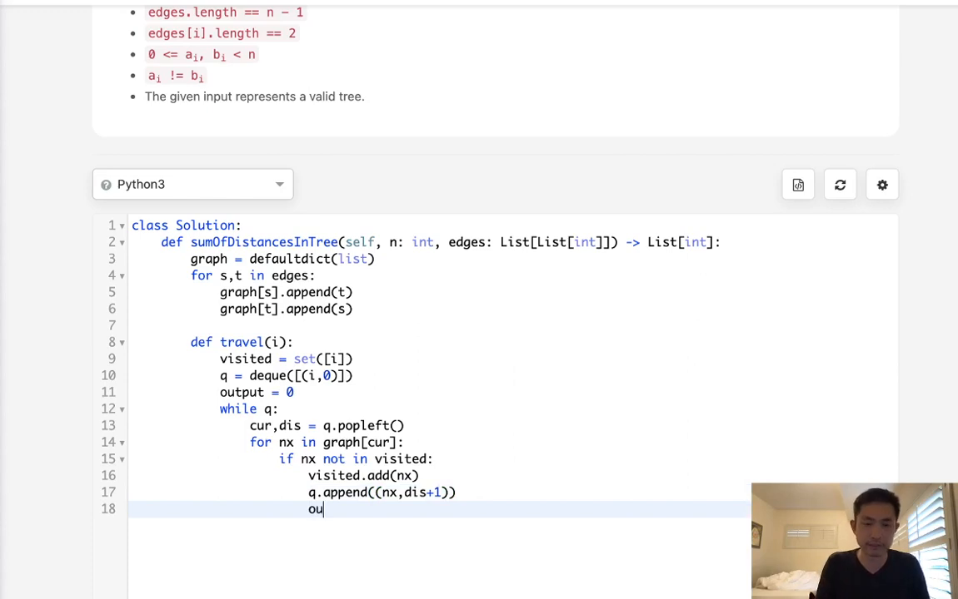
pyautogui.write('put += (dis')
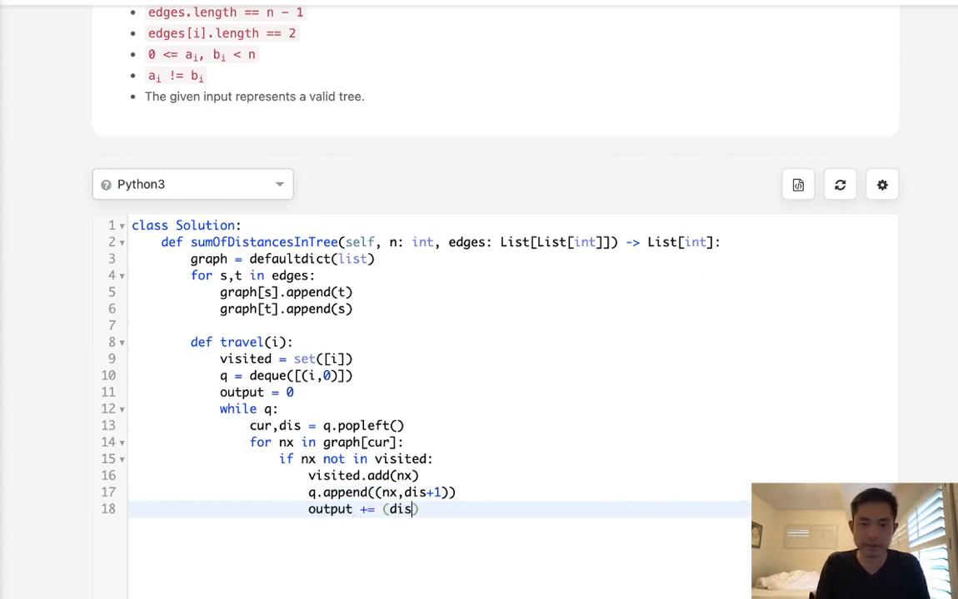
pyautogui.write('+1)')
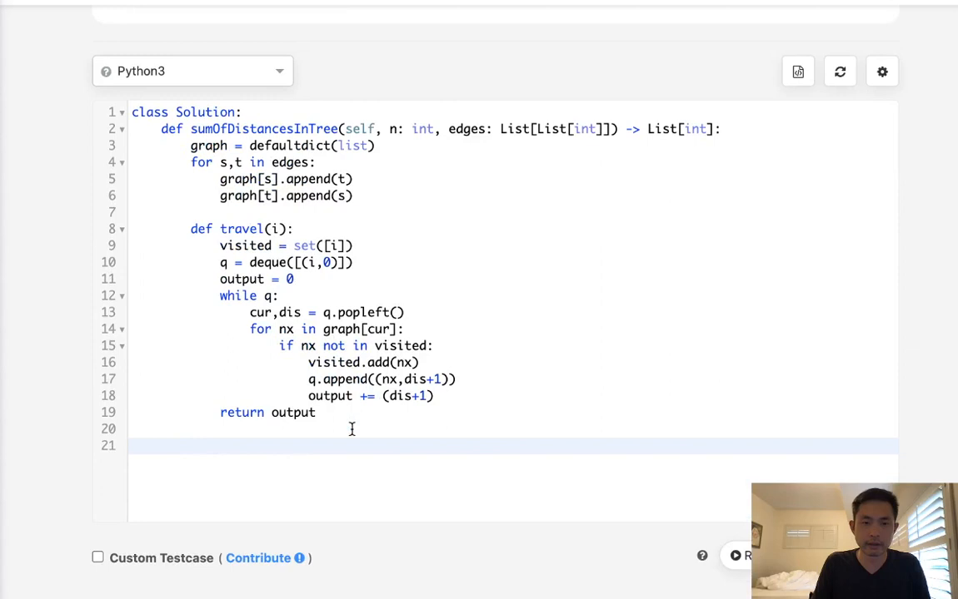
pyautogui.write('return []')
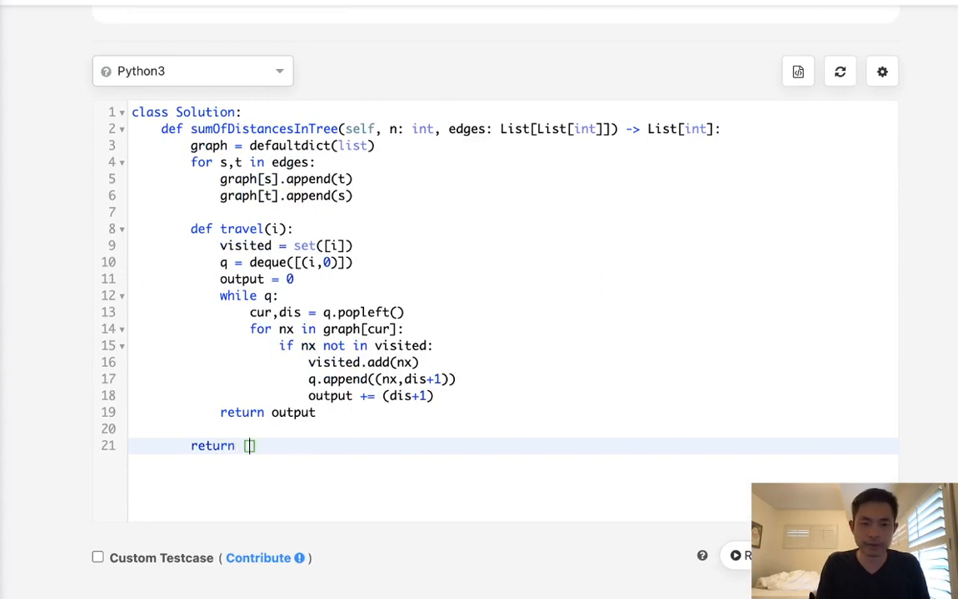
pyautogui.write('t')
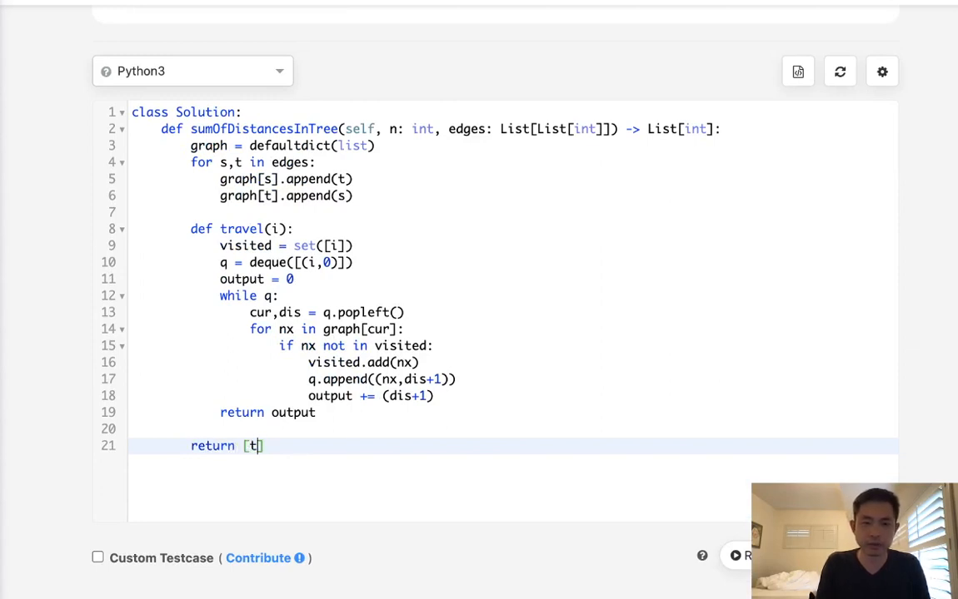
pyautogui.write('ravel(i)')
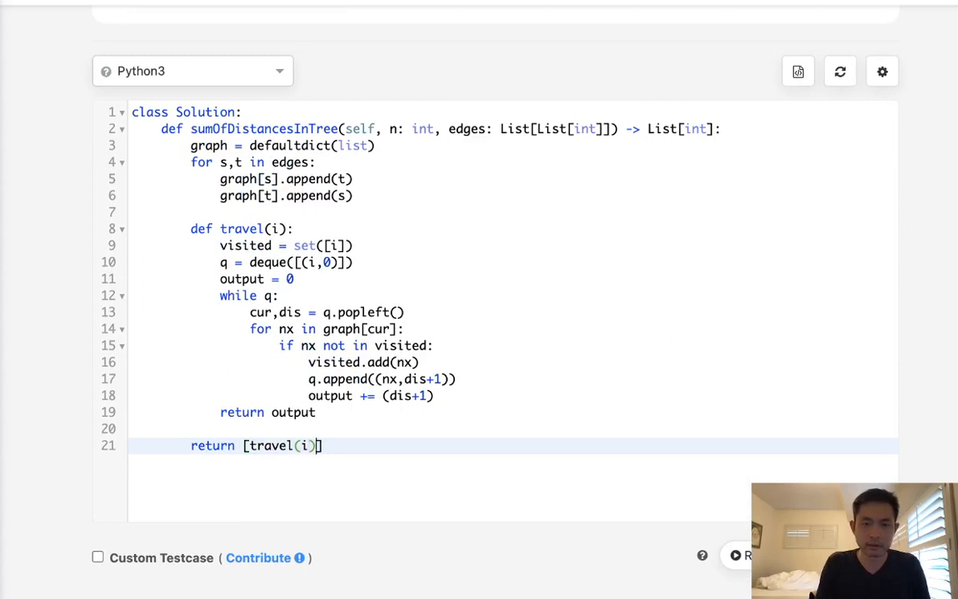
pyautogui.write('for i in range(n)')
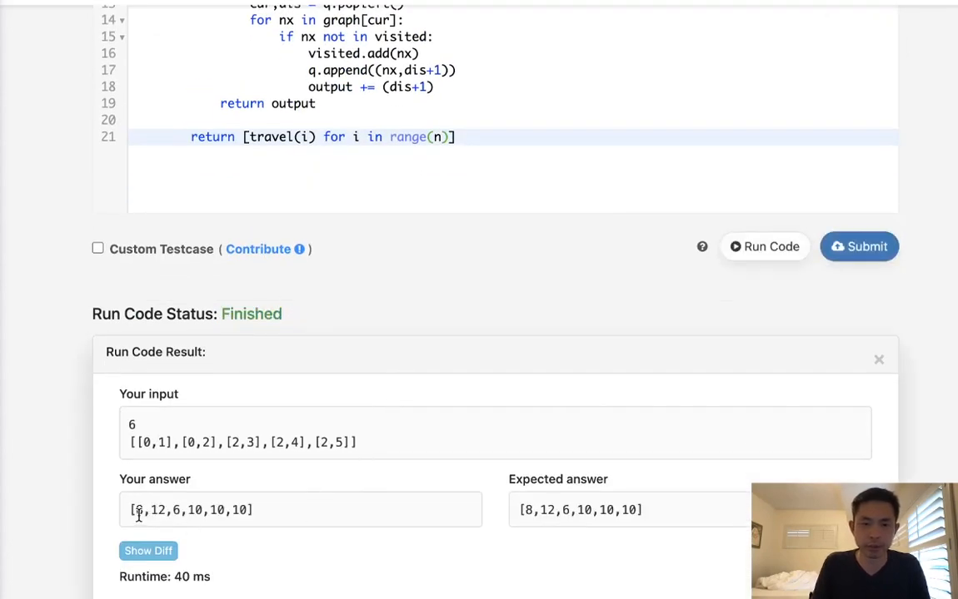
# Step: Scroll the page to review the run result and the 30,000-node constraint
pyautogui.scroll(3)
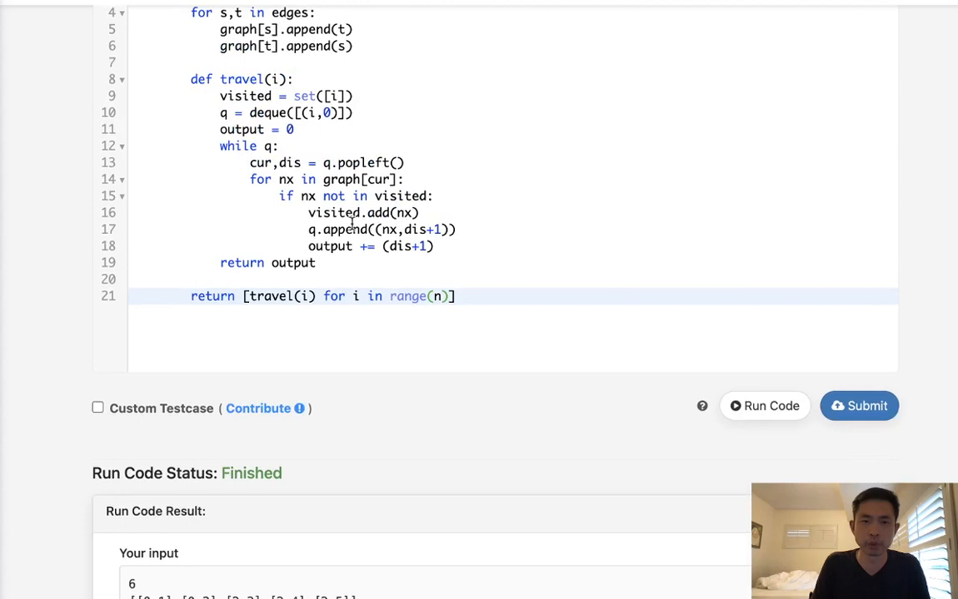
pyautogui.scroll(3)
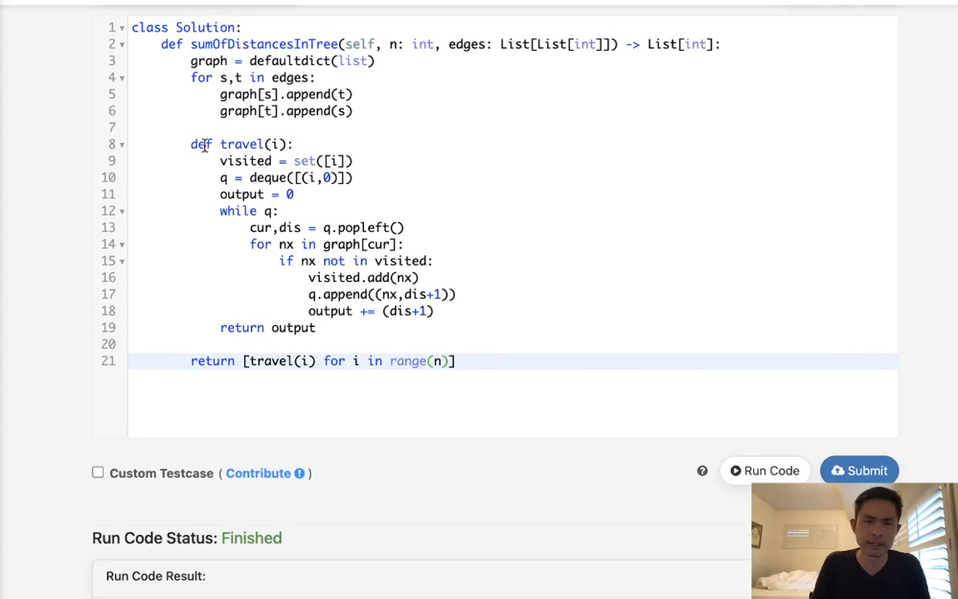
pyautogui.moveTo(310, 361)
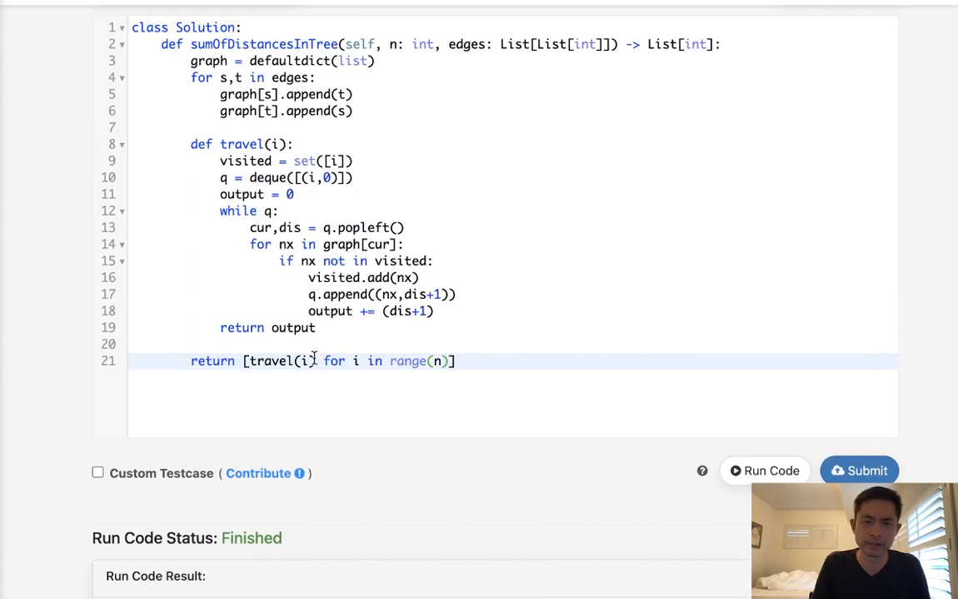
pyautogui.moveTo(256, 135)
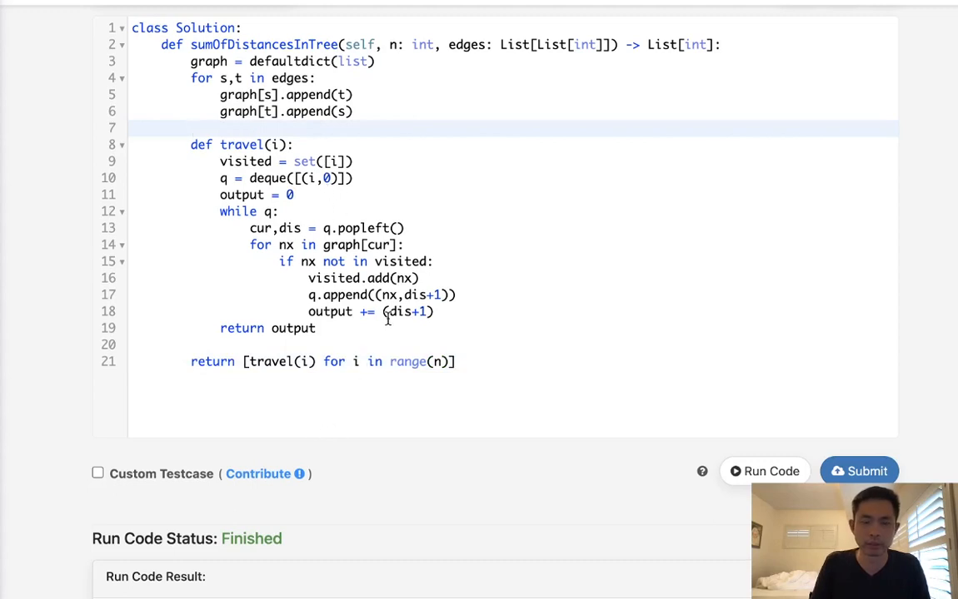
pyautogui.scroll(3)
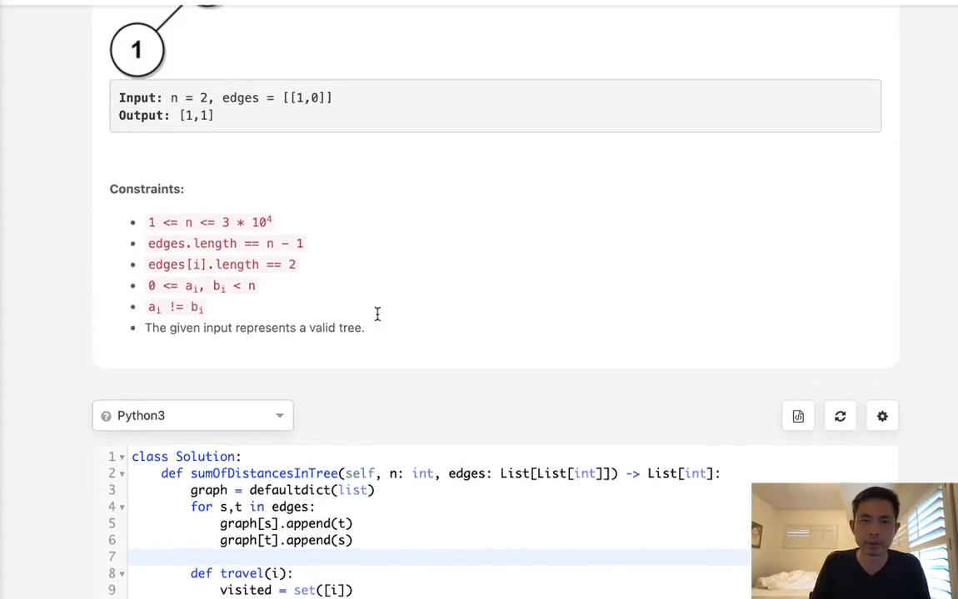
pyautogui.scroll(-3)
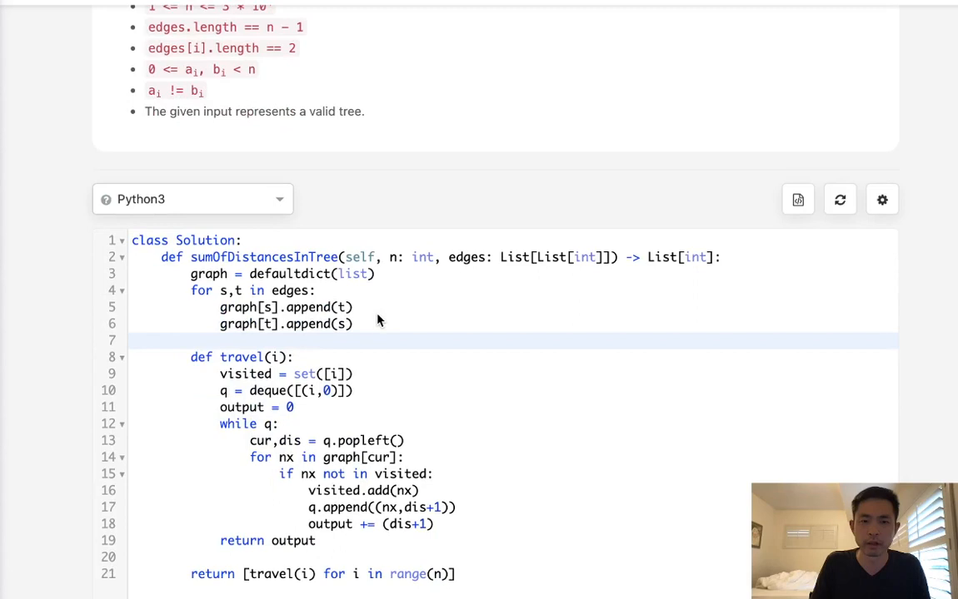
pyautogui.moveTo(376, 314)
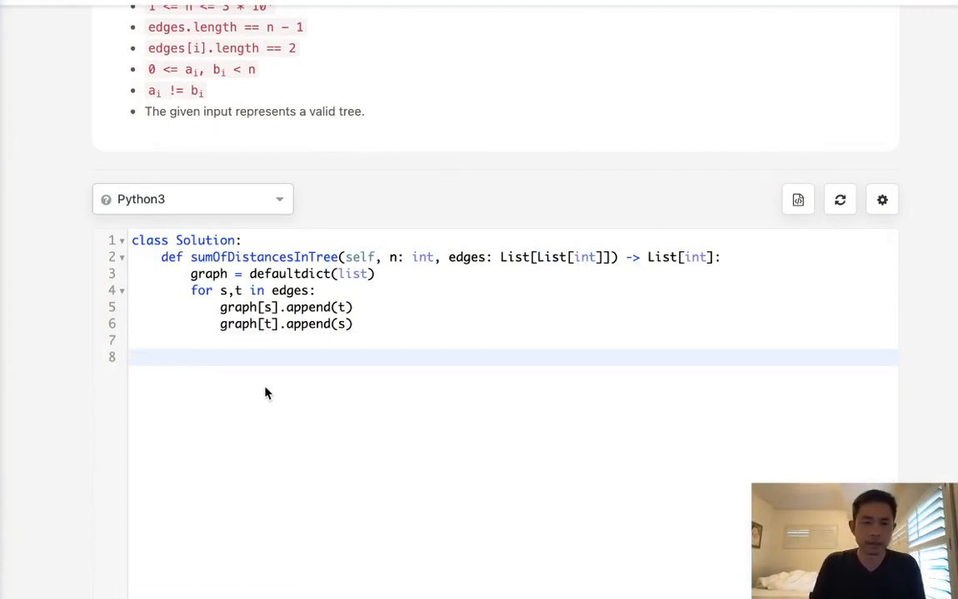
pyautogui.moveTo(741, 472)
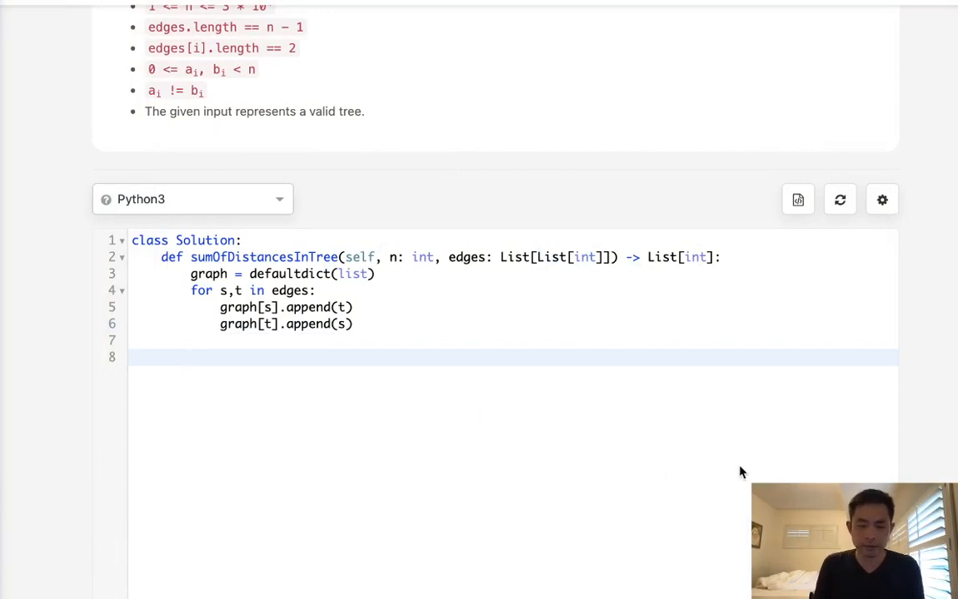
# Step: Initialize the output list, the count list of ones, and self.root
pyautogui.write('[]')
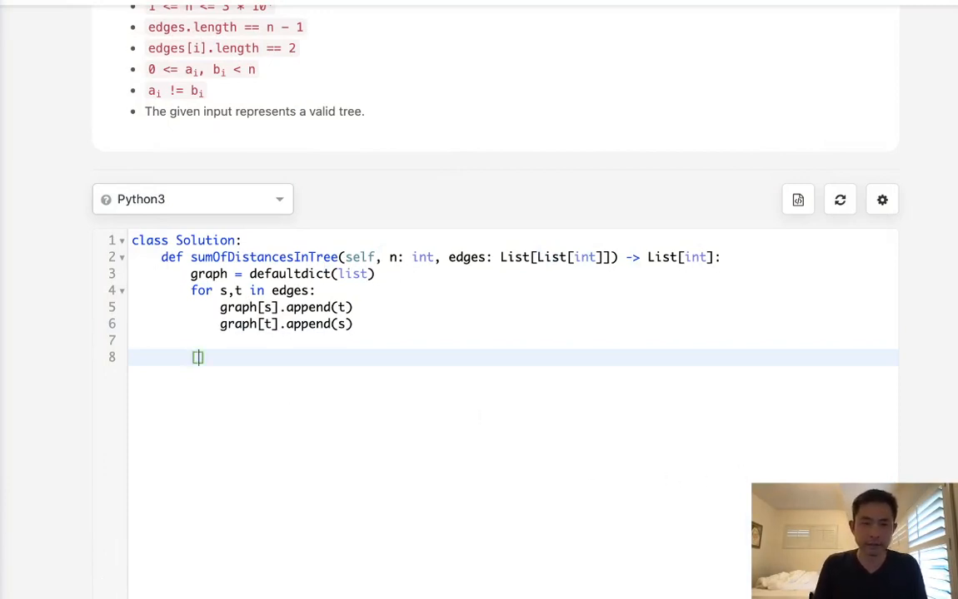
pyautogui.write('output =')
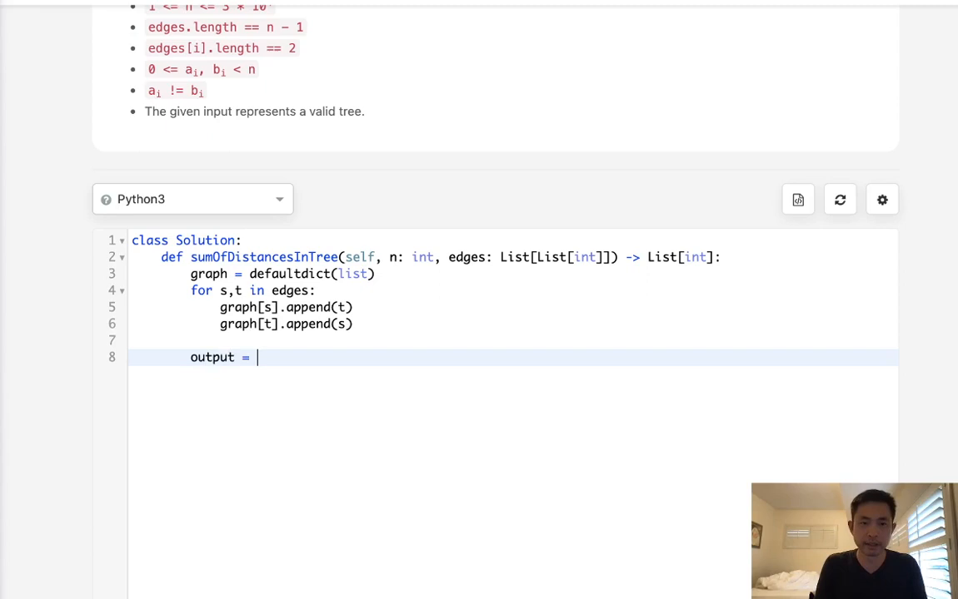
pyautogui.write('[0]()')
pyautogui.write('cou')
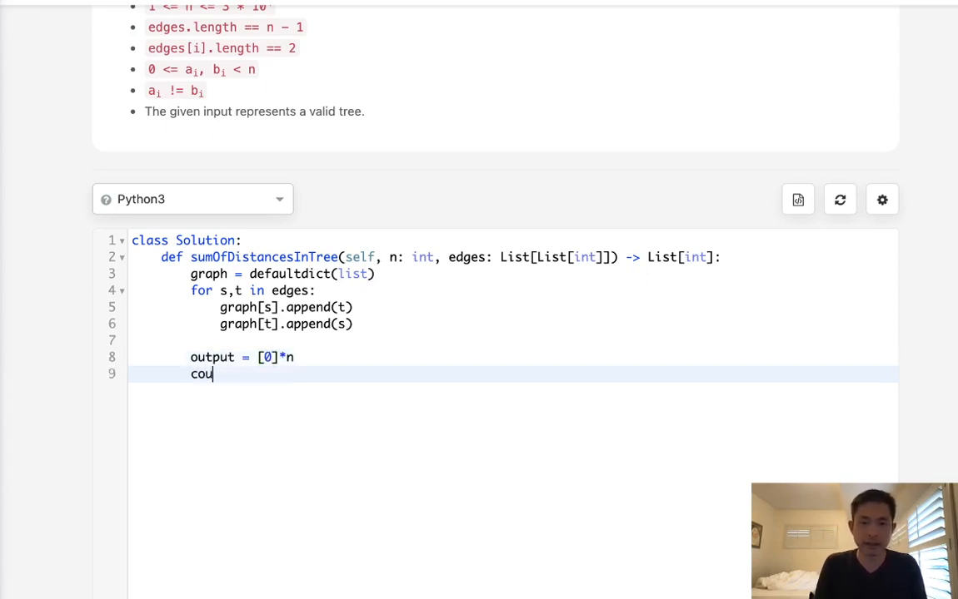
pyautogui.write('nt =')
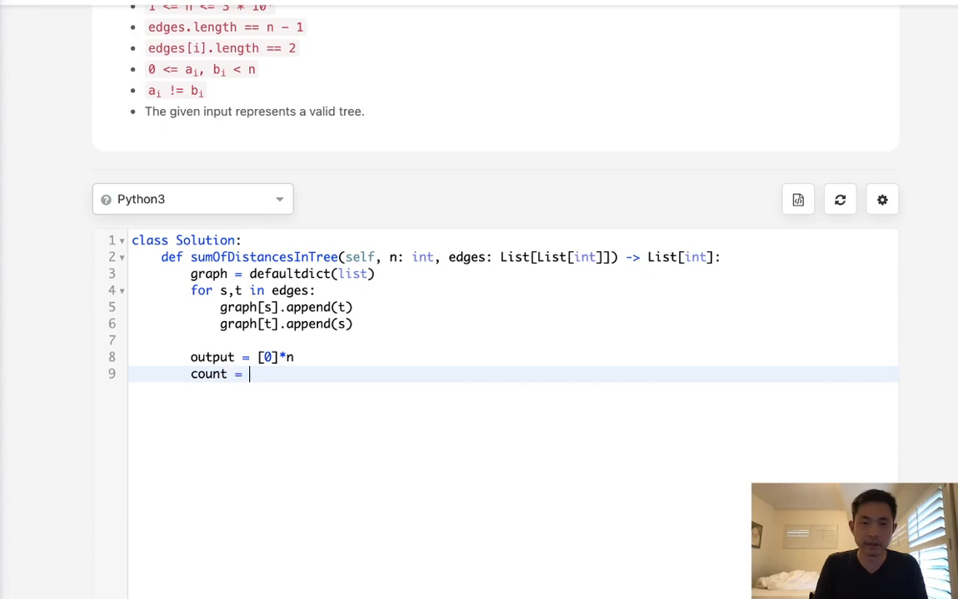
pyautogui.write('[1]*n')
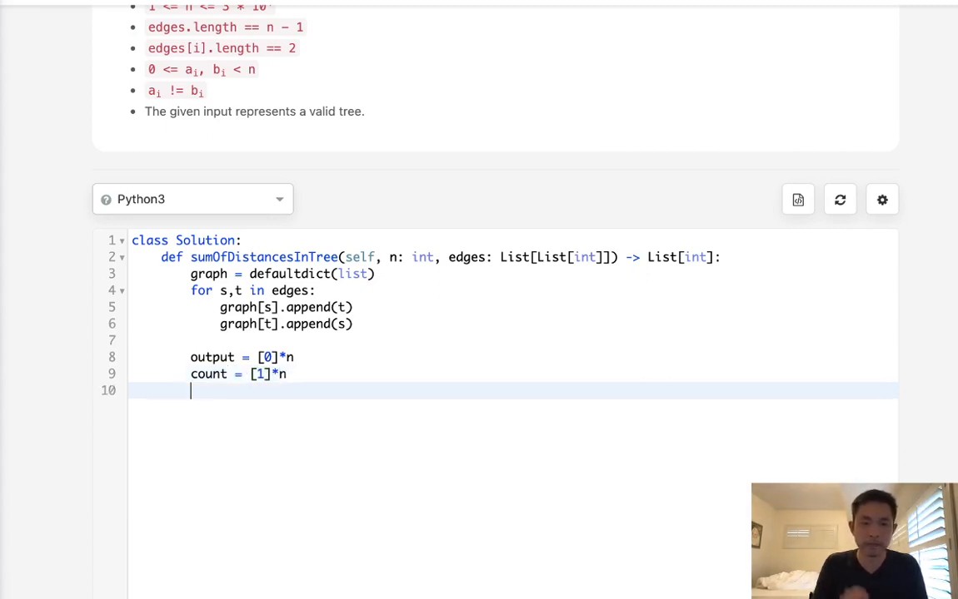
pyautogui.write('sel')
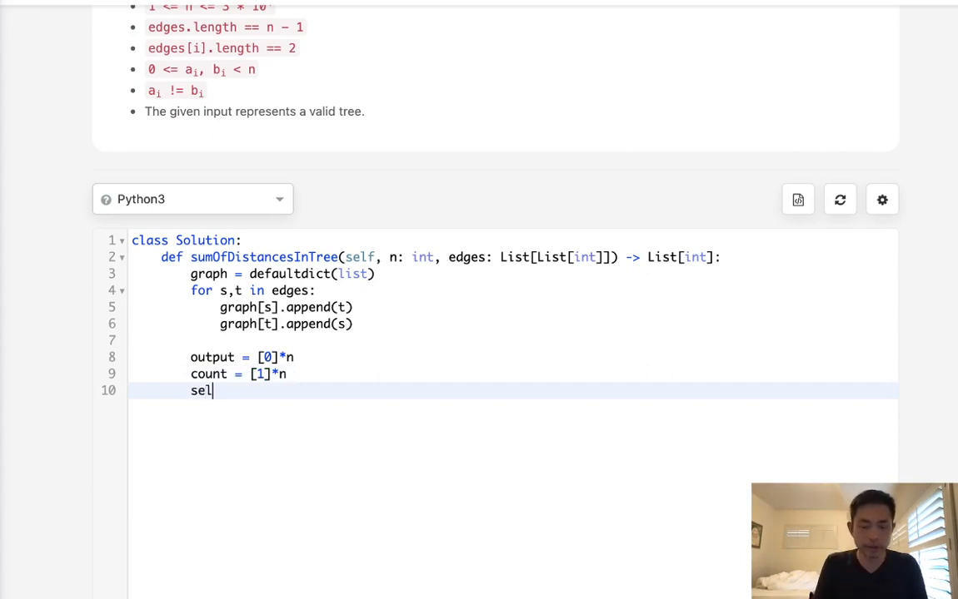
pyautogui.write('f.')
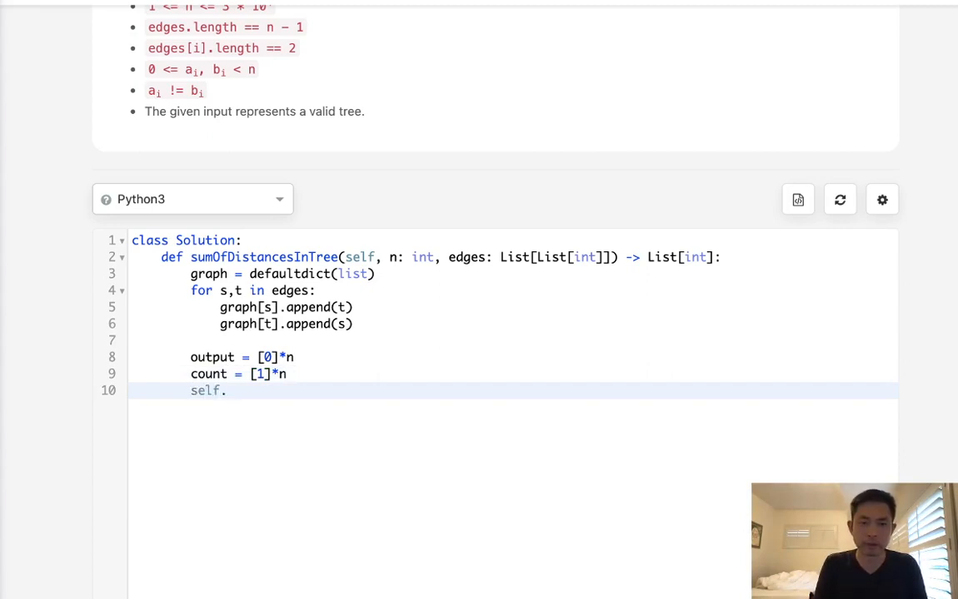
pyautogui.write('root')
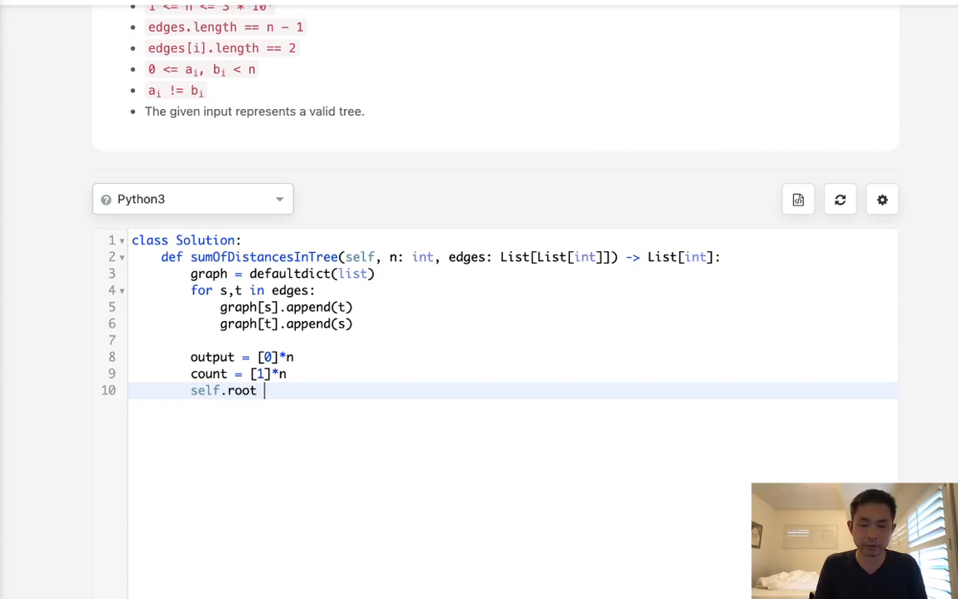
pyautogui.write('= 0')
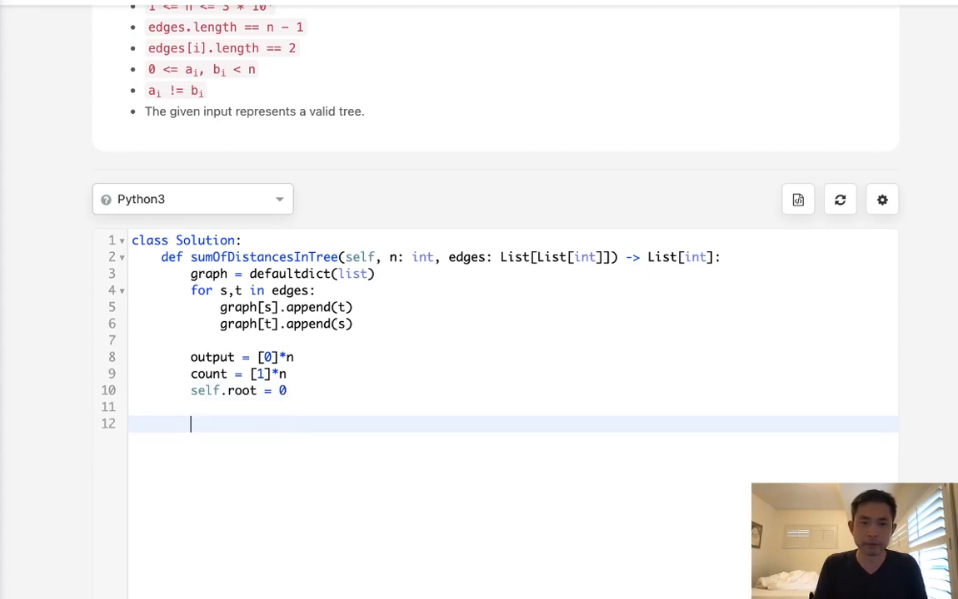
# Step: Write def dfs(cur,parent,depth) with o = 1, looping over children that aren't the parent
pyautogui.write('def')
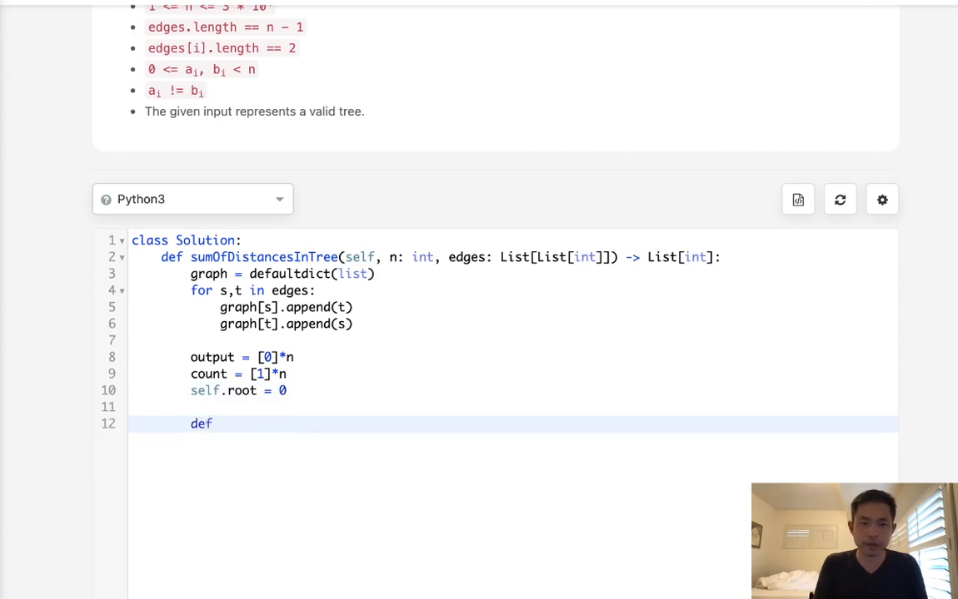
pyautogui.write('dfs(')
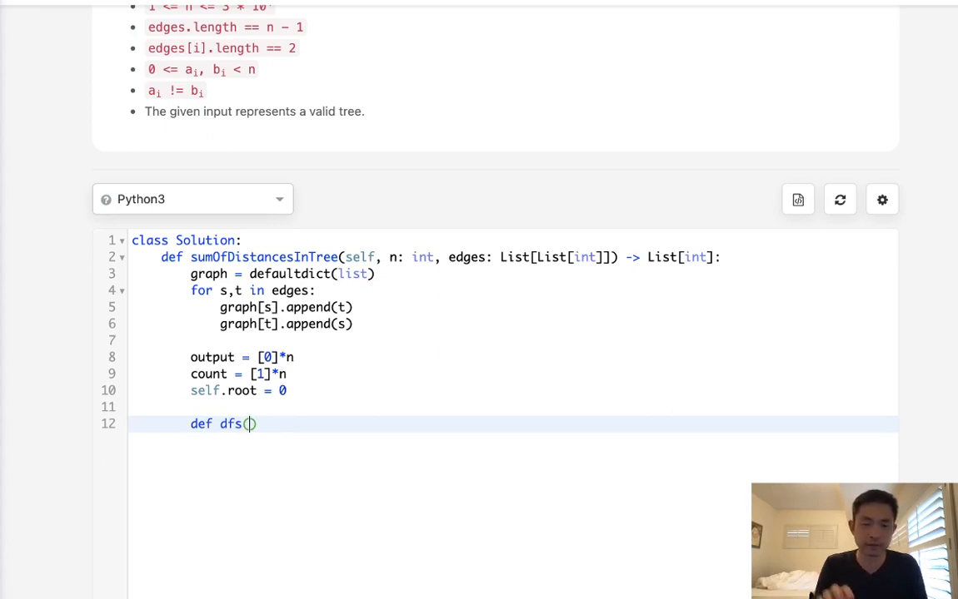
pyautogui.write('cu')
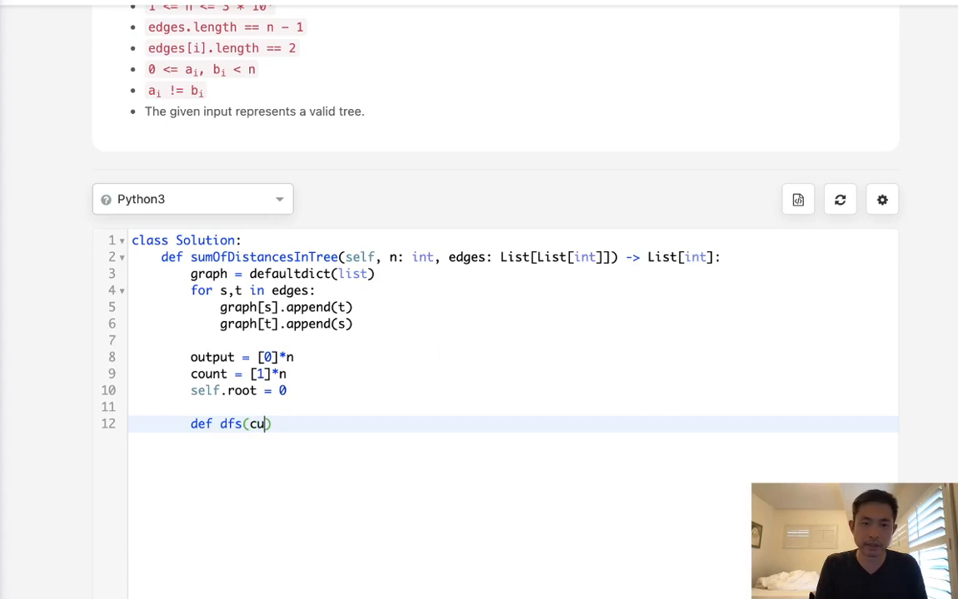
pyautogui.write('r,parent')
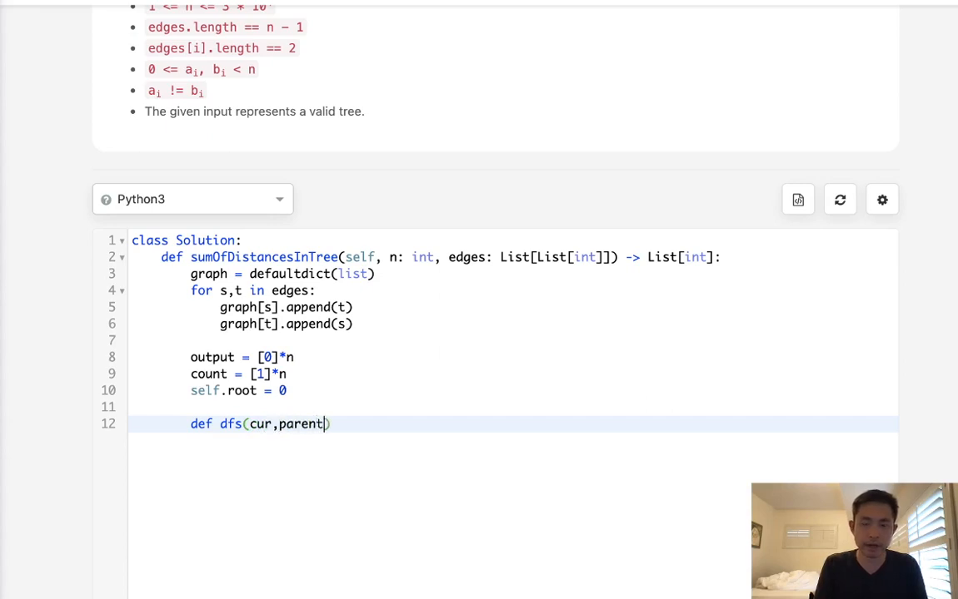
pyautogui.write(',')
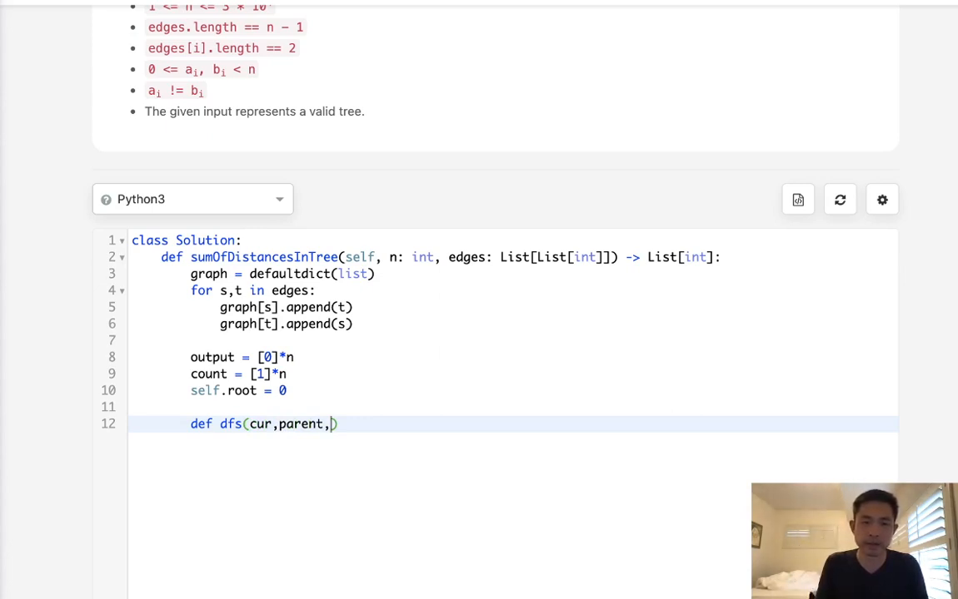
pyautogui.moveTo(291, 437)
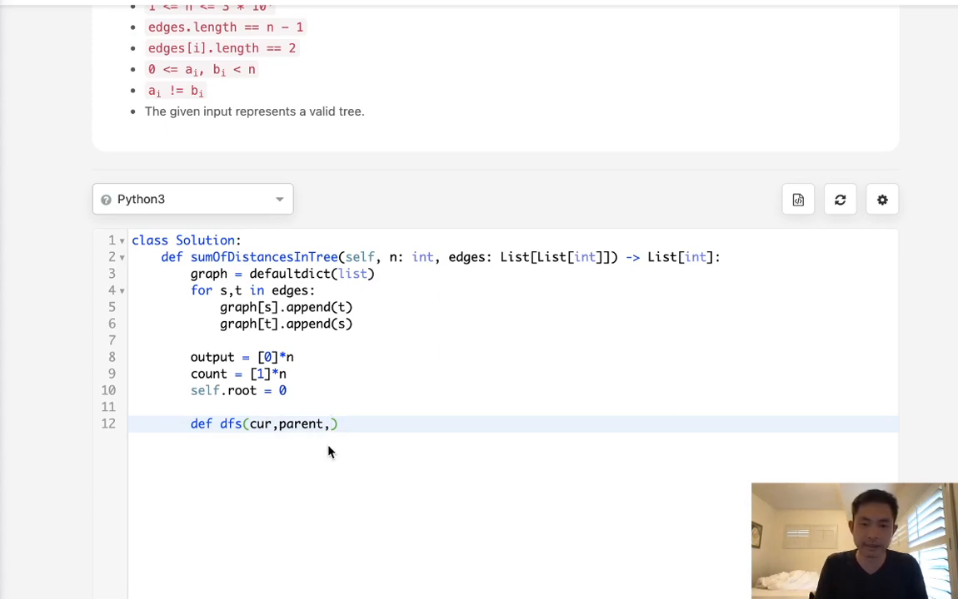
pyautogui.write('depth')
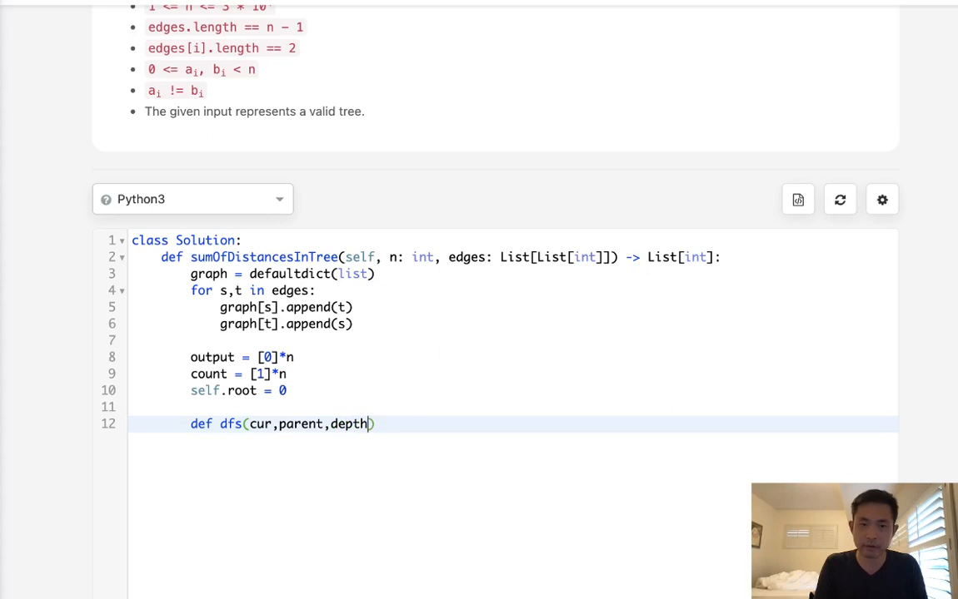
pyautogui.write('):')
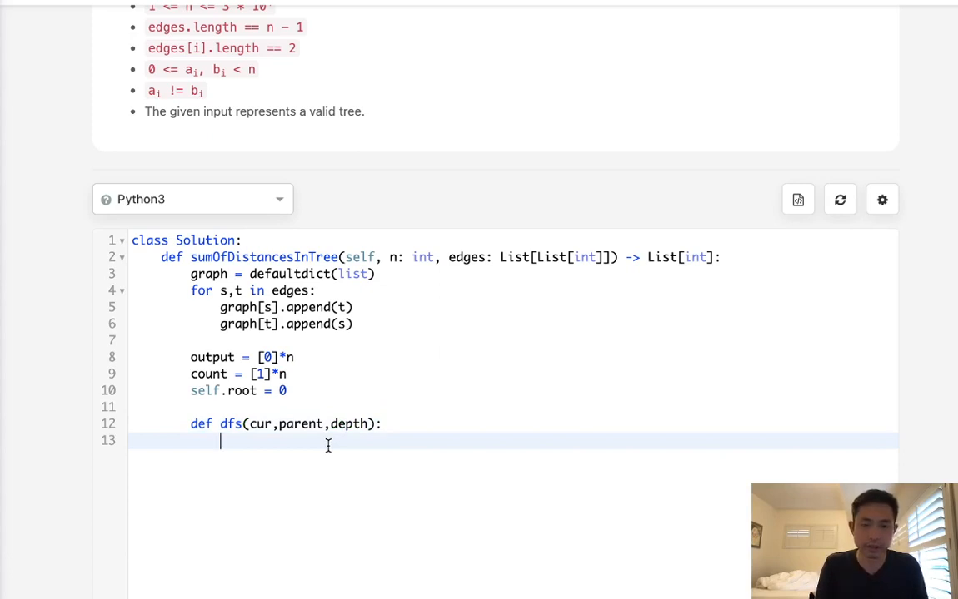
pyautogui.write('o')
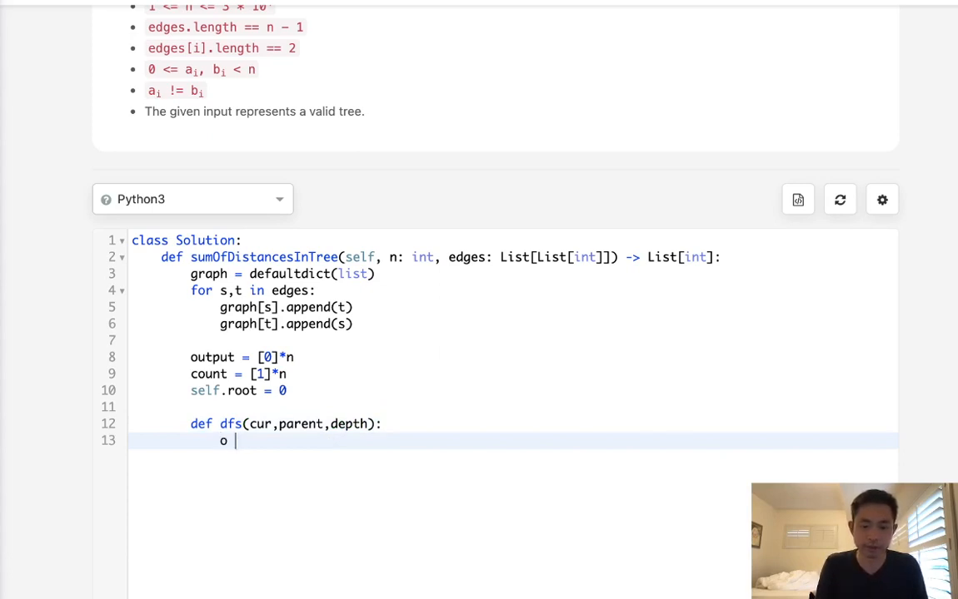
pyautogui.write('= 1')
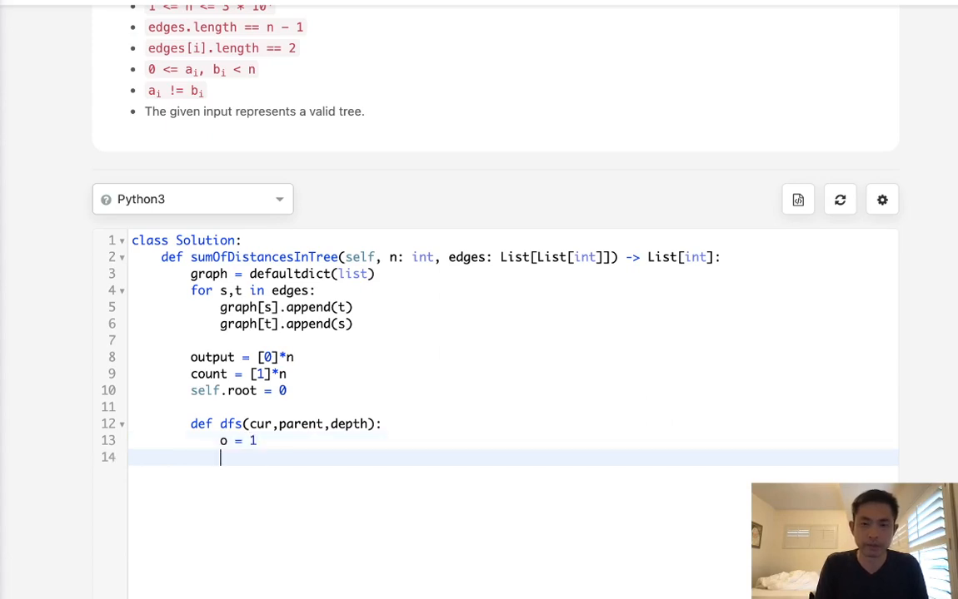
pyautogui.write('fpr')
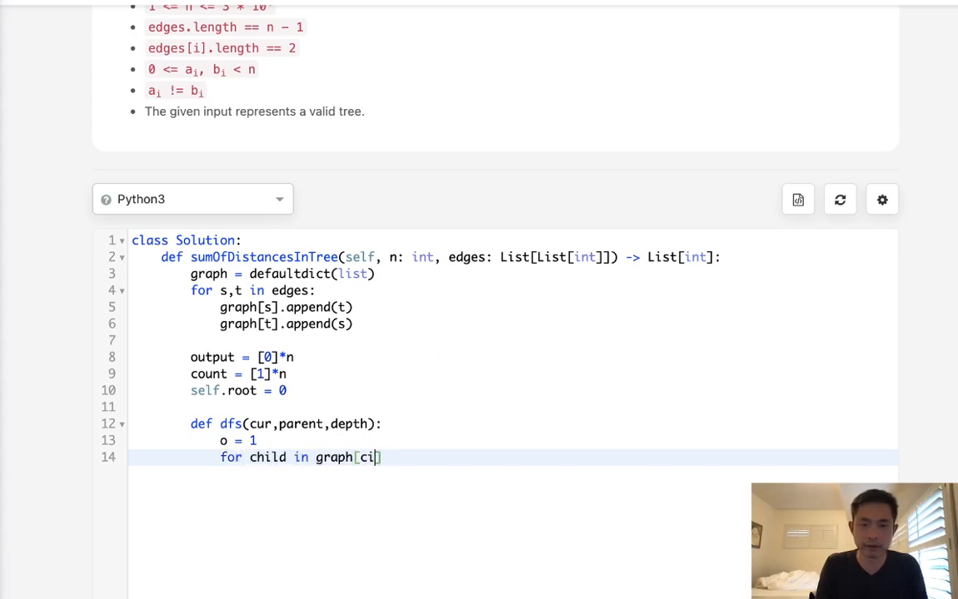
pyautogui.write('ur]:')
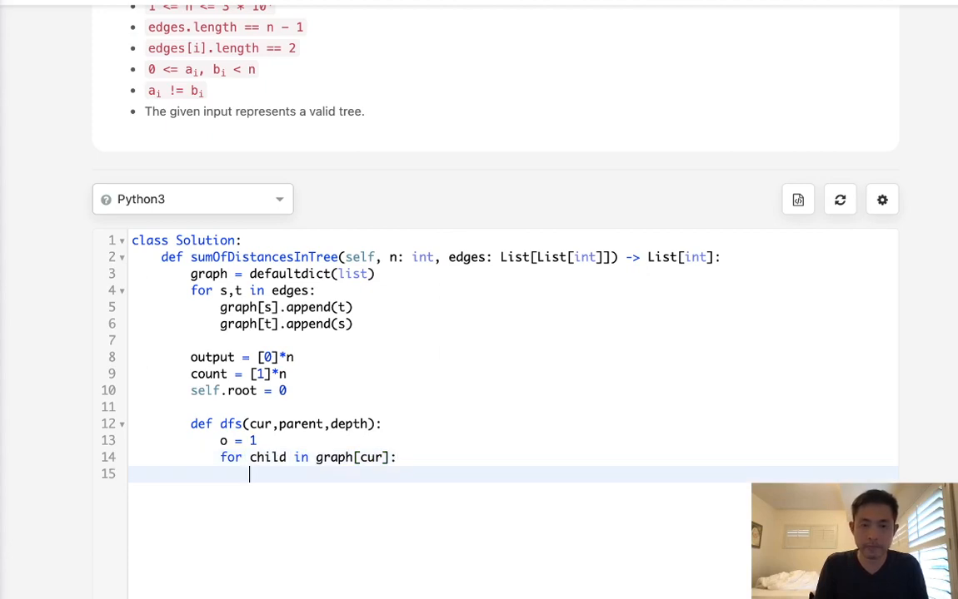
pyautogui.write('if')
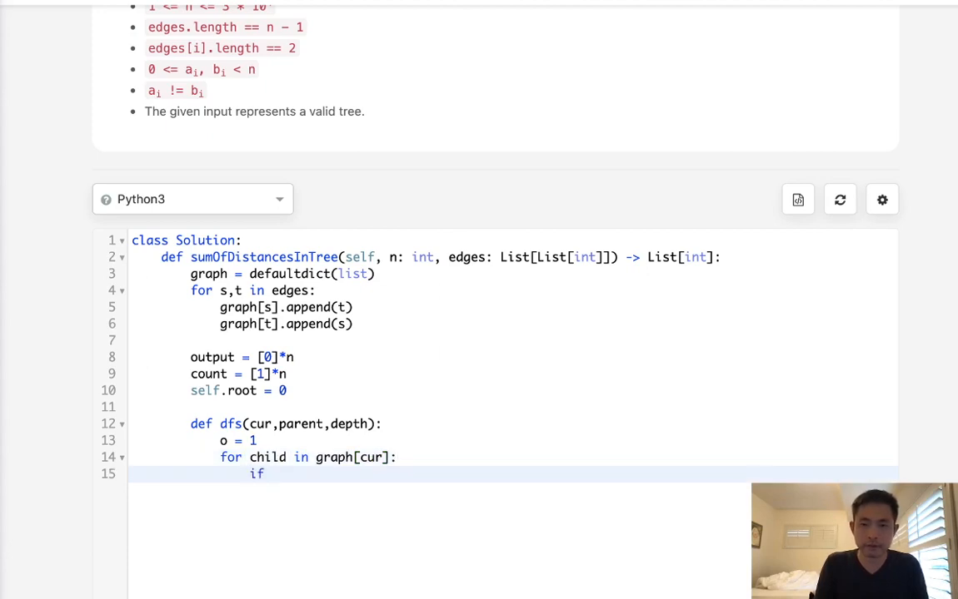
pyautogui.write('child!=')
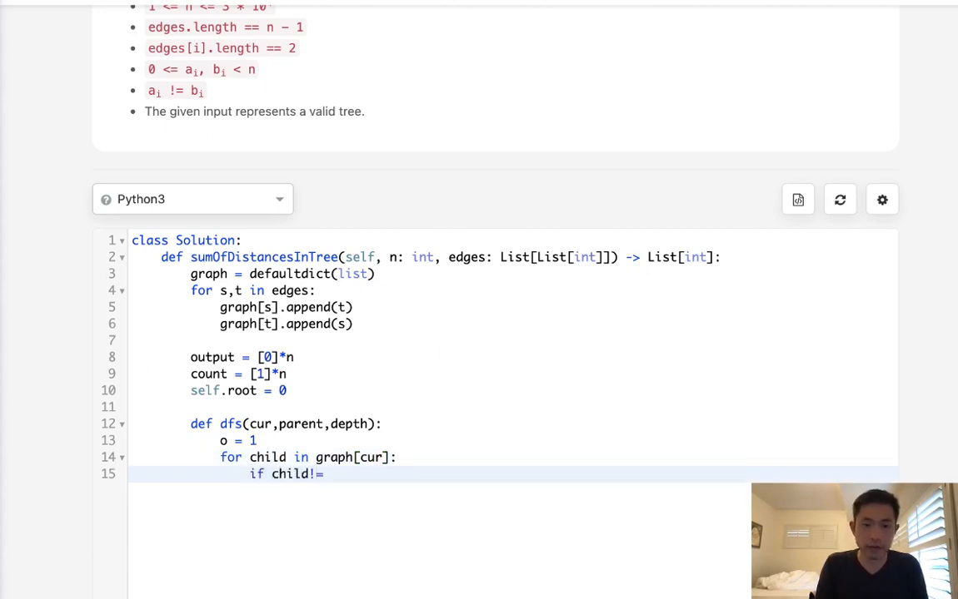
pyautogui.write('parent:')
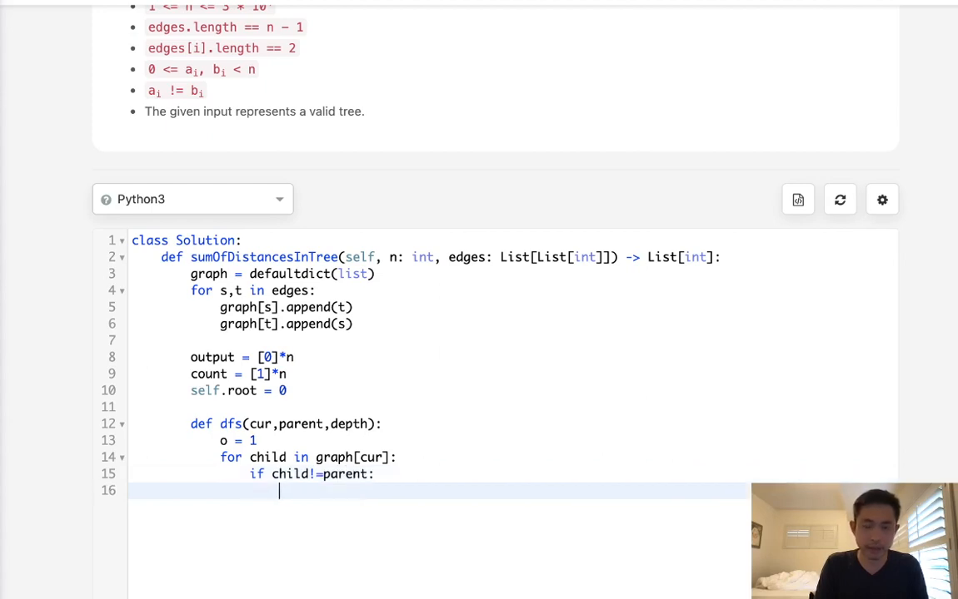
# Step: Add o += dfs(child,cur,depth+1) and self.root += (depth+1) inside the loop
pyautogui.write('o+=')
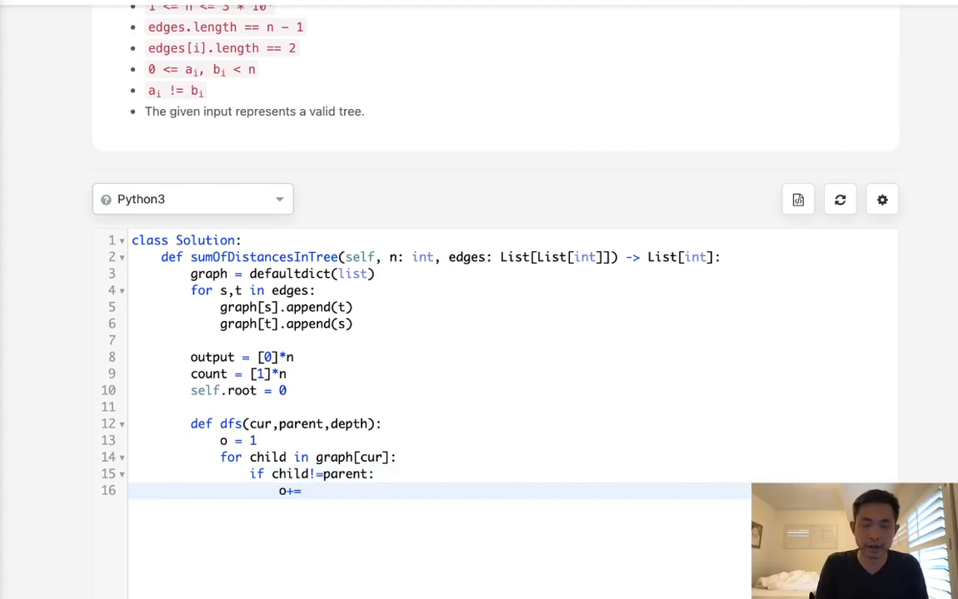
pyautogui.write('df')
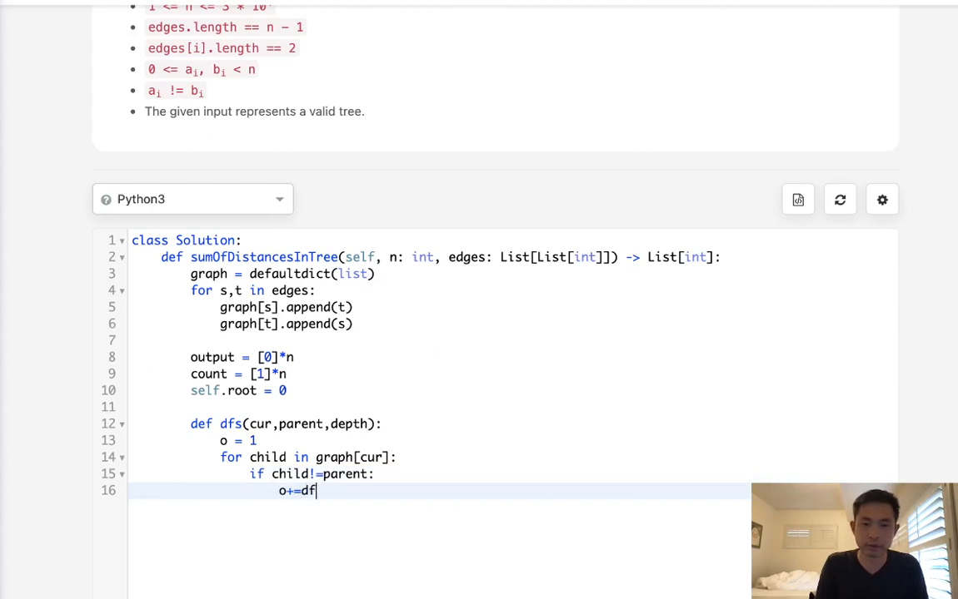
pyautogui.write('s()')
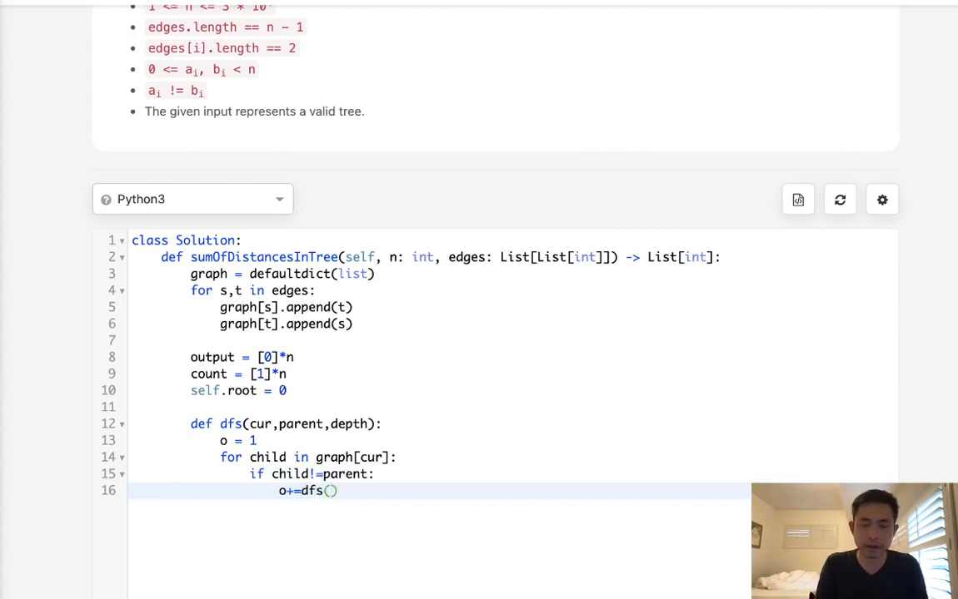
pyautogui.write('child,cur')
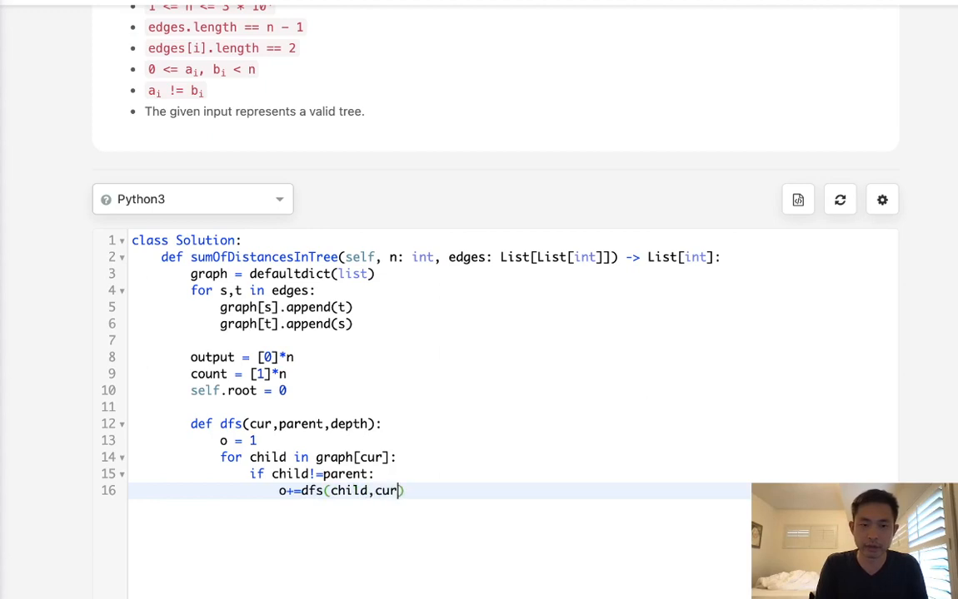
pyautogui.write(',de')
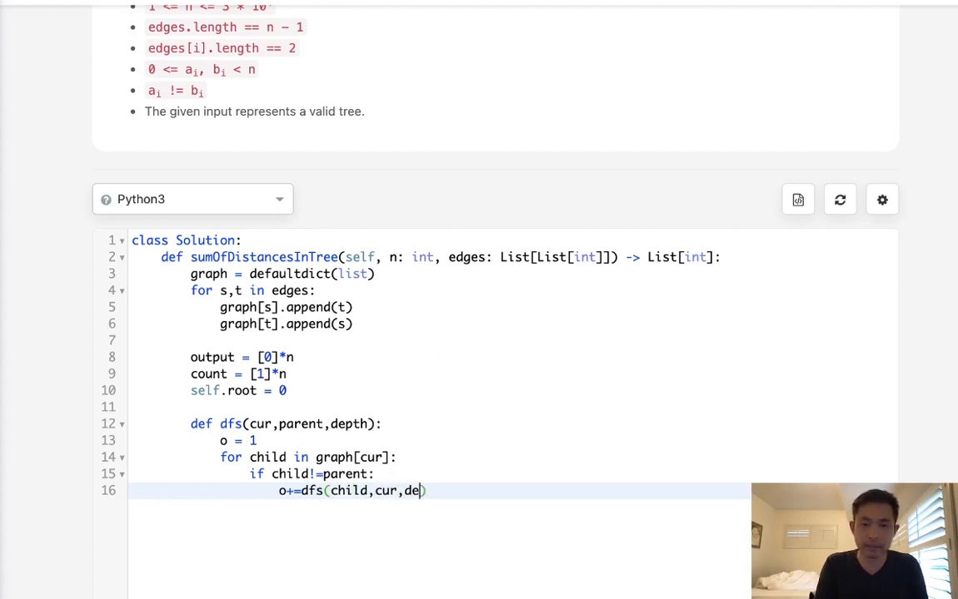
pyautogui.write('pth)')
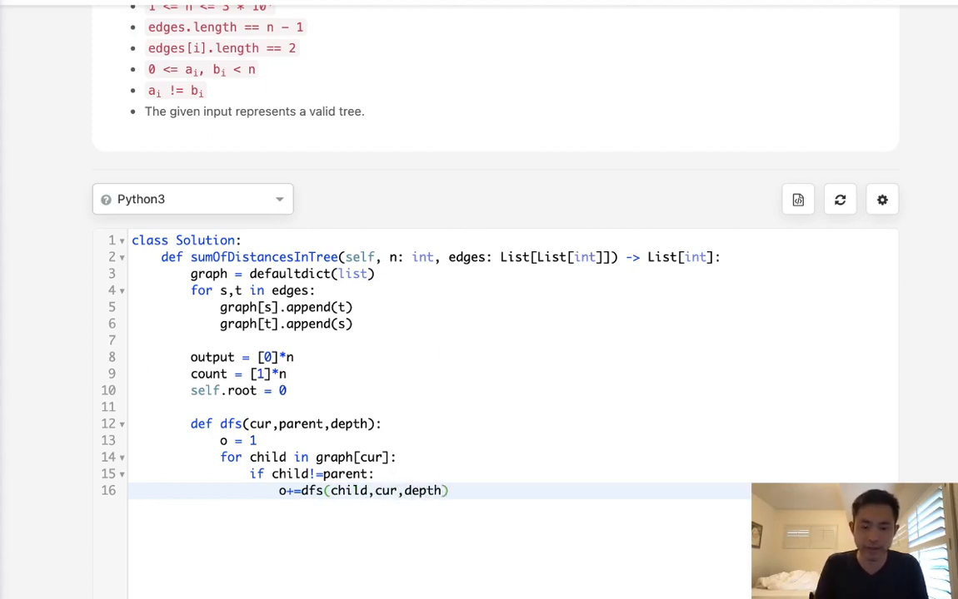
pyautogui.write('+1')
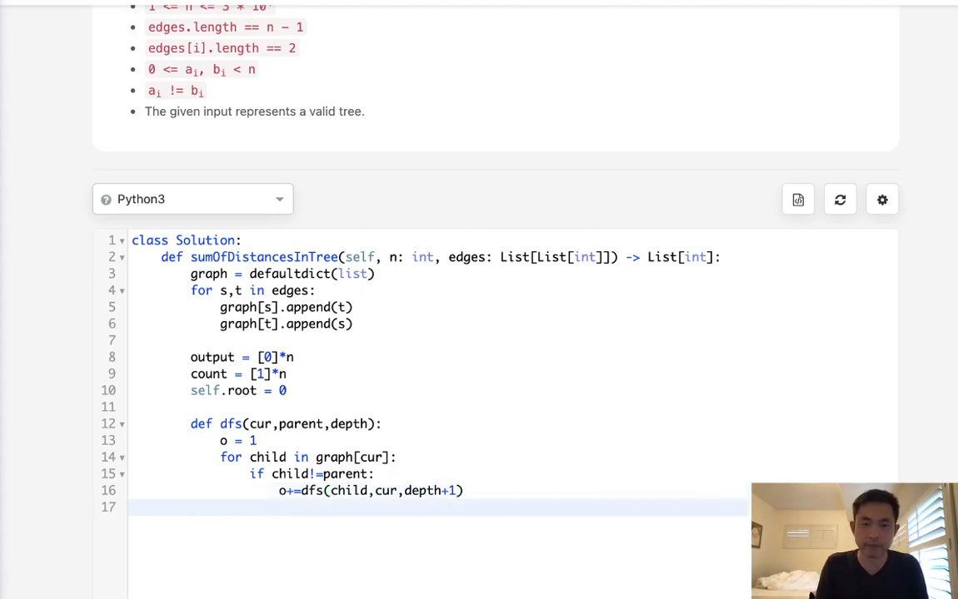
pyautogui.write('self.roo')
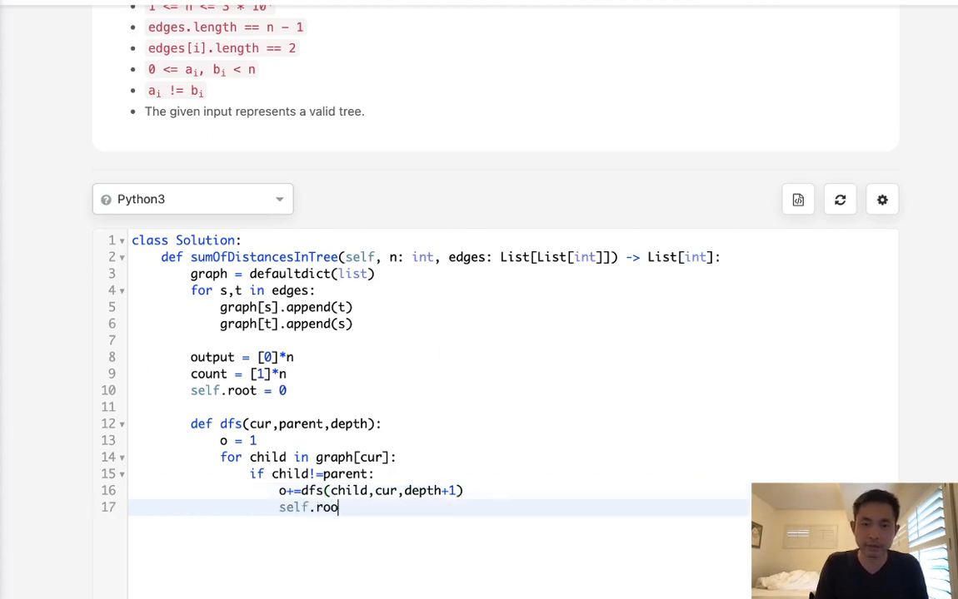
pyautogui.write('t +')
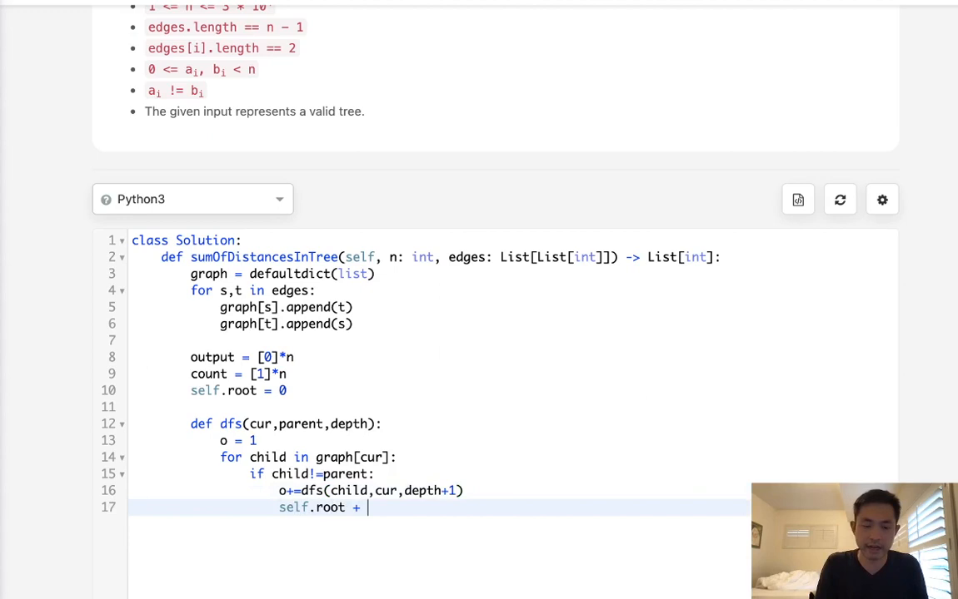
pyautogui.write('=')
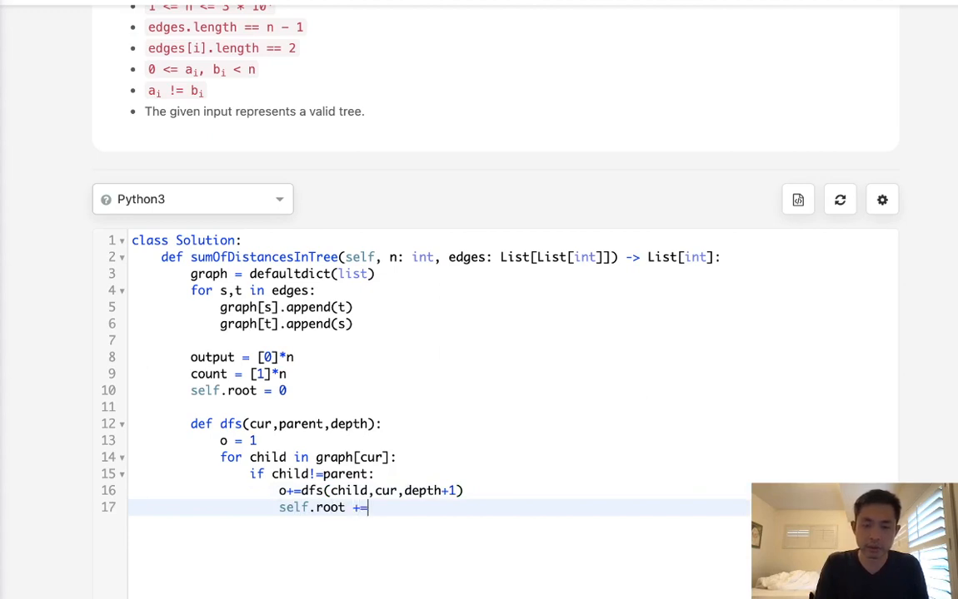
pyautogui.write('(d)')
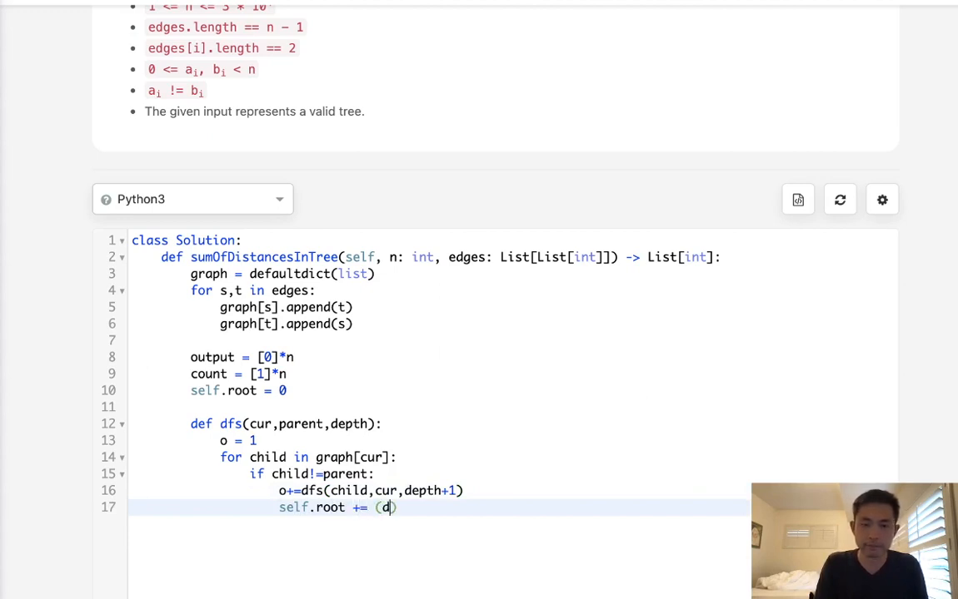
pyautogui.write('epth+1')
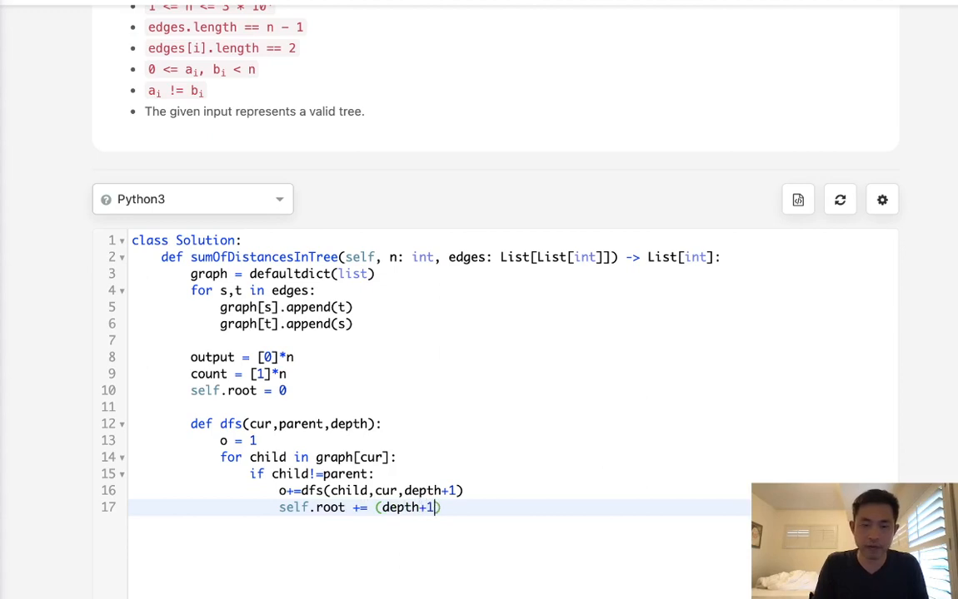
pyautogui.press('Return')
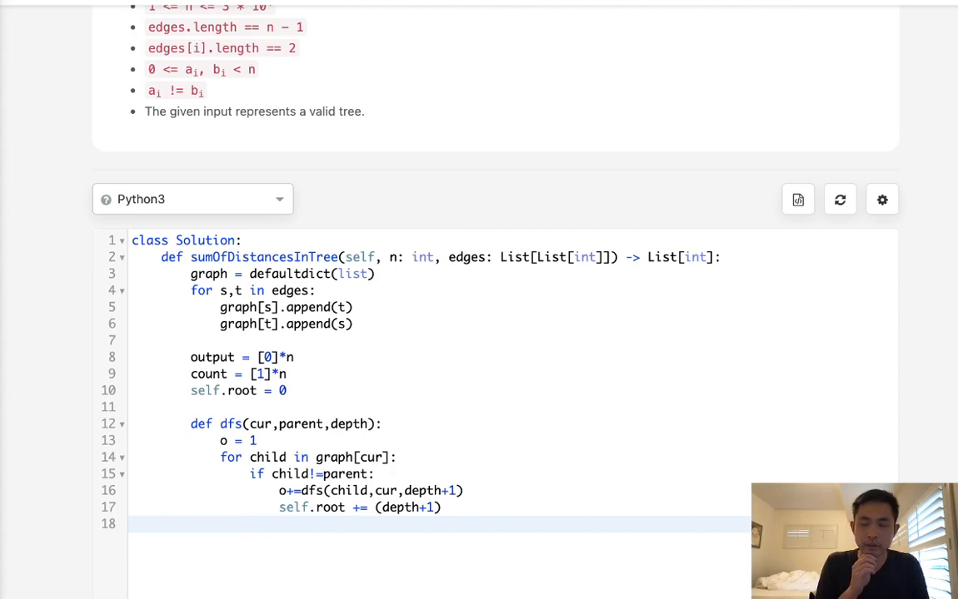
# Step: Store the subtree size o in count[cur] at the end of dfs
pyautogui.write('cou')
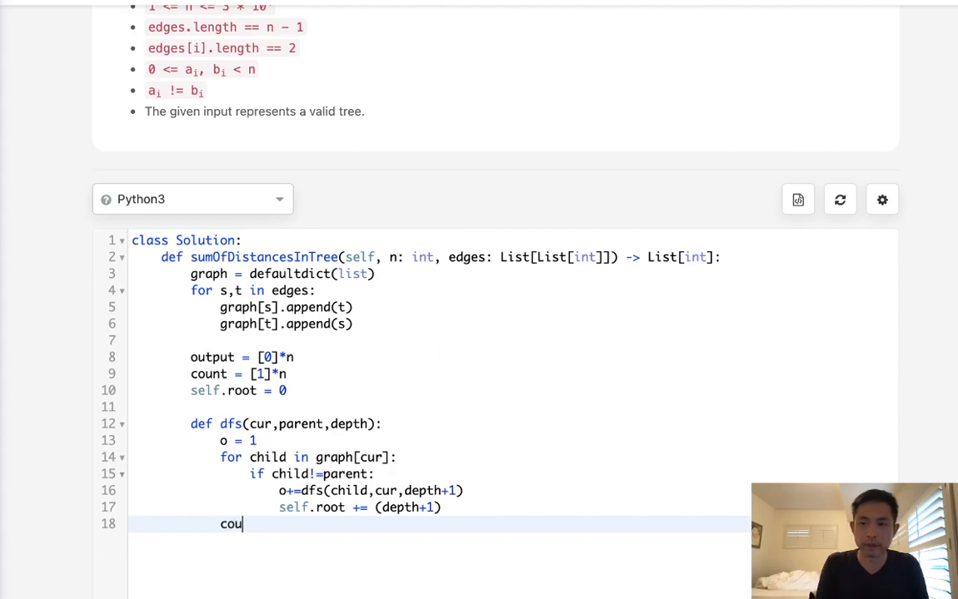
pyautogui.write('nt')
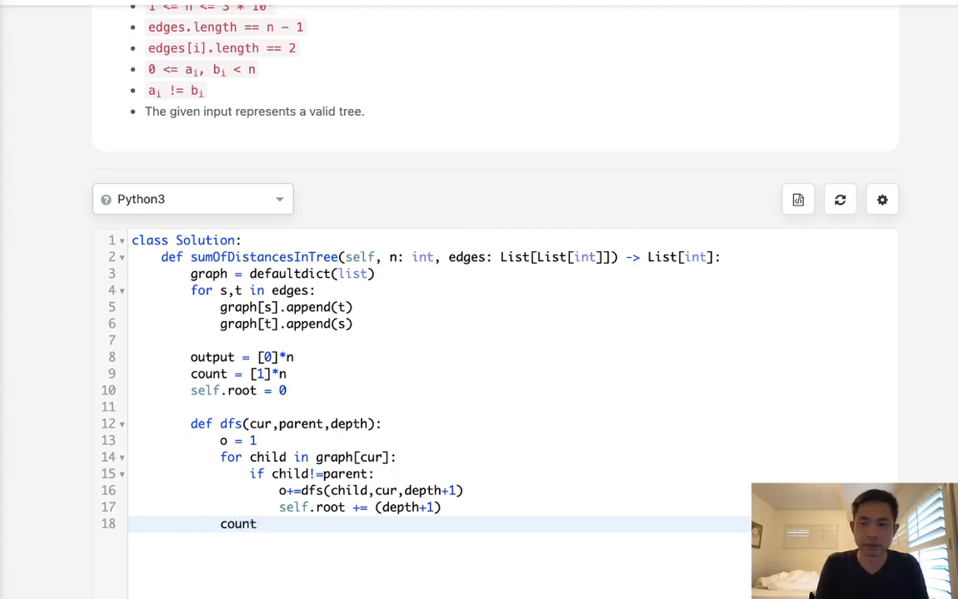
pyautogui.write('[]')
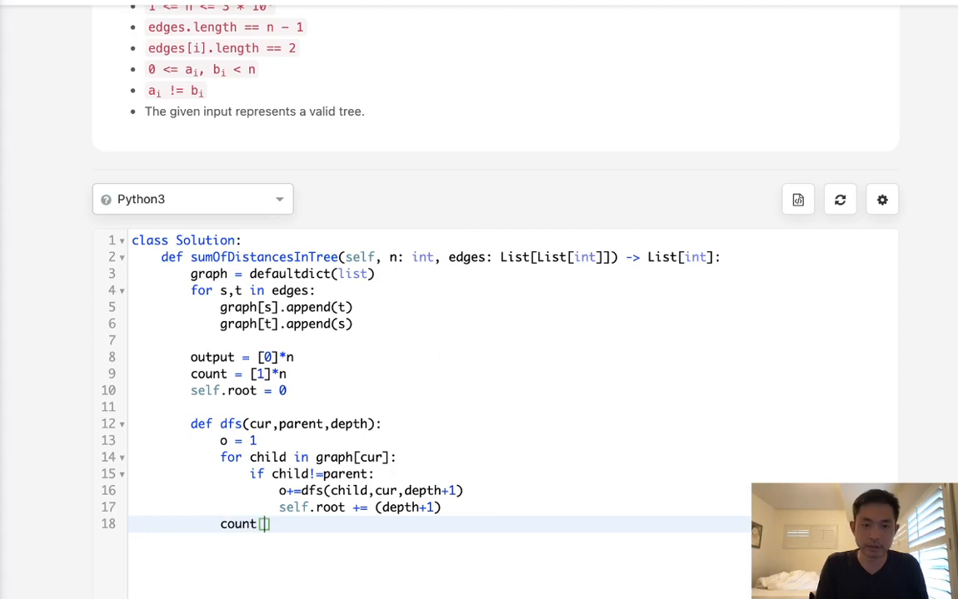
pyautogui.write('cur]=o')
pyautogui.write('retur')
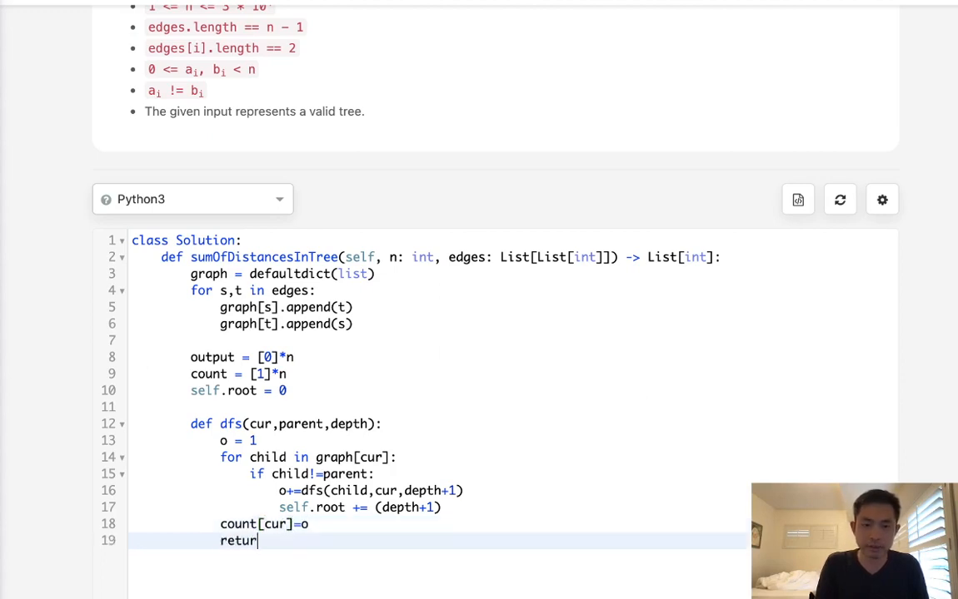
pyautogui.write('n o')
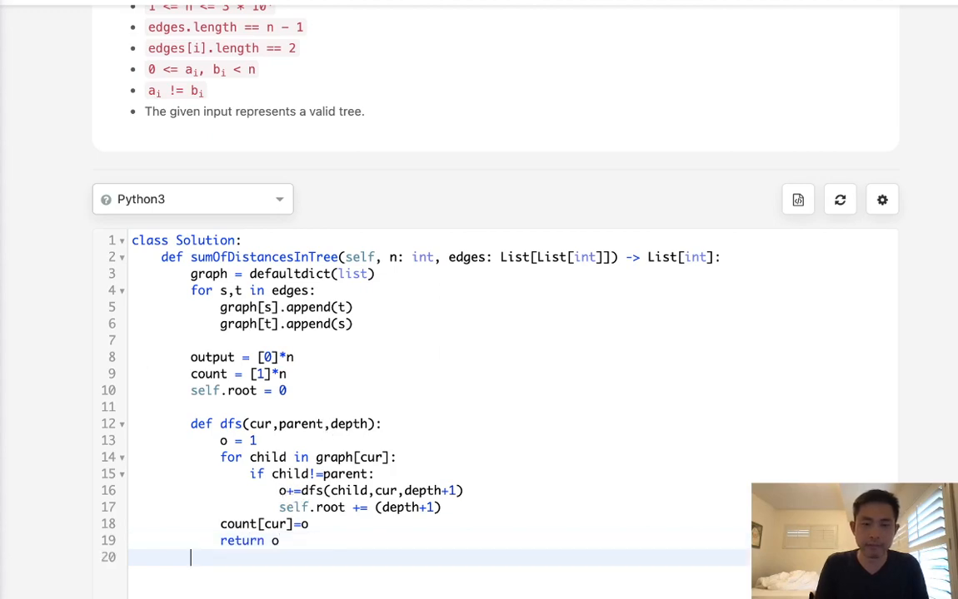
pyautogui.scroll(3)
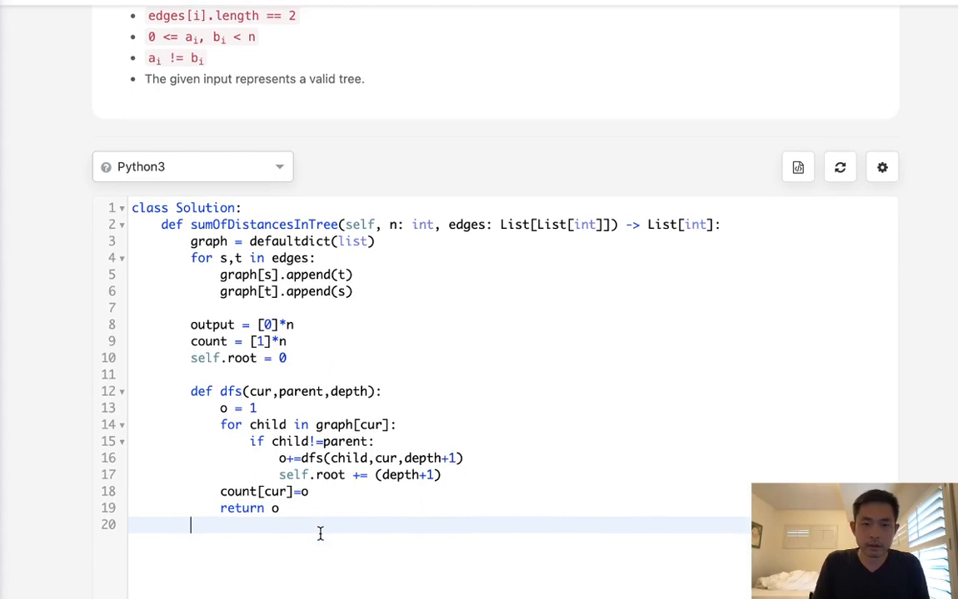
# Step: Call dfs(0,-1,0) and add print(count,self.root) below it
pyautogui.write('dfs(')
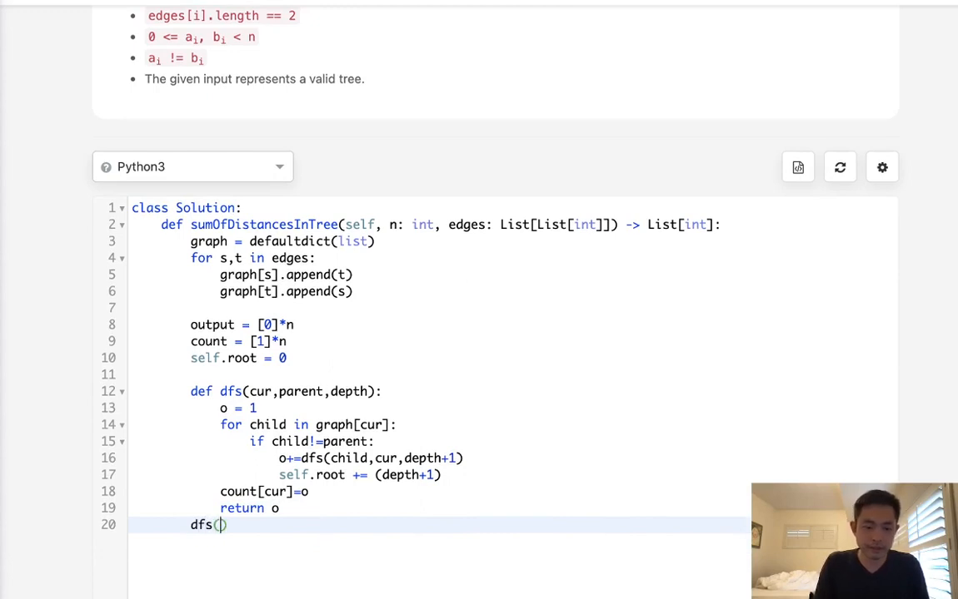
pyautogui.write('0')
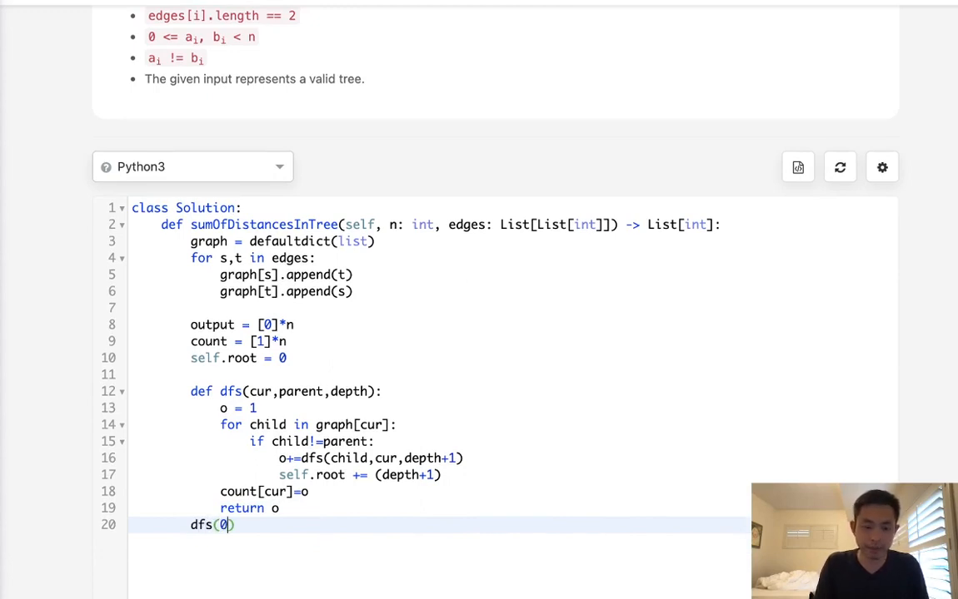
pyautogui.write(',-1')
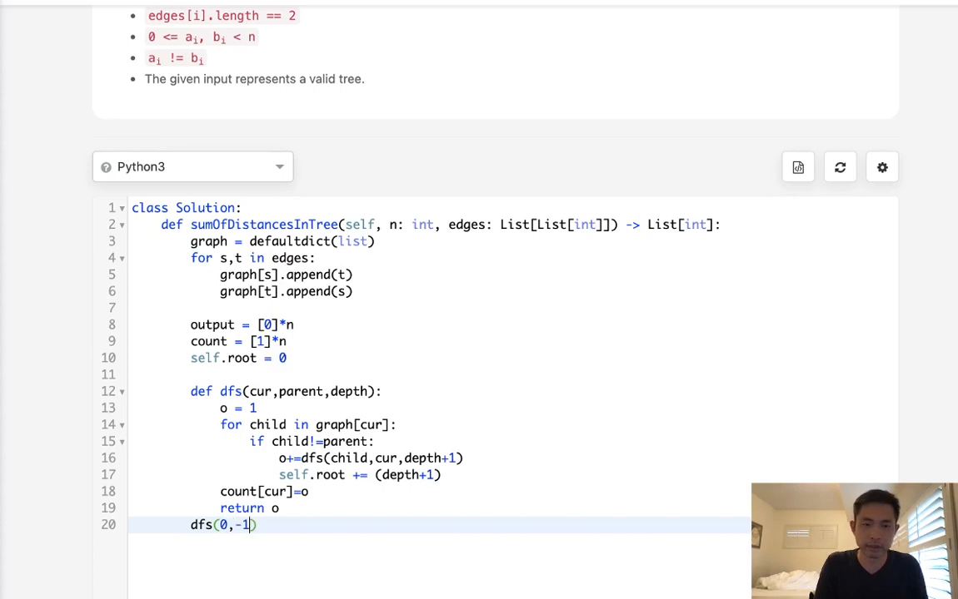
pyautogui.write(',0')
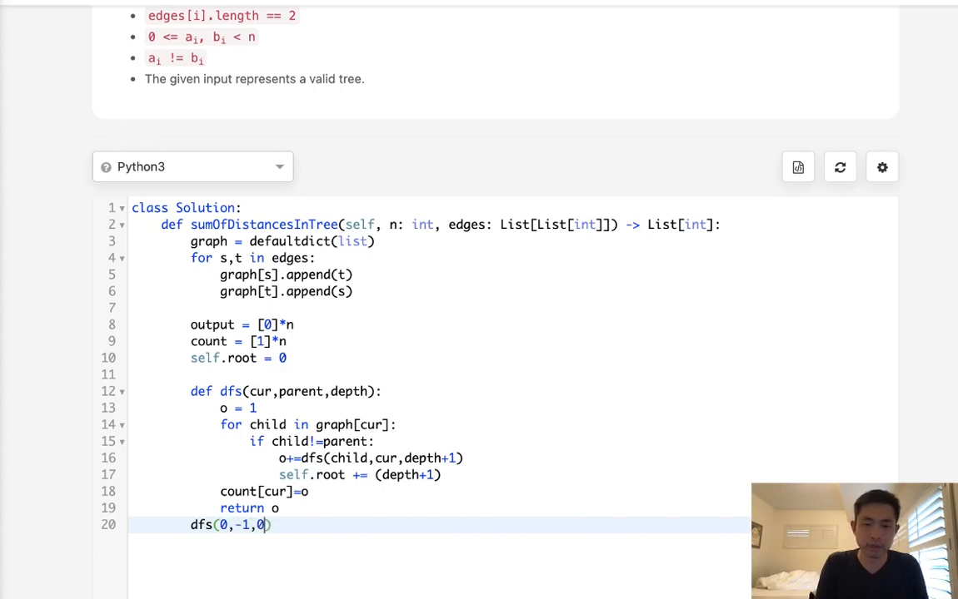
pyautogui.press('Return')
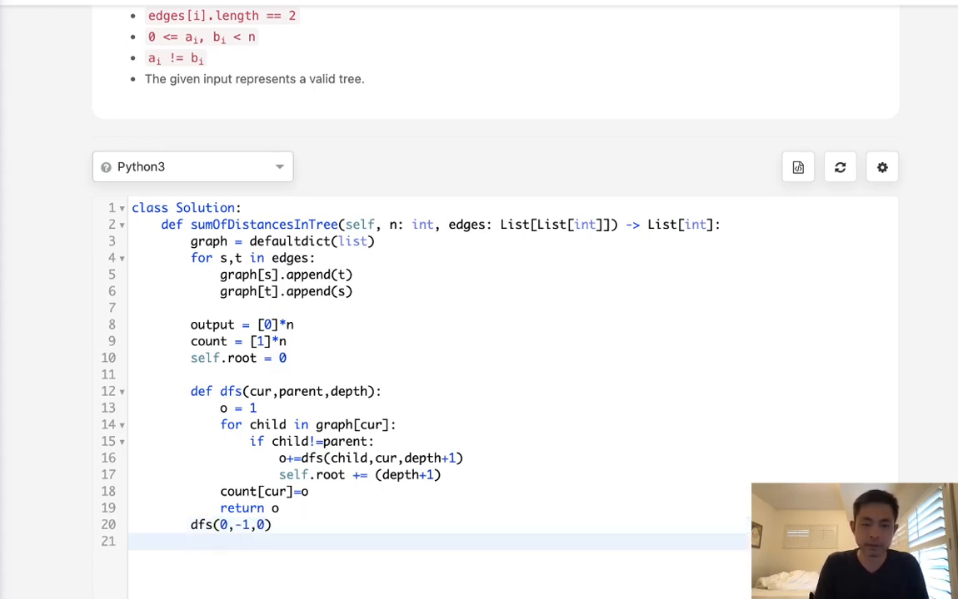
pyautogui.write('print(count)')
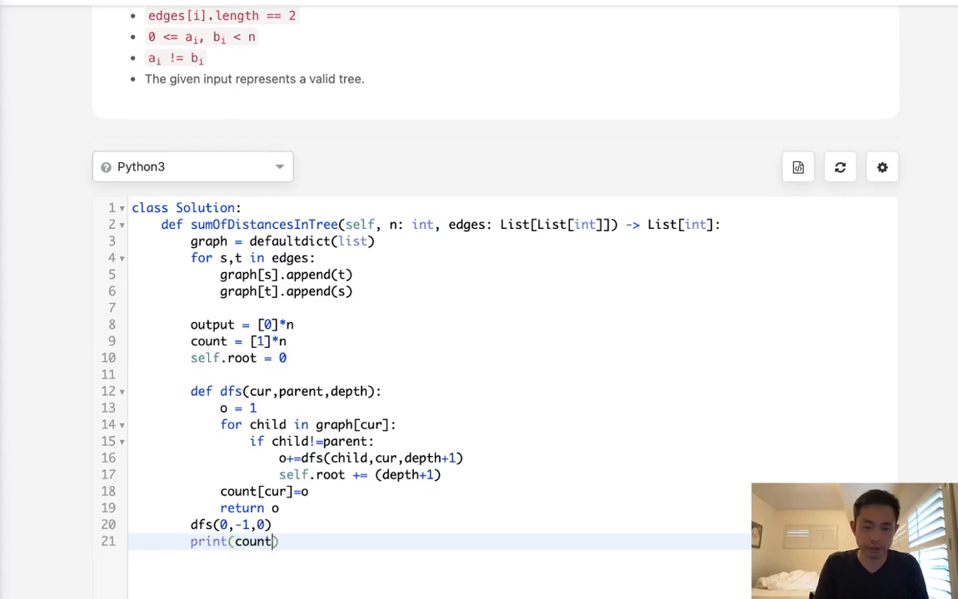
pyautogui.write(',self.root')
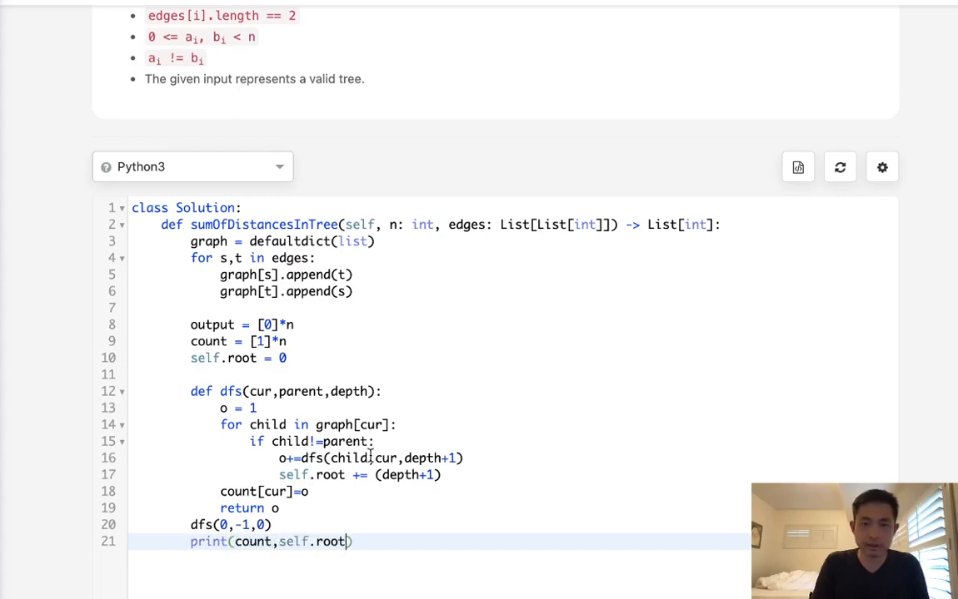
pyautogui.scroll(-3)
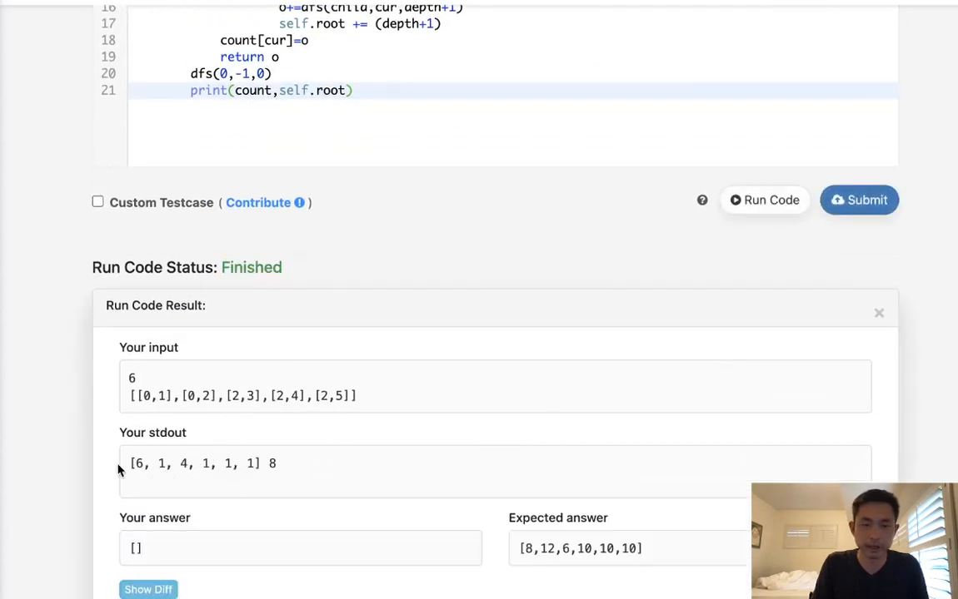
pyautogui.moveTo(144, 474)
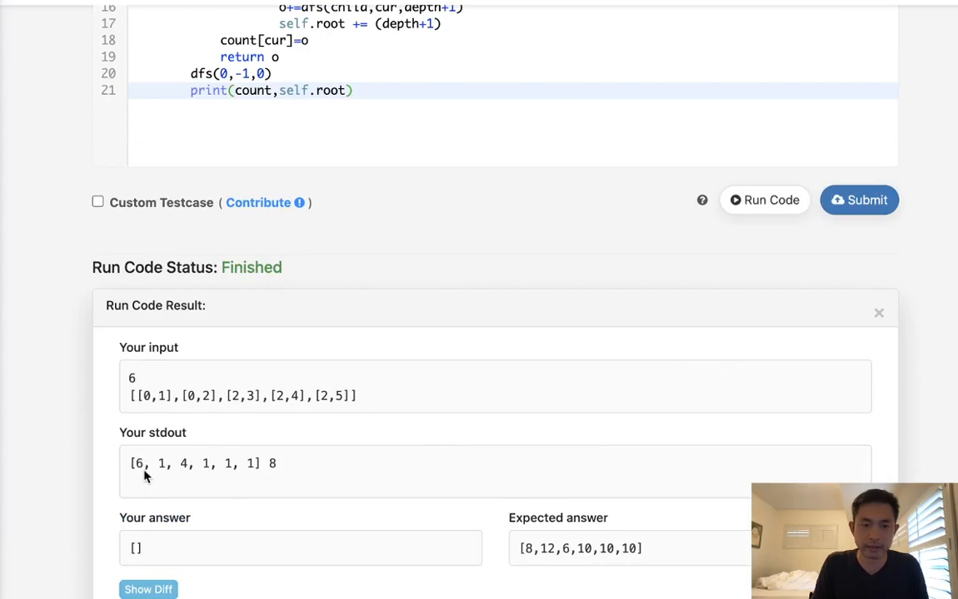
pyautogui.moveTo(285, 468)
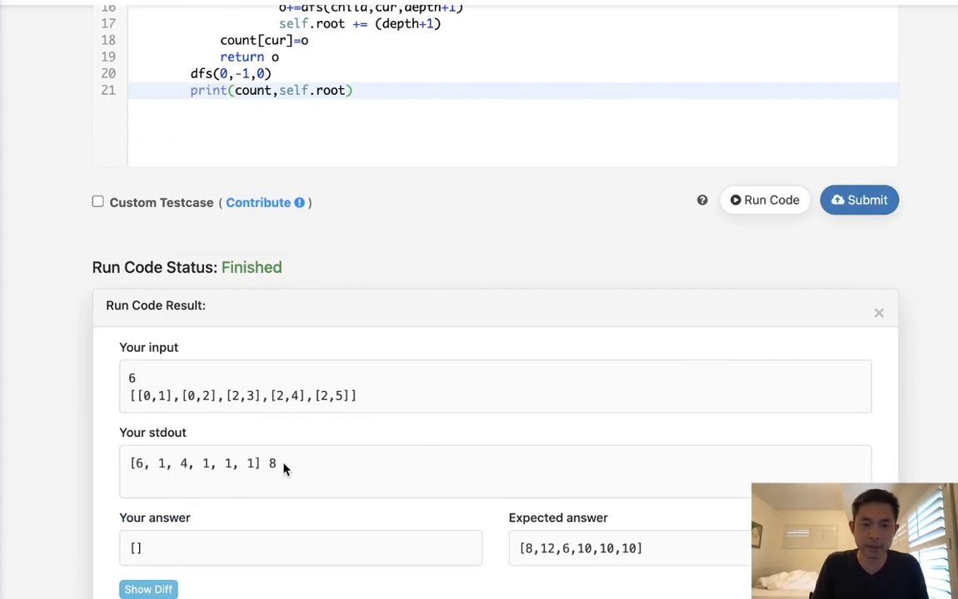
pyautogui.moveTo(280, 473)
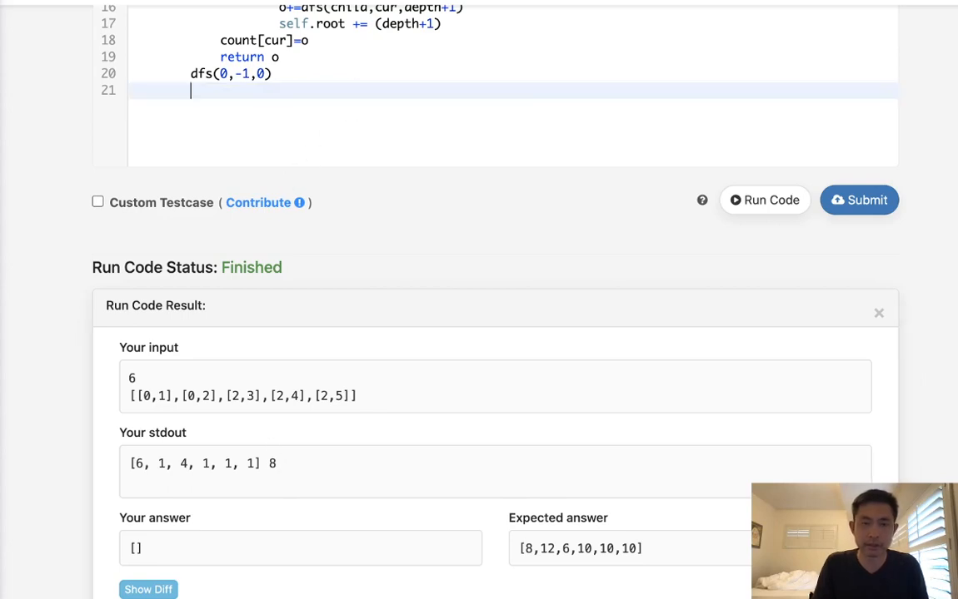
# Step: Write the def dfs2(cur,parent,ans_p): function header
pyautogui.write('def dfs2(')
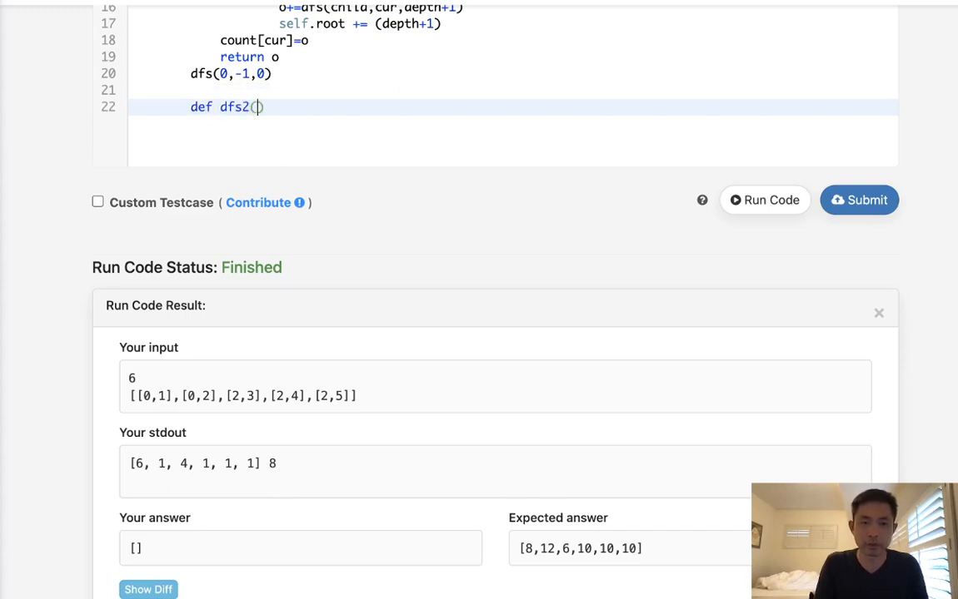
pyautogui.write('c')
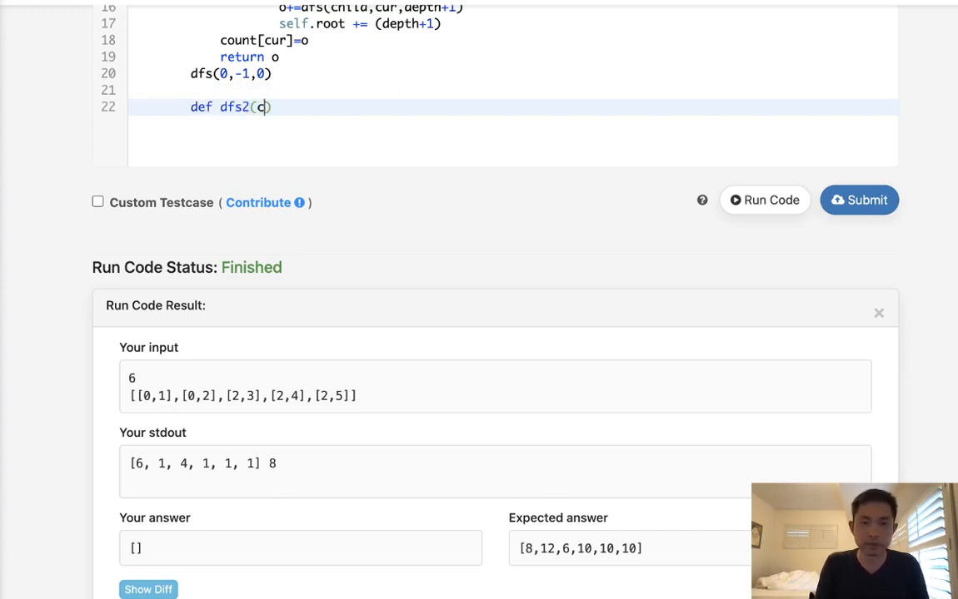
pyautogui.write('ur,paren')
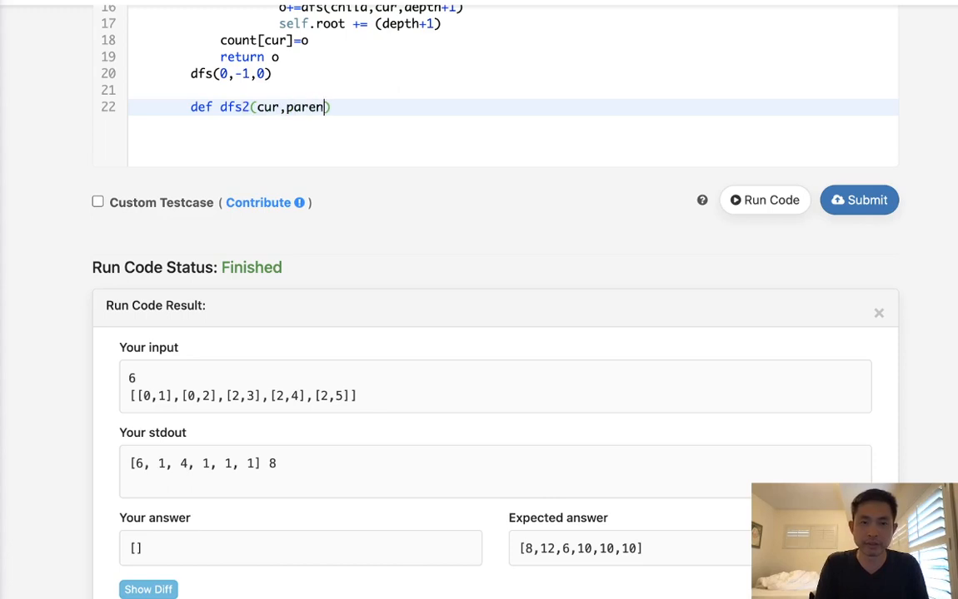
pyautogui.write('t,')
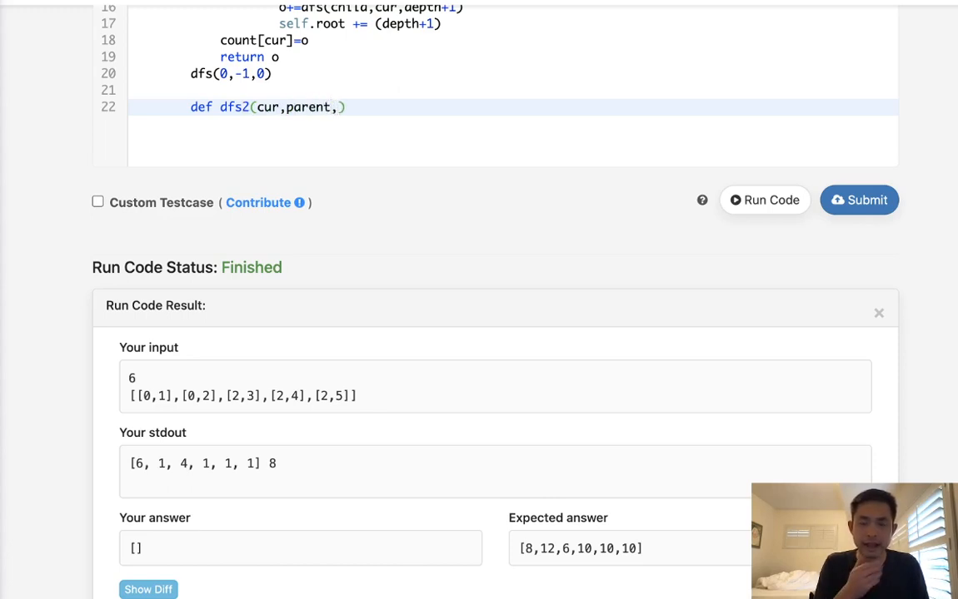
pyautogui.write('ans')
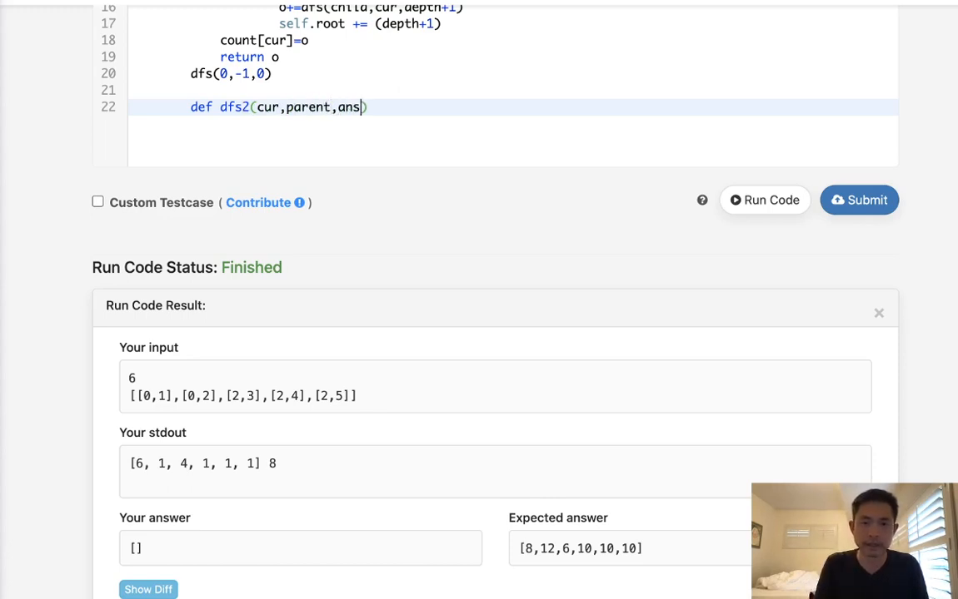
pyautogui.write('_p):')
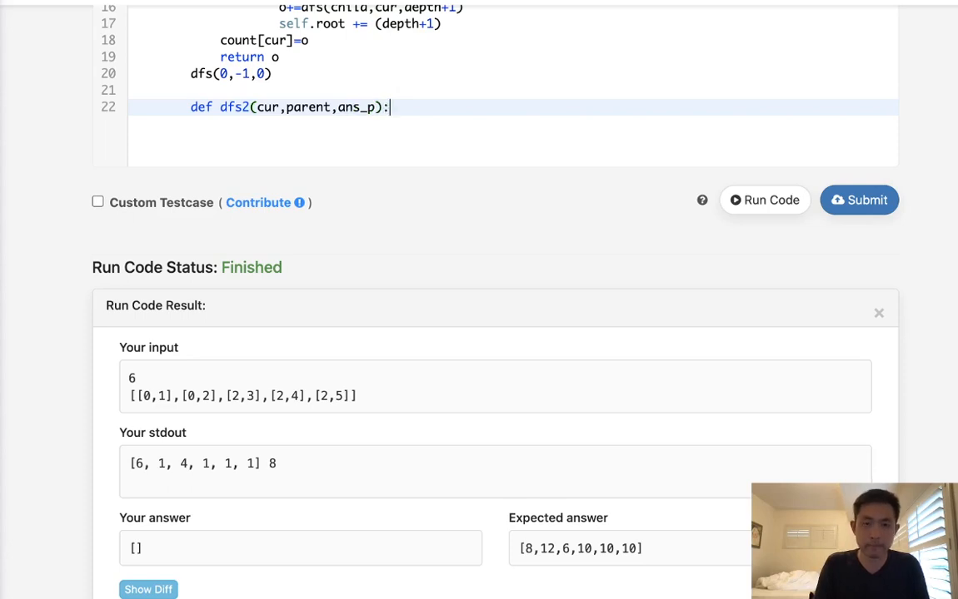
pyautogui.press('Return')
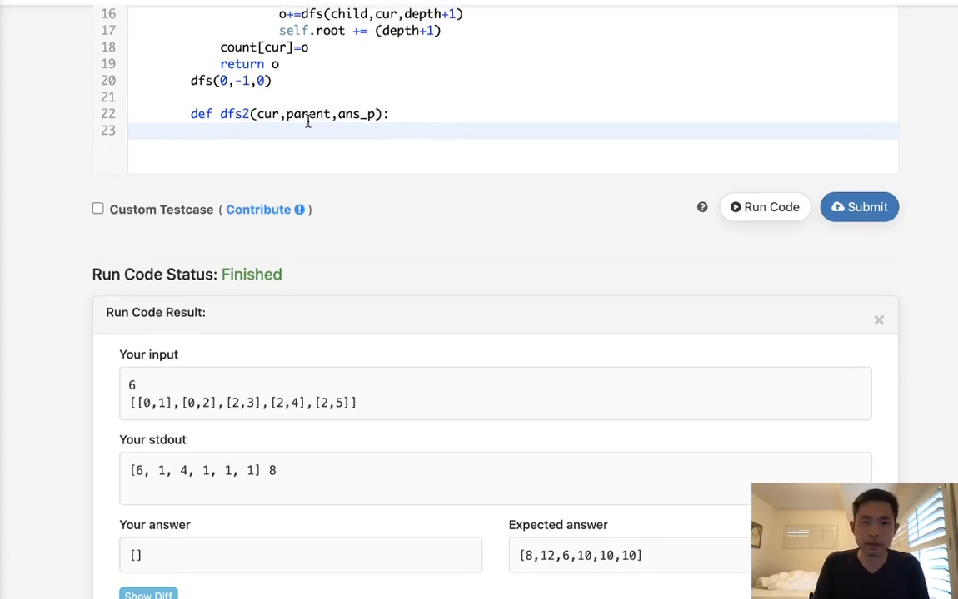
# Step: Set output[cur]=ans_p in the dfs2 body and begin the child loop
pyautogui.write('output')
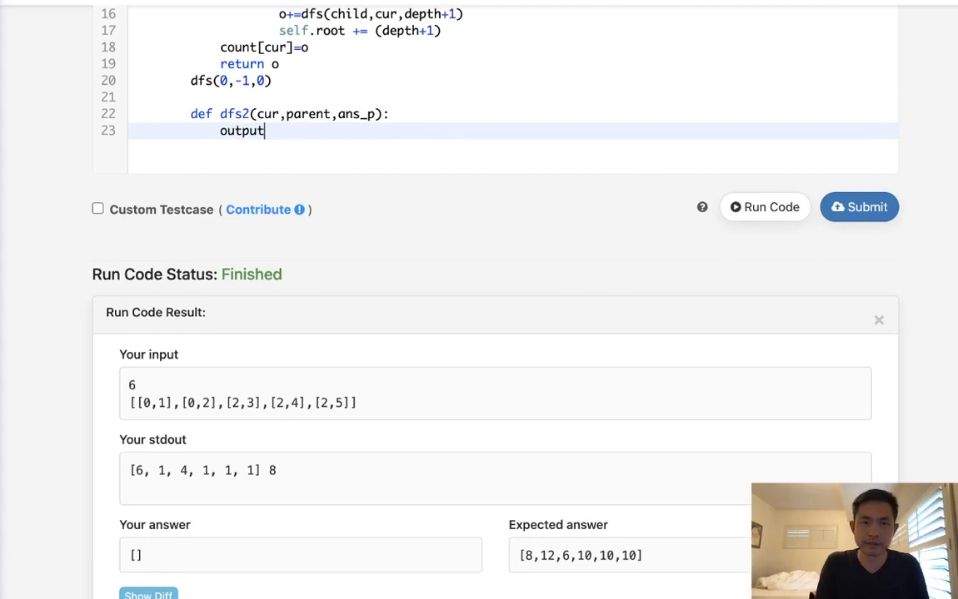
pyautogui.write('[]')
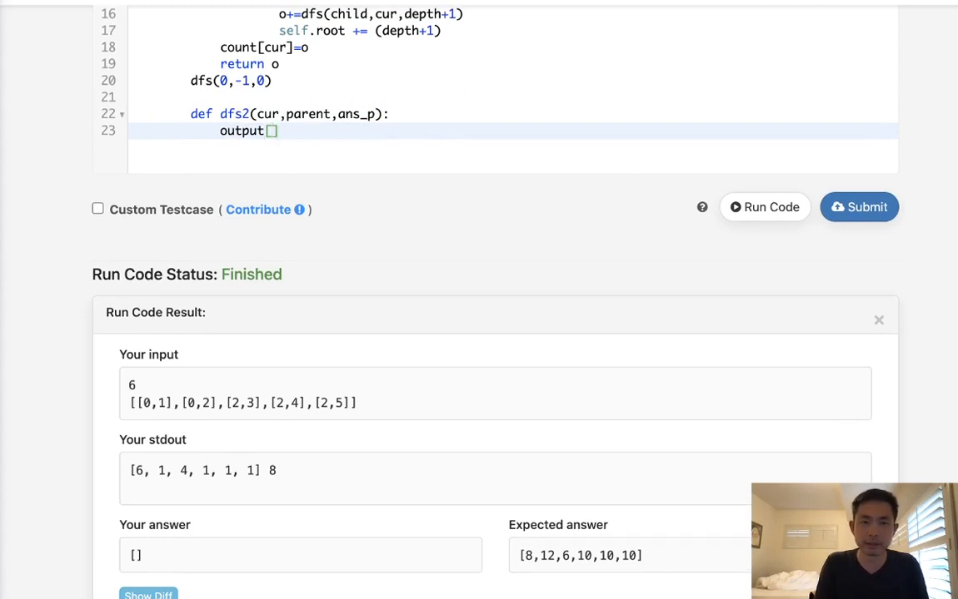
pyautogui.write('cur')
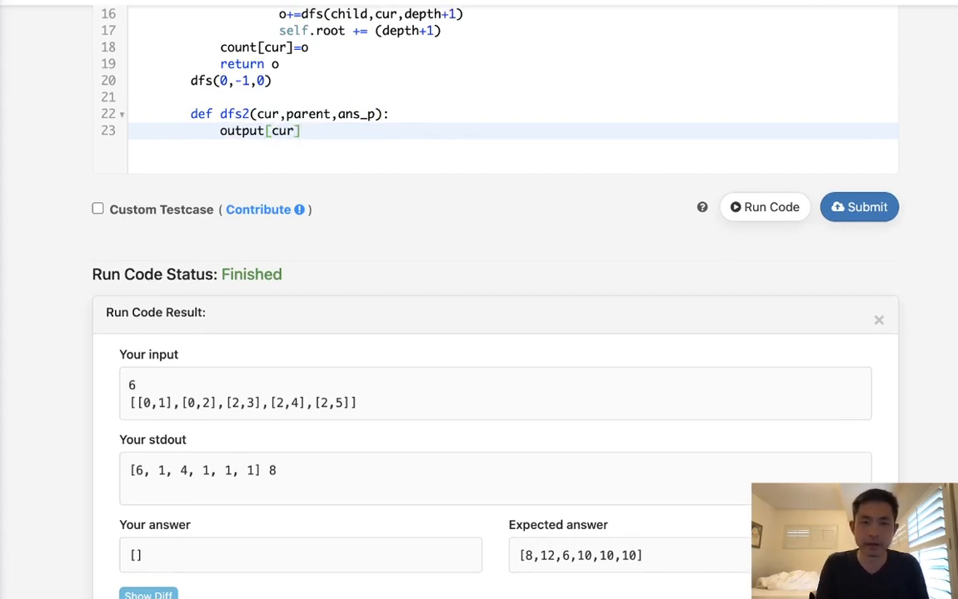
pyautogui.write('=ans_')
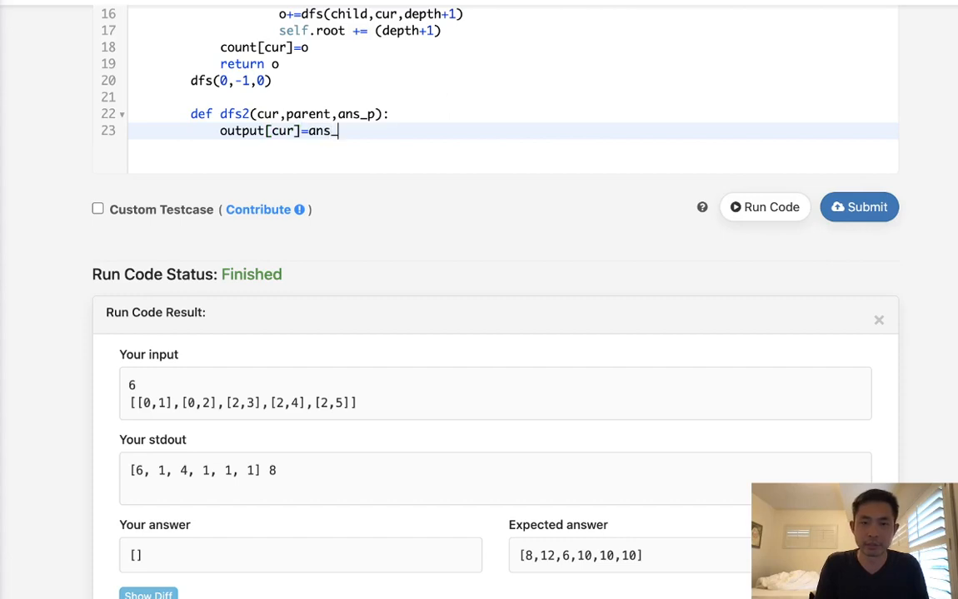
pyautogui.press('enter')
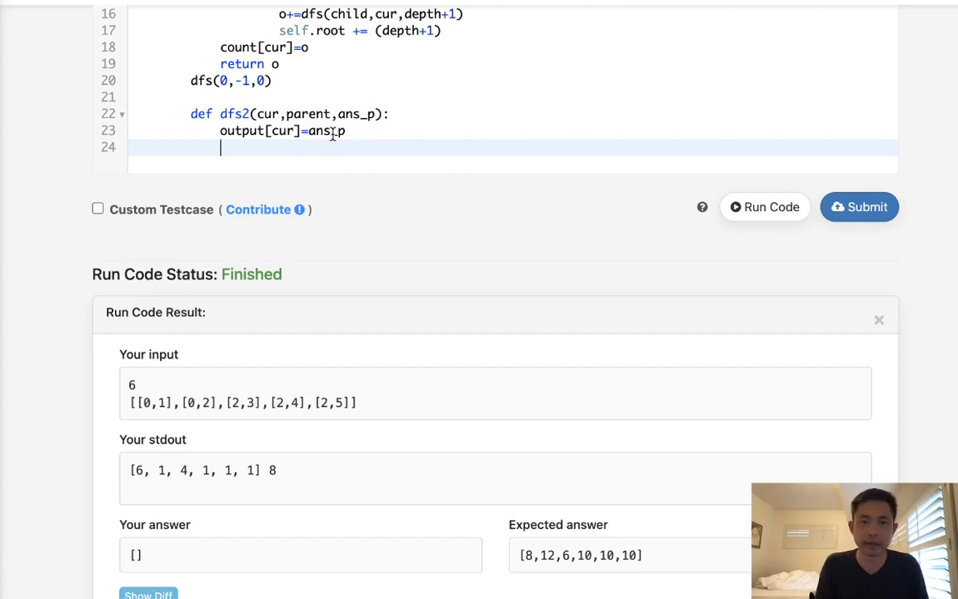
pyautogui.write('fio')
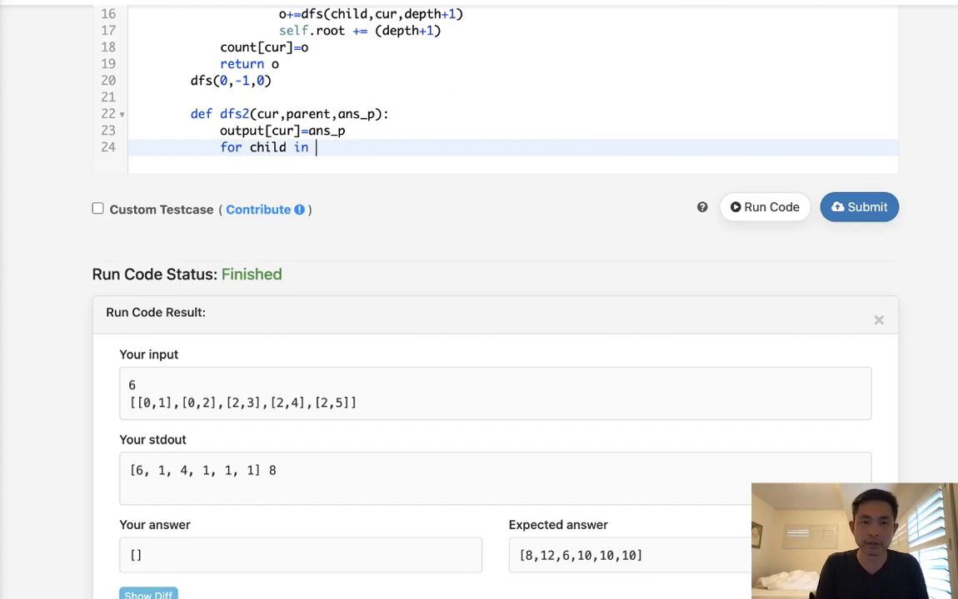
# Step: Loop over graph[cur], skip the parent, and begin the dfs2(child,cur,...) call
pyautogui.write('graph[cur]:')
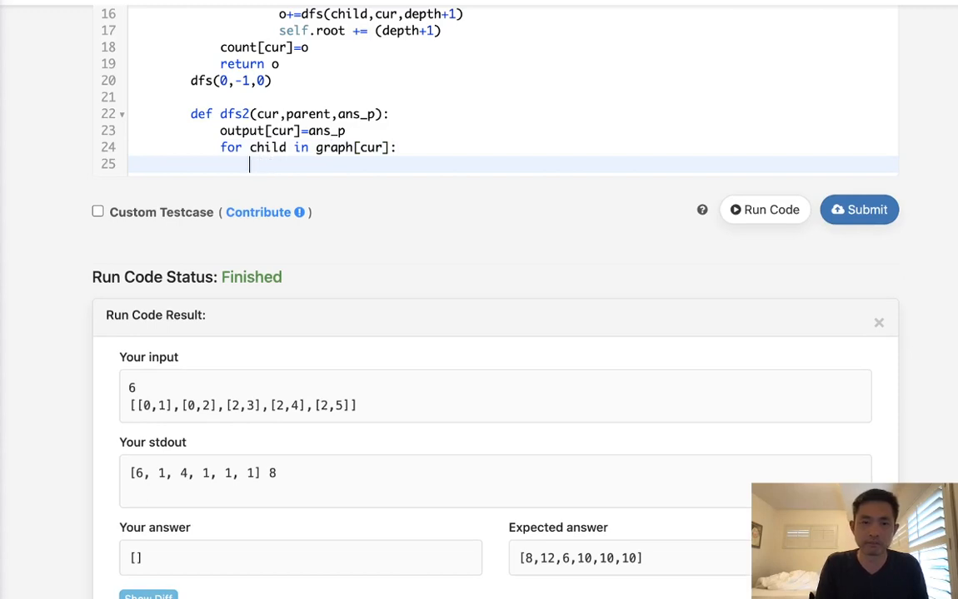
pyautogui.write('if child!=parent:')
pyautogui.write('dfs2')
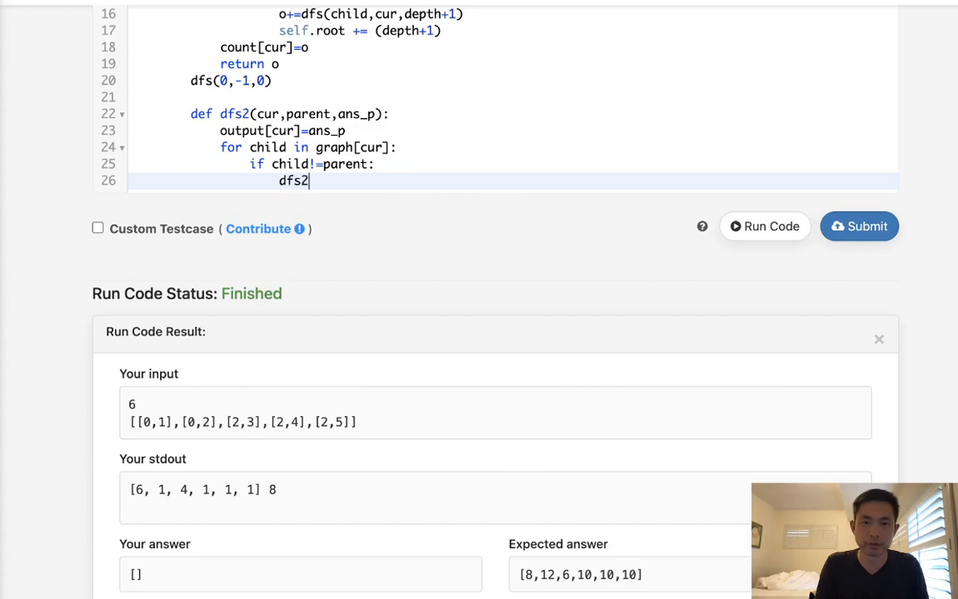
pyautogui.write('()')
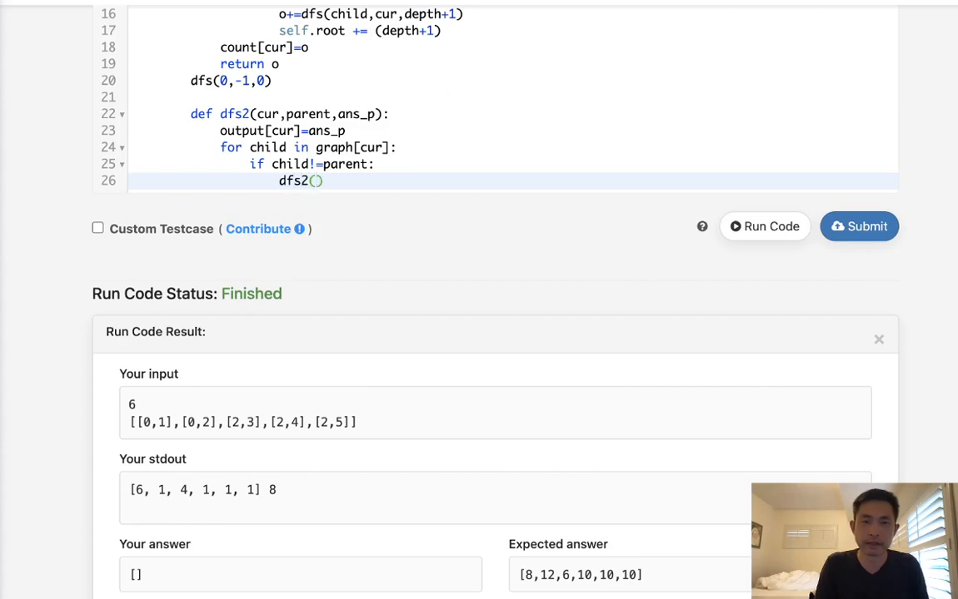
pyautogui.write('child,cur,')
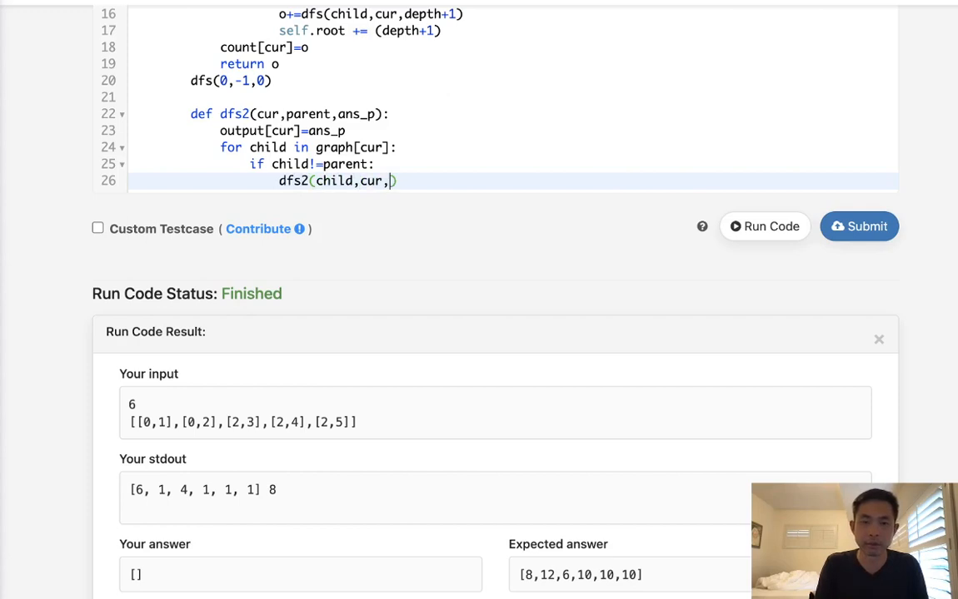
# Step: Complete the argument ans_p+(n-count[child])-count[child], correcting typos
pyautogui.write('ans')
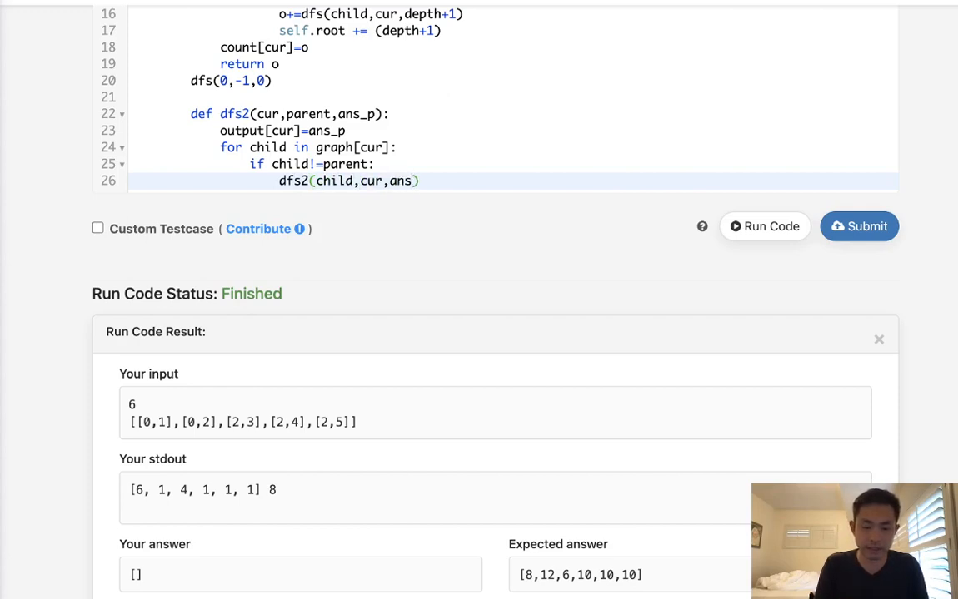
pyautogui.write('_')
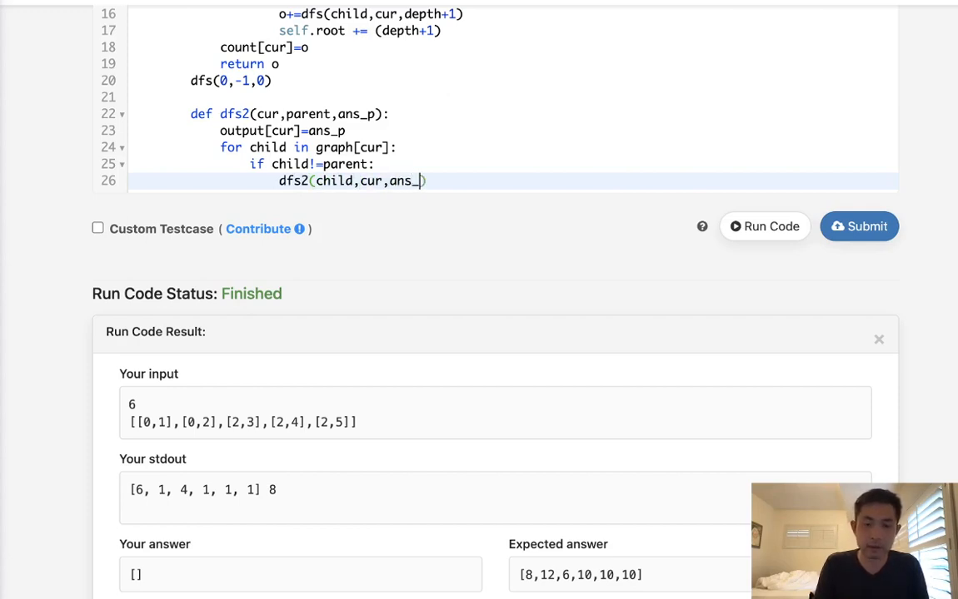
pyautogui.write('+()')
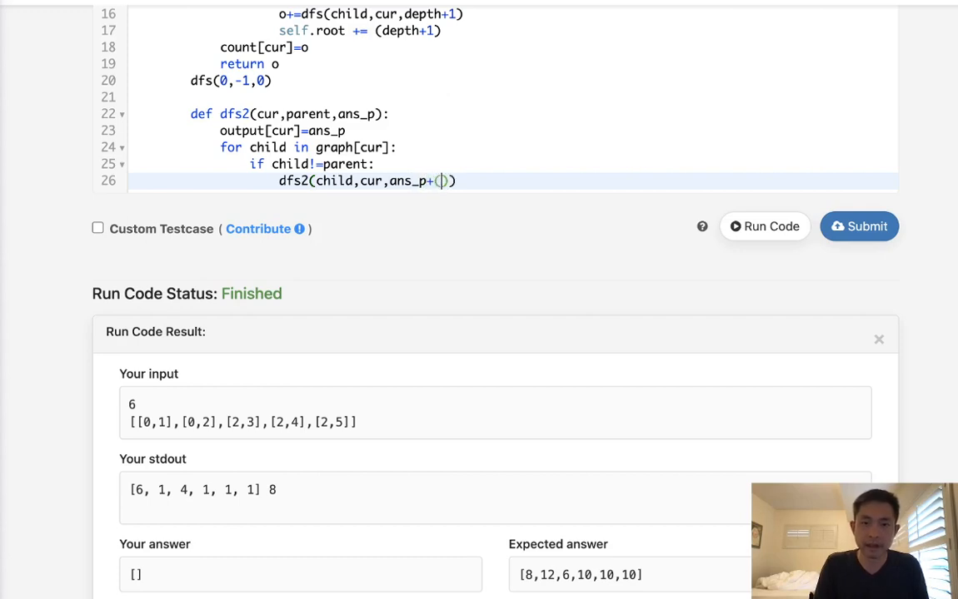
pyautogui.write('n-count')
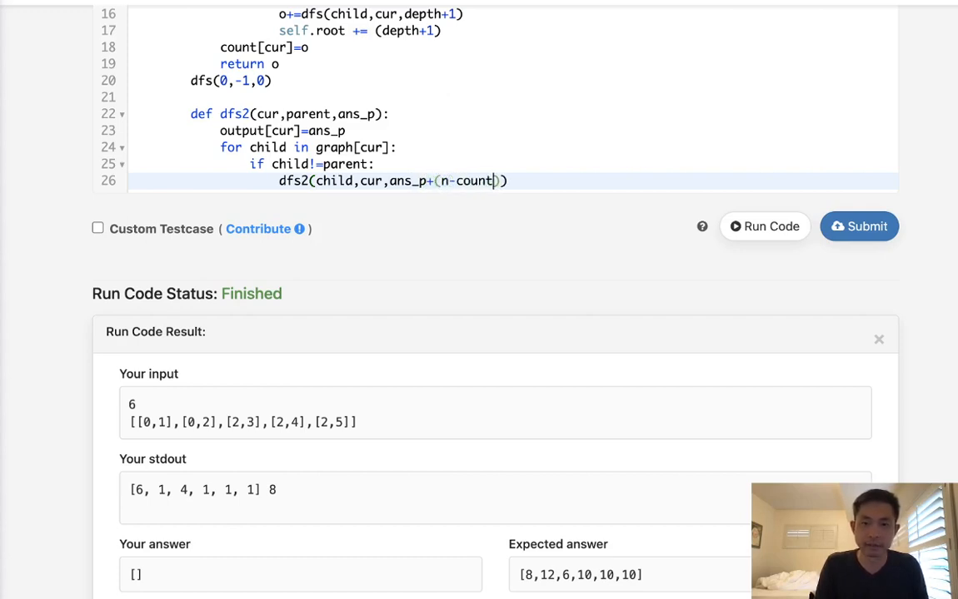
pyautogui.write('[c')
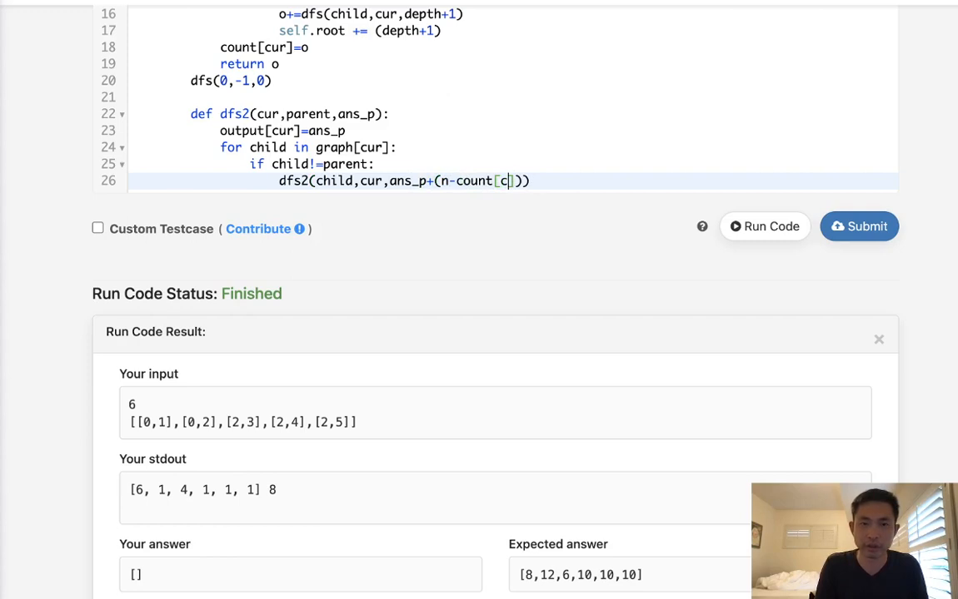
pyautogui.press('Backspace')
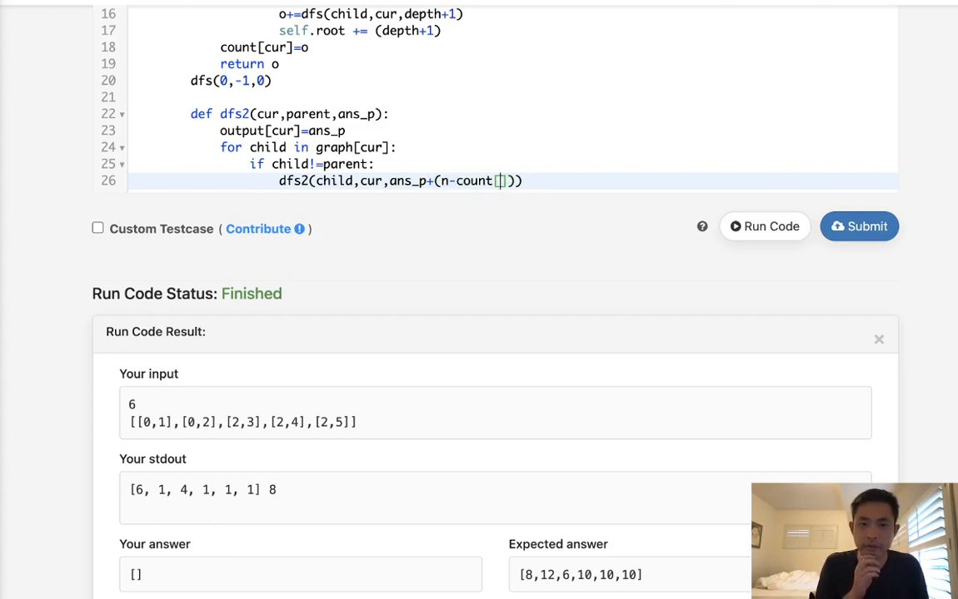
pyautogui.write('child')
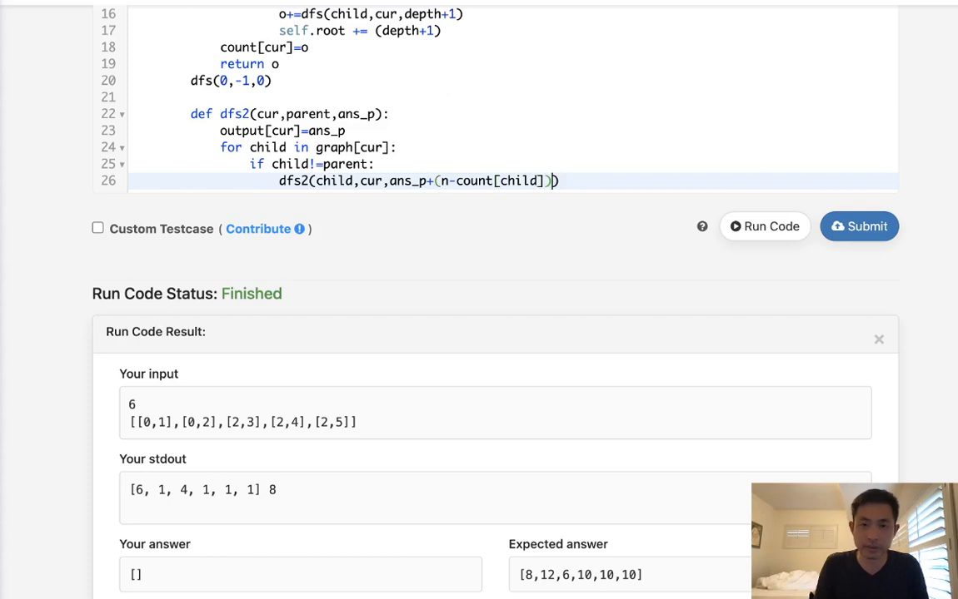
pyautogui.write('-countpc')
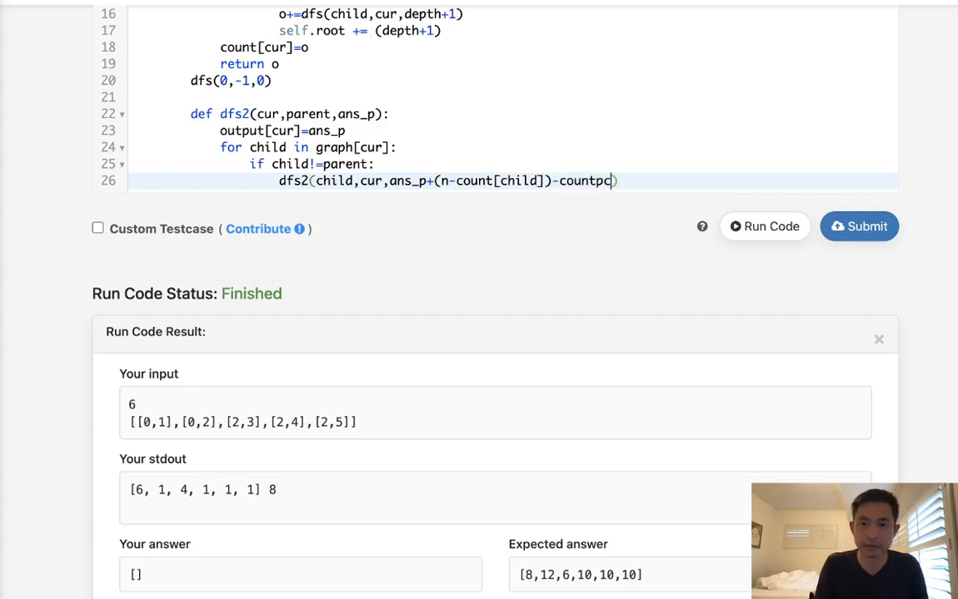
pyautogui.press('Backspace')
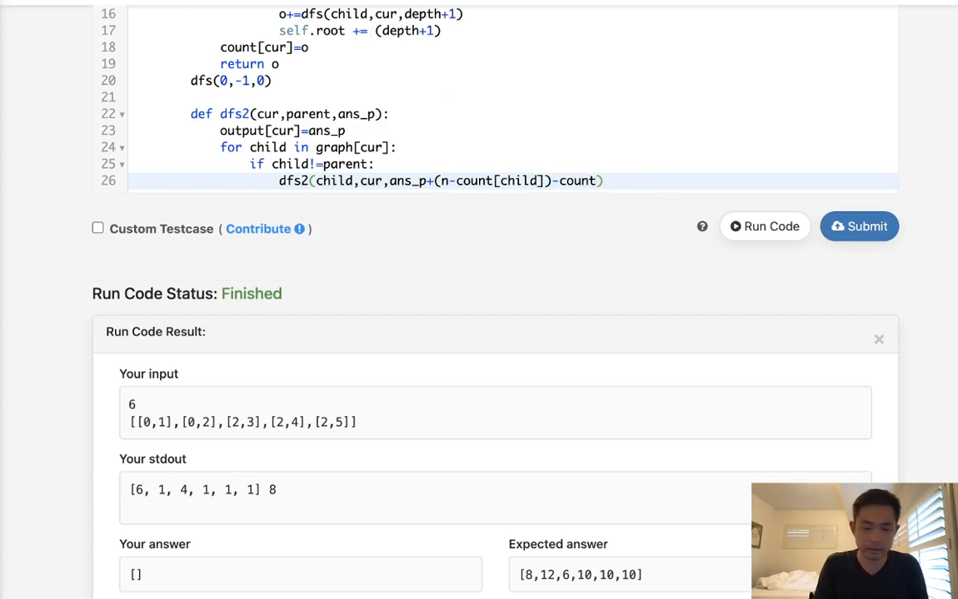
pyautogui.write('[child]')
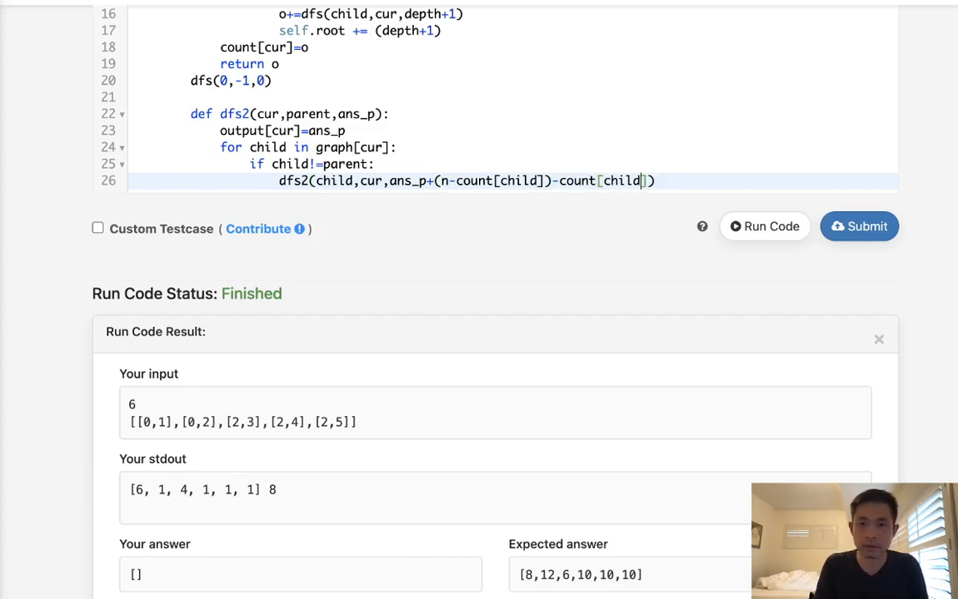
pyautogui.press('Return')
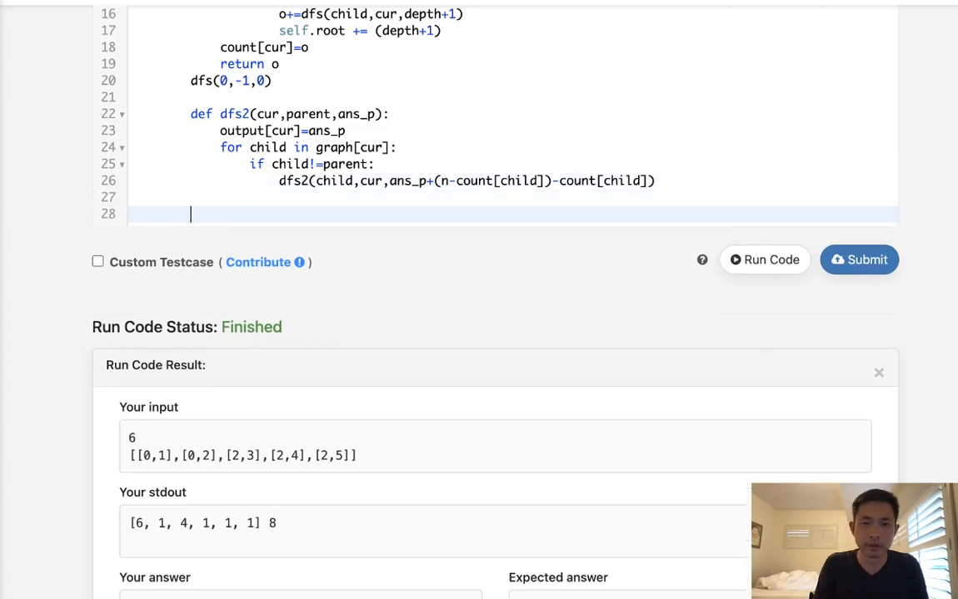
# Step: Call dfs2(0,-1,self.root), add return output, and scroll up to review
pyautogui.write('dfs2(')
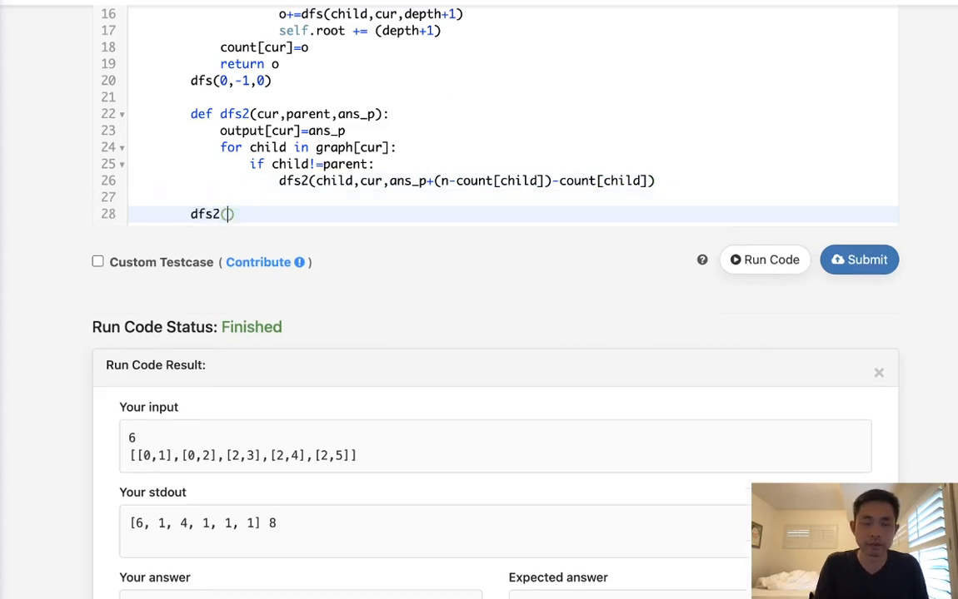
pyautogui.write('0,')
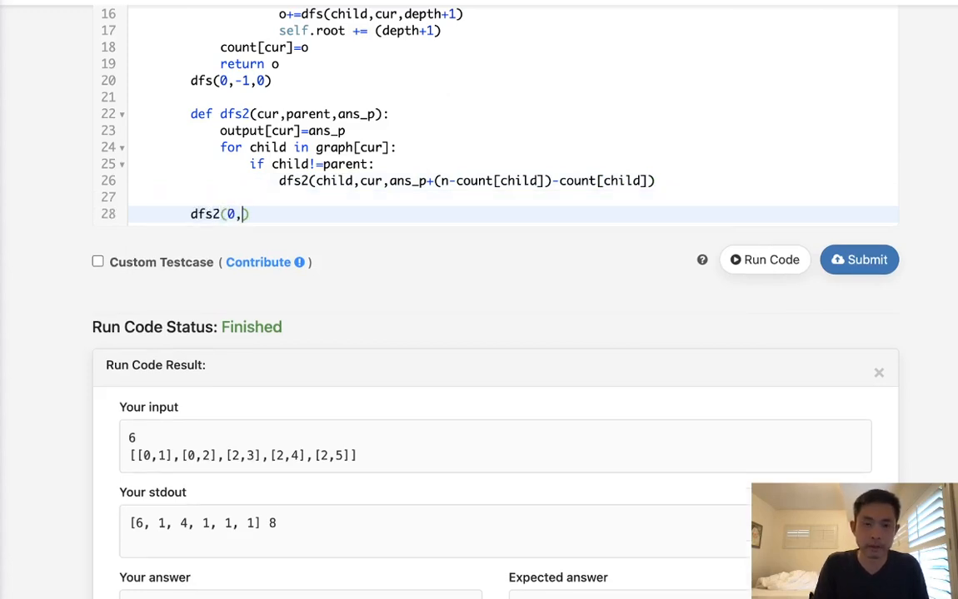
pyautogui.write('-1,sel')
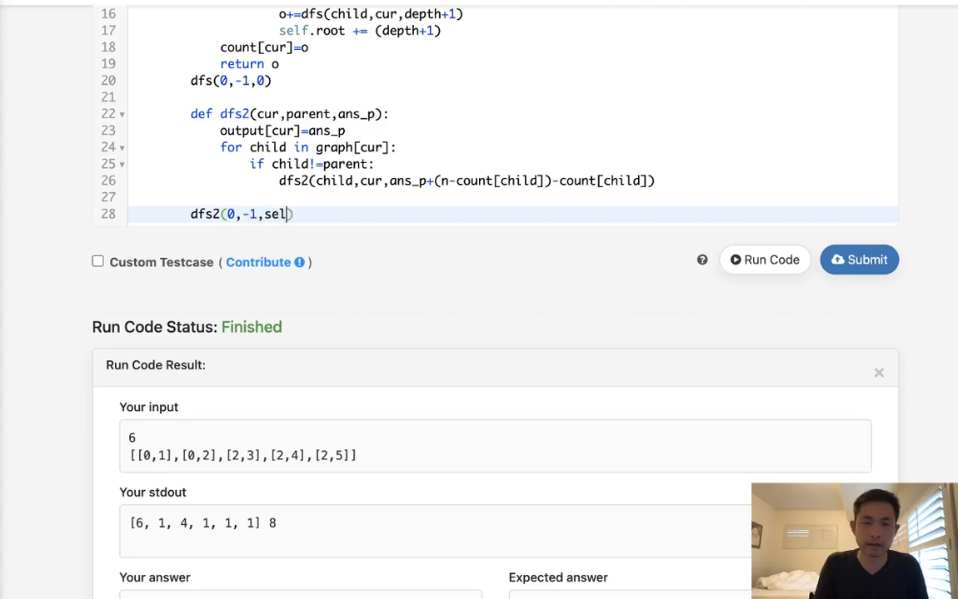
pyautogui.write('f.root')
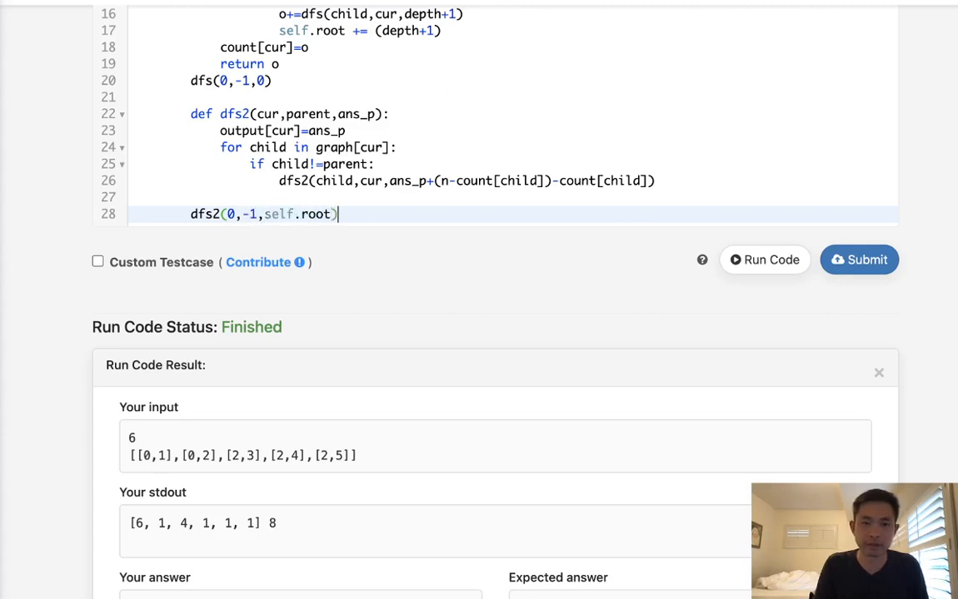
pyautogui.write('return output')
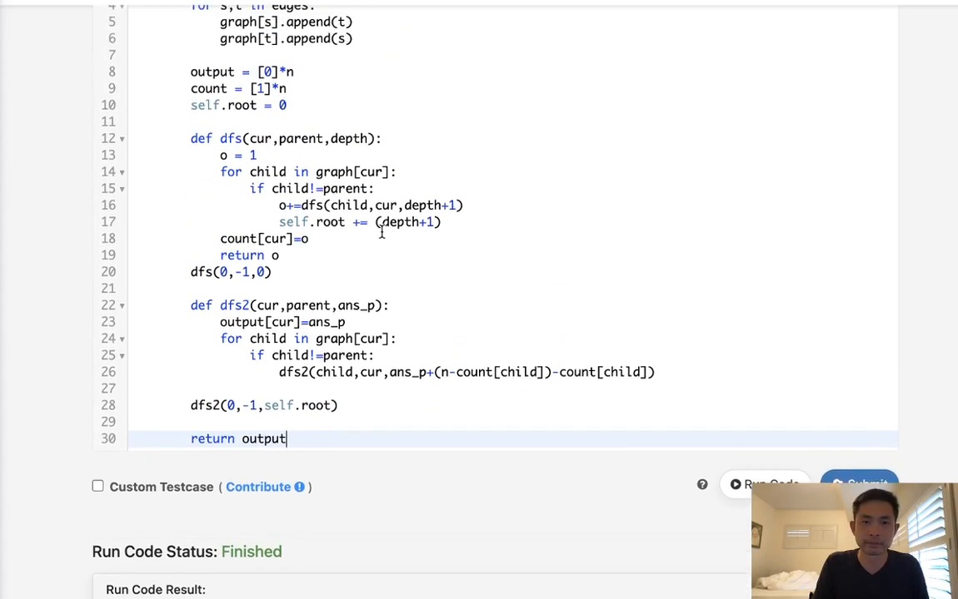
pyautogui.scroll(3)
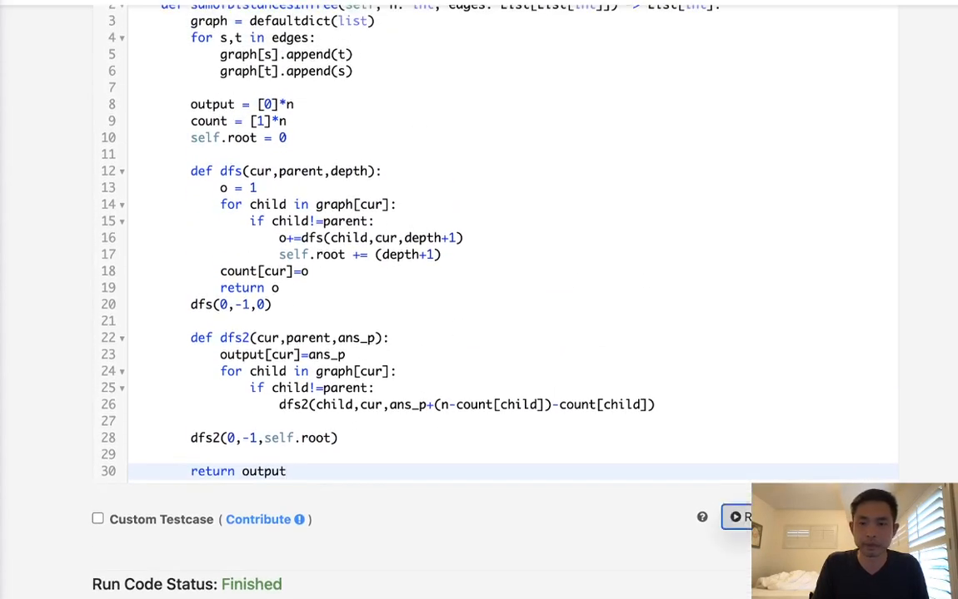
# Step: Run the sample to get [8,12,6,10,10,10], then submit for an Accepted verdict
pyautogui.click(740, 517)
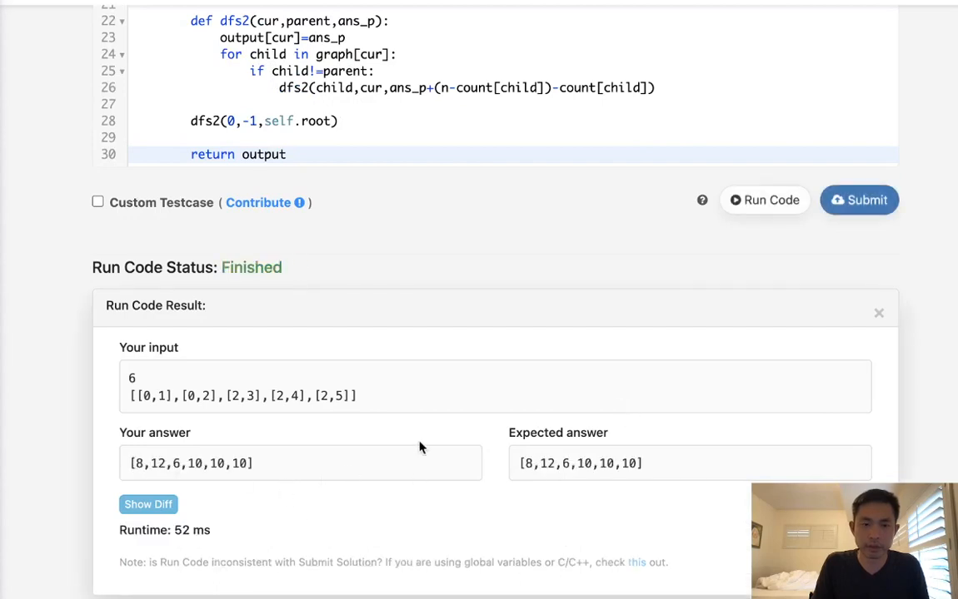
pyautogui.click(859, 200)
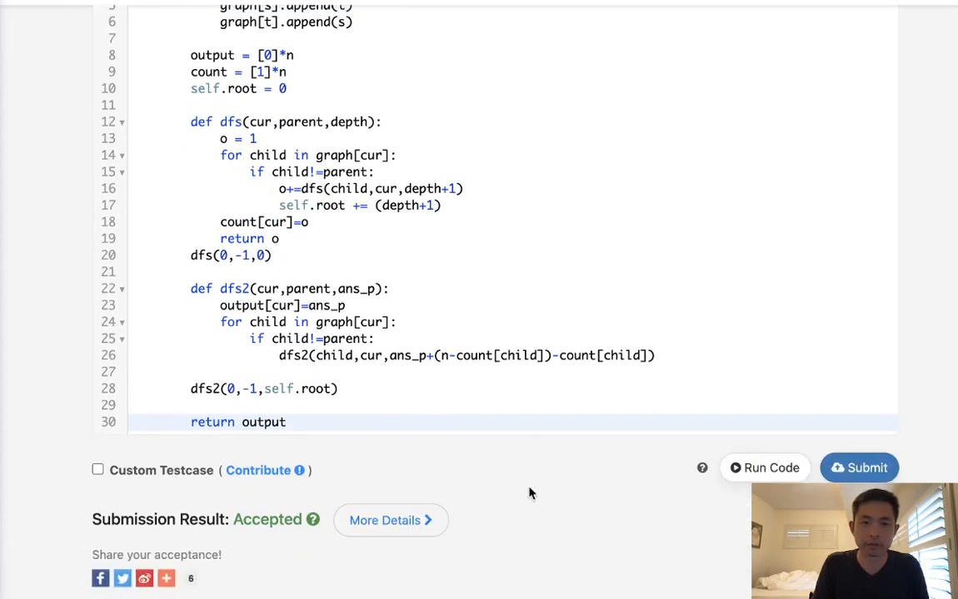
pyautogui.scroll(3)
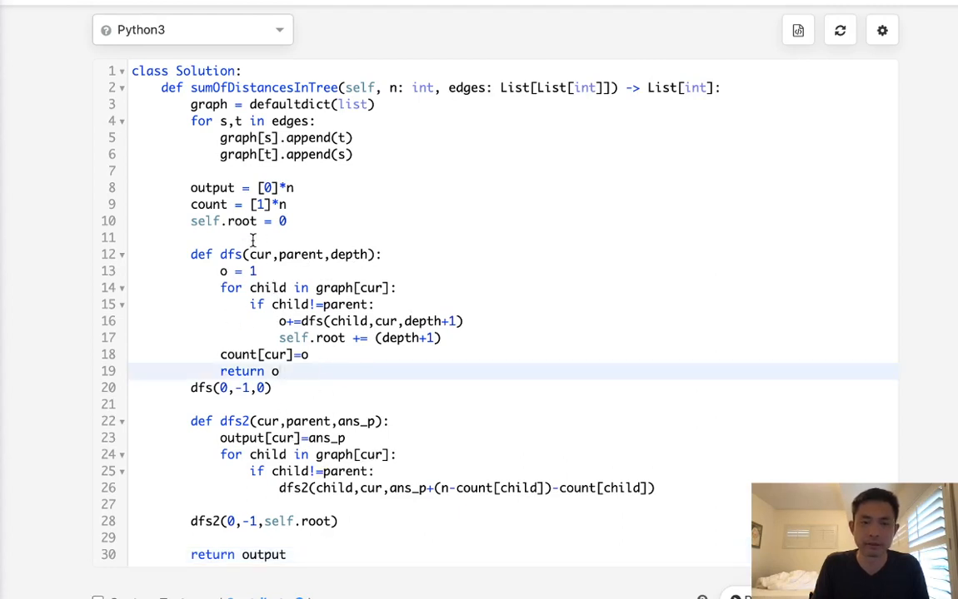
pyautogui.click(444, 488)
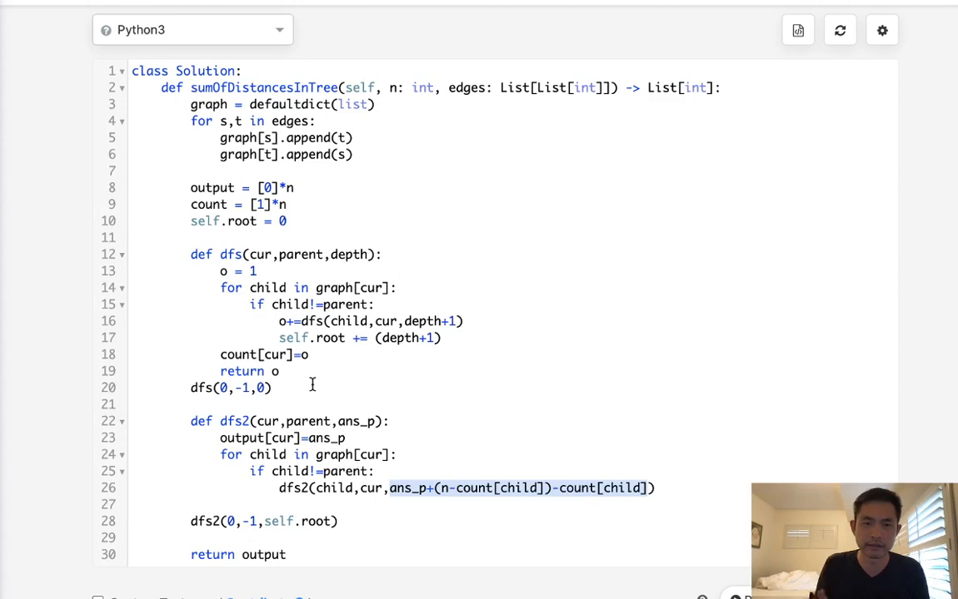
pyautogui.moveTo(298, 414)
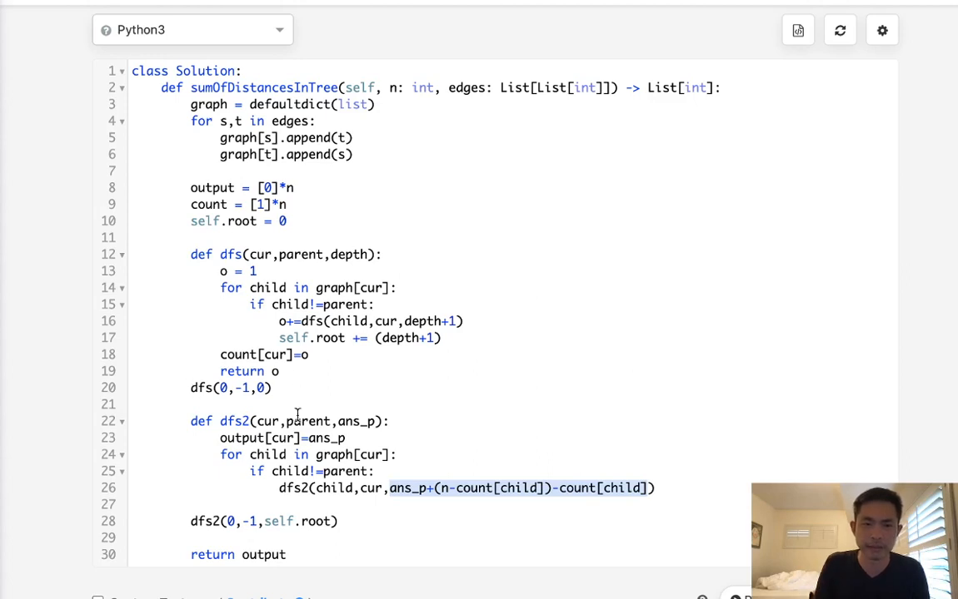
pyautogui.click(331, 521)
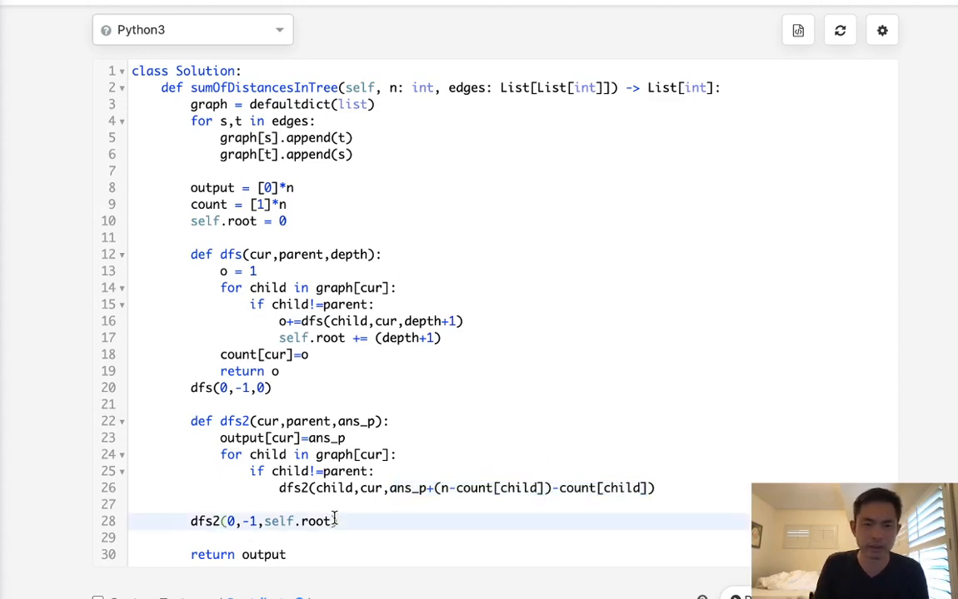
pyautogui.write(')')
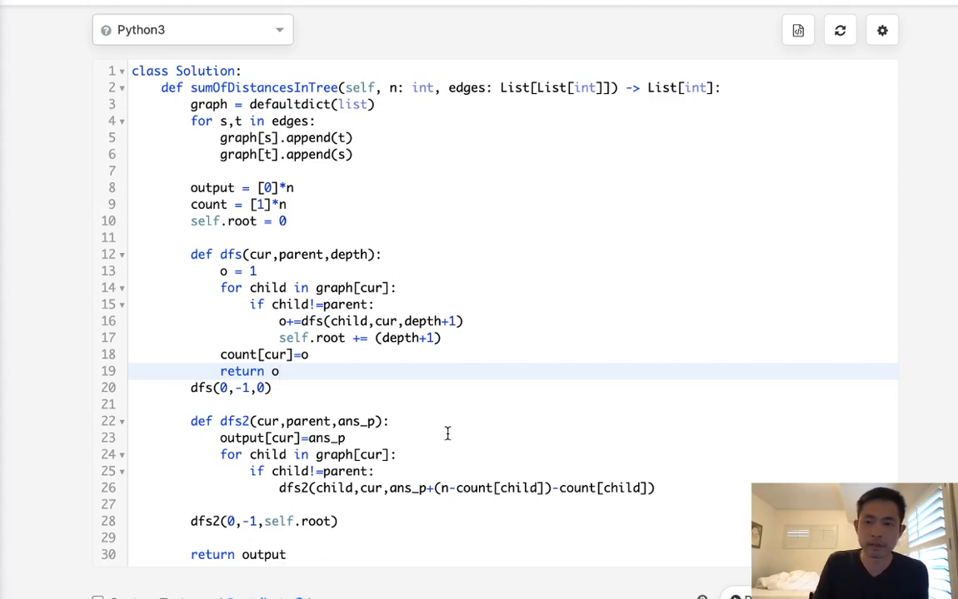
pyautogui.moveTo(358, 211)
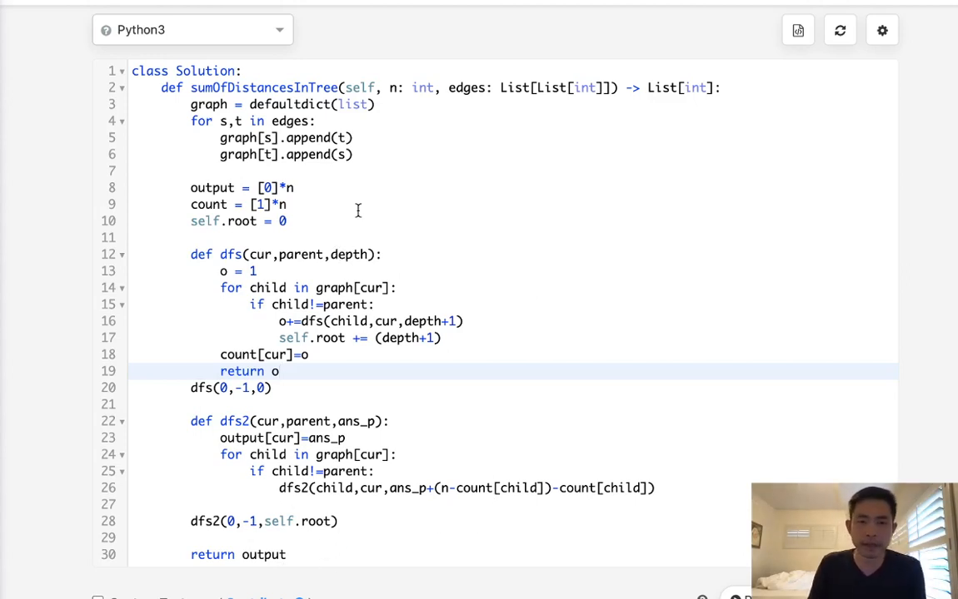